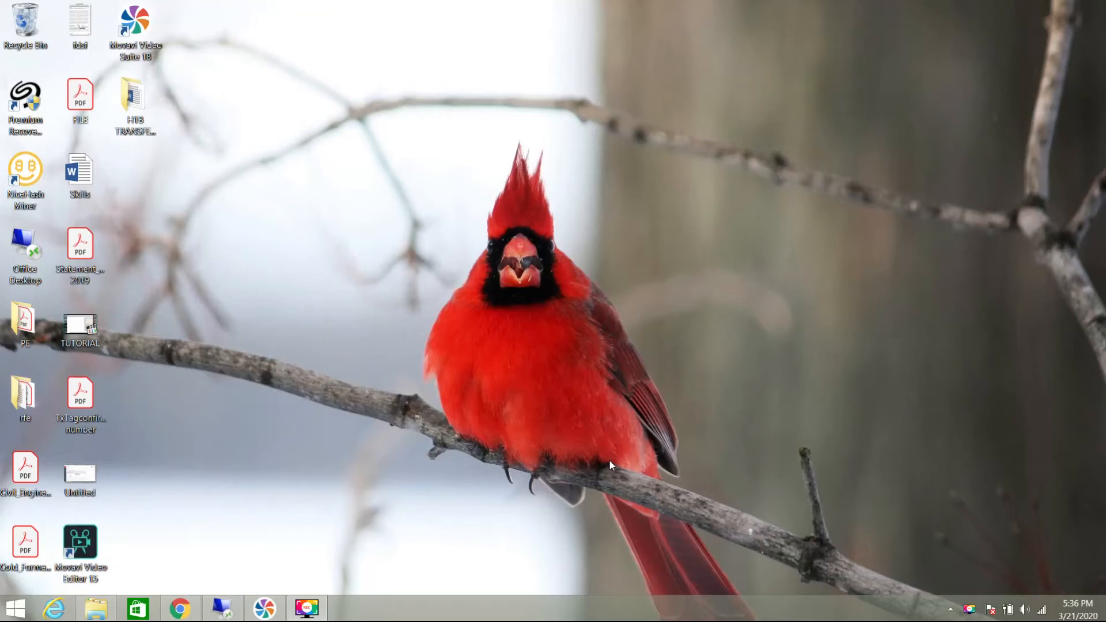
mouse_move(440, 535)
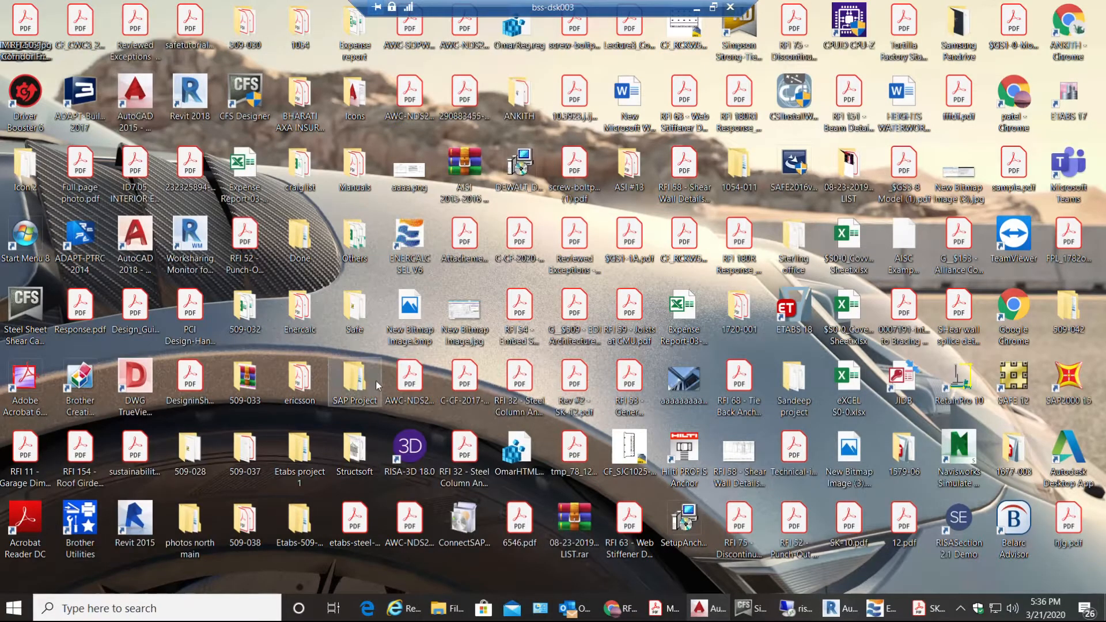
mouse_move(355, 381)
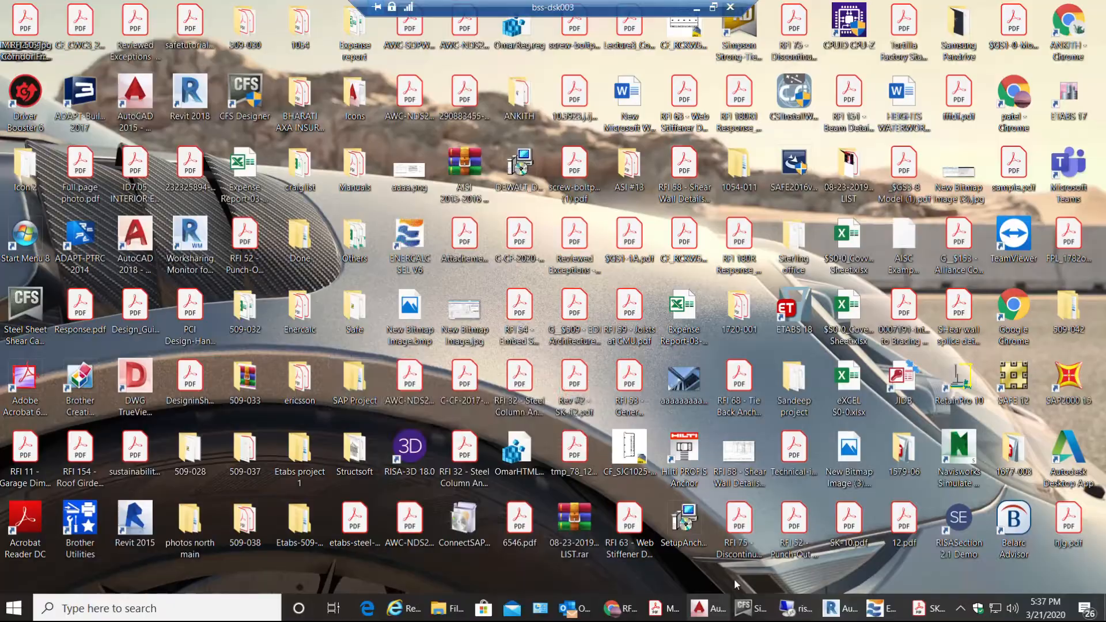
- Bring up CFS Designer and create a new Wall With Opening model from Wall Framing
click(751, 608)
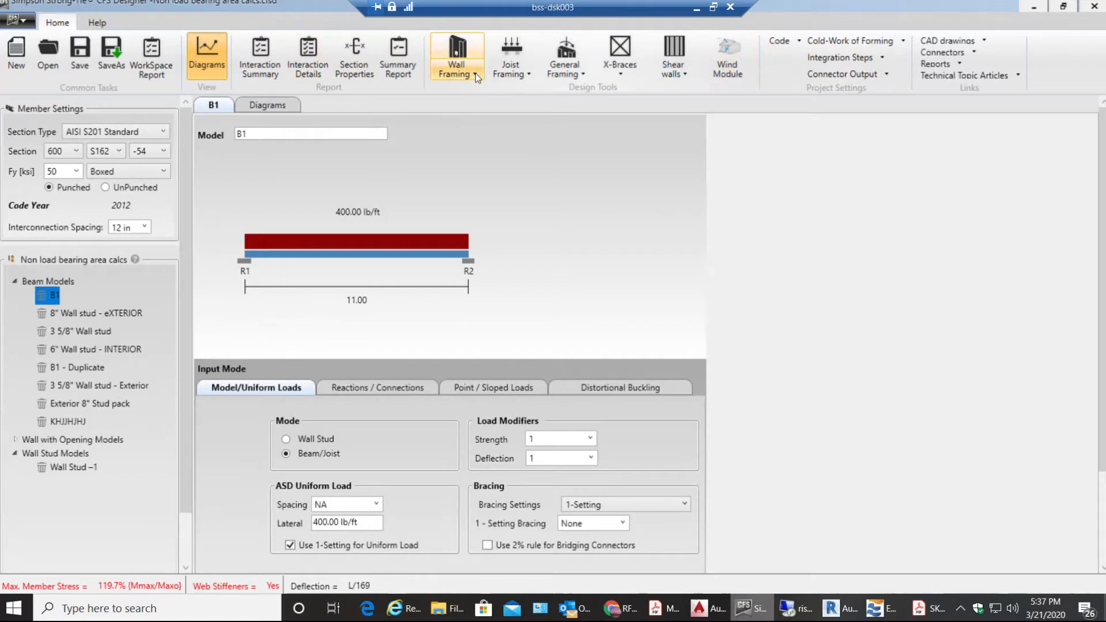
click(456, 57)
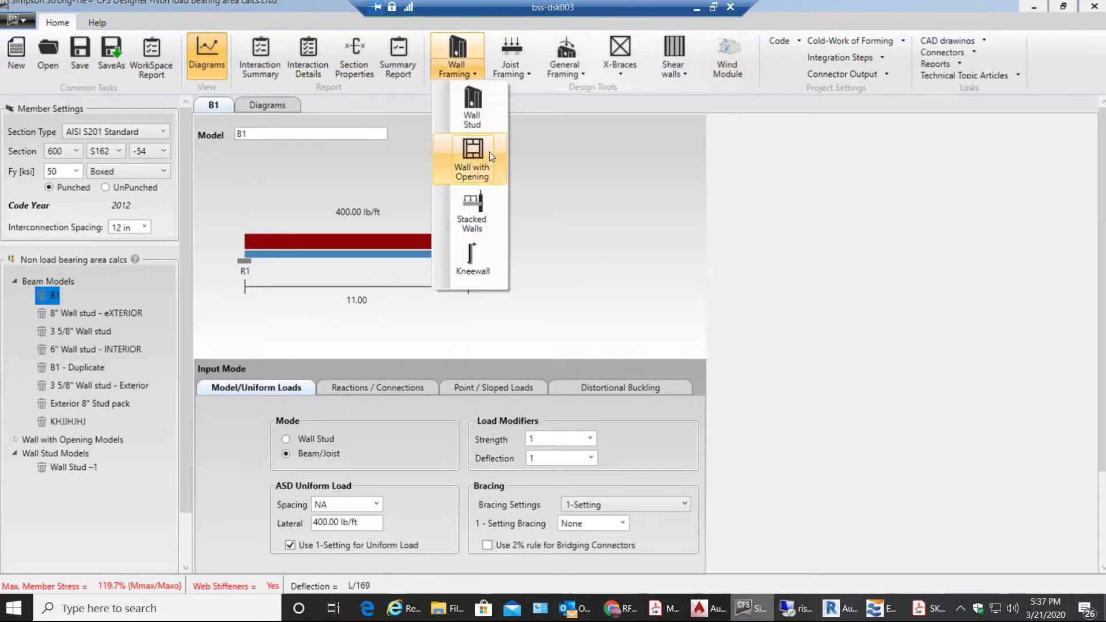
mouse_move(487, 163)
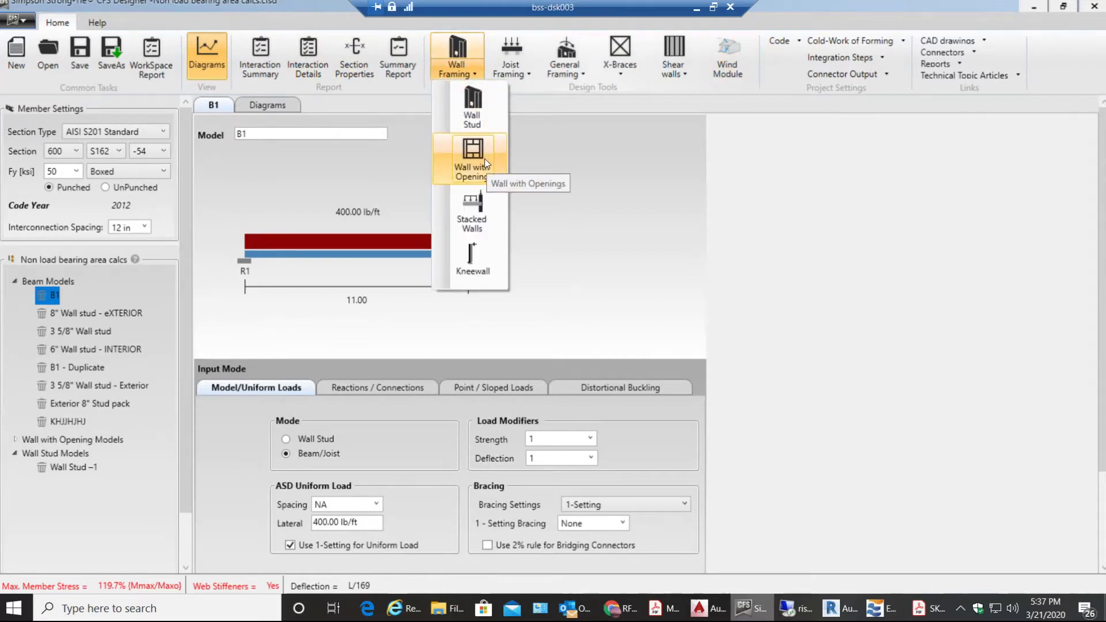
click(471, 161)
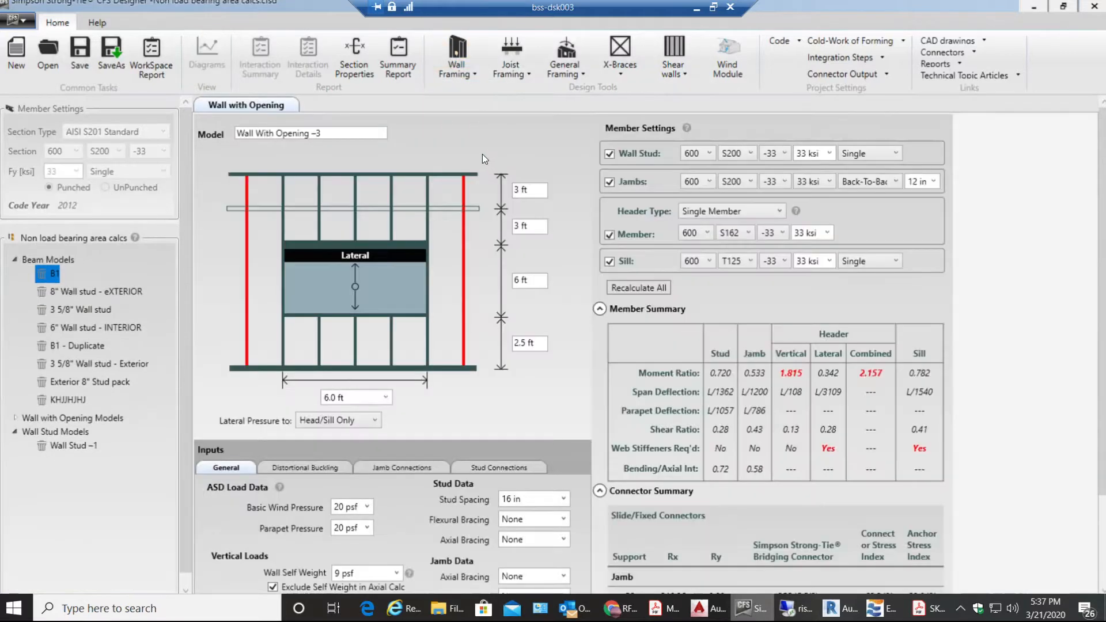
mouse_move(364, 496)
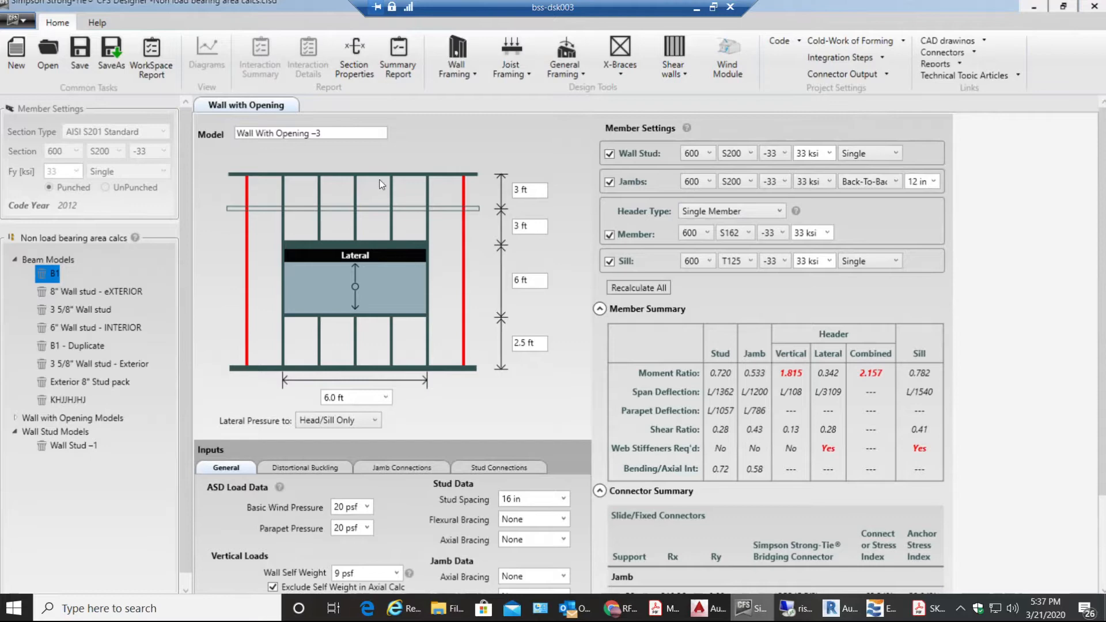
- Replace the model name with 'storefront opening'
click(309, 133)
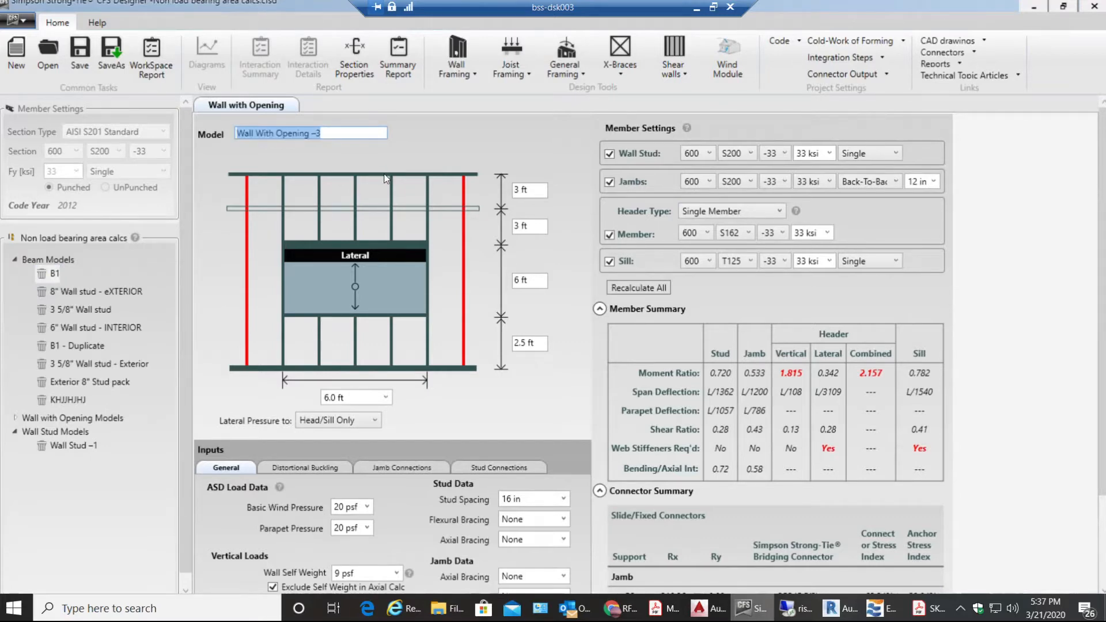
text(storefront opening)
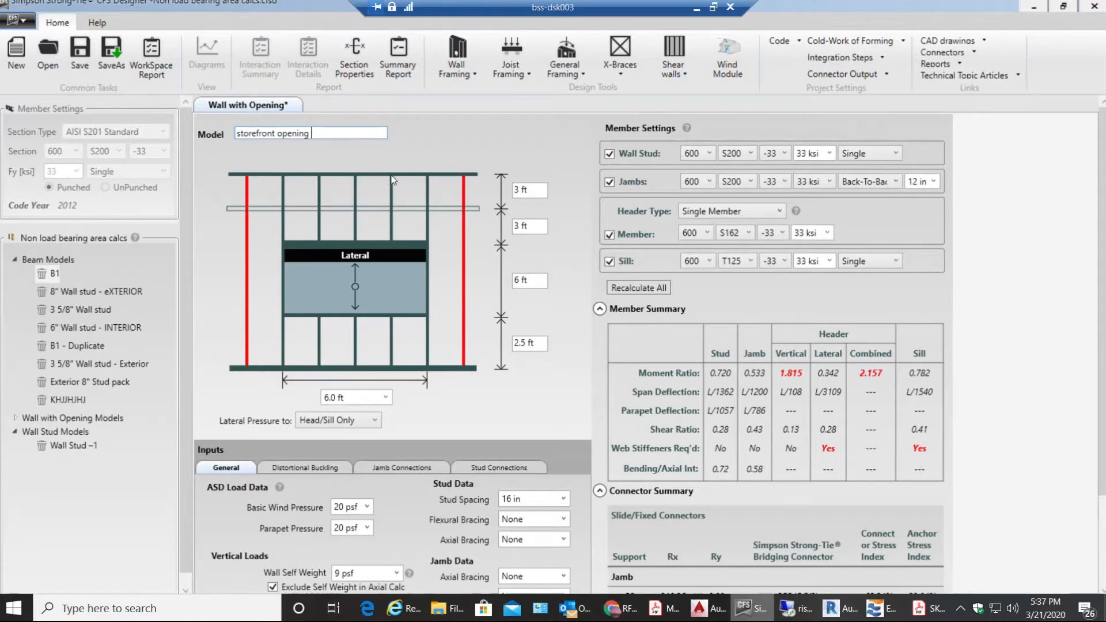
mouse_move(382, 225)
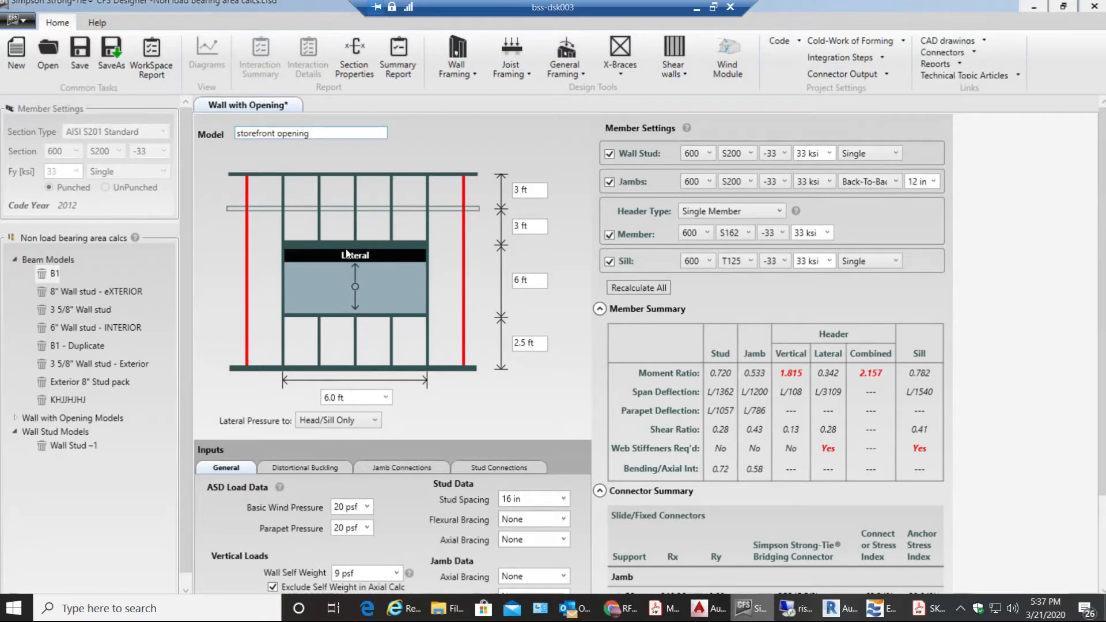
mouse_move(512, 268)
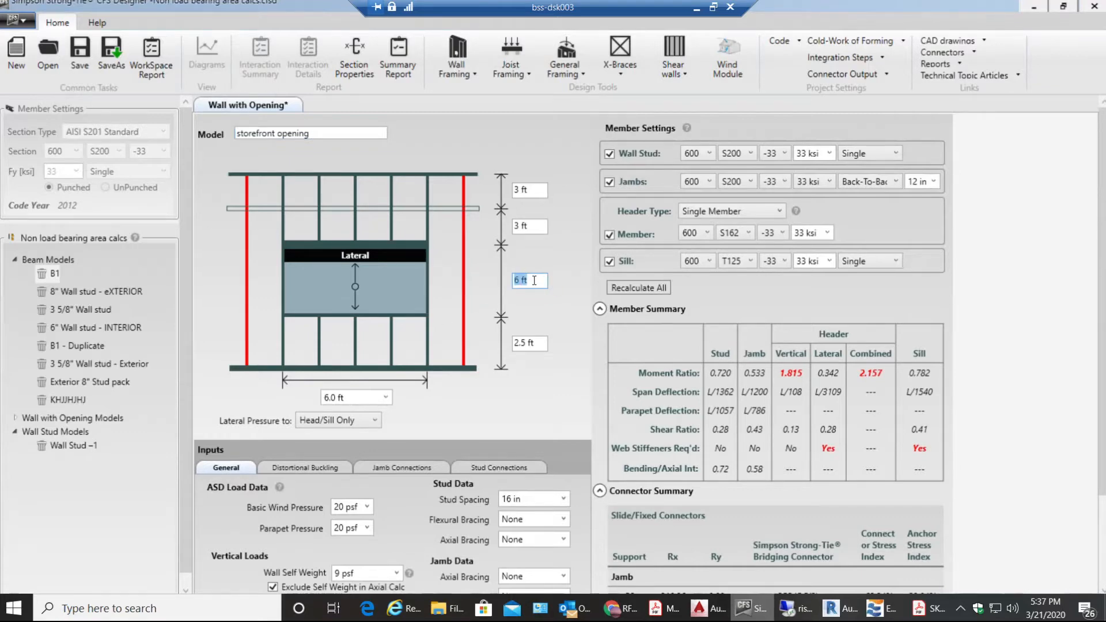
- Set opening height 8 ft, 2 ft below, 2 ft above and 0 ft parapet
text(8)
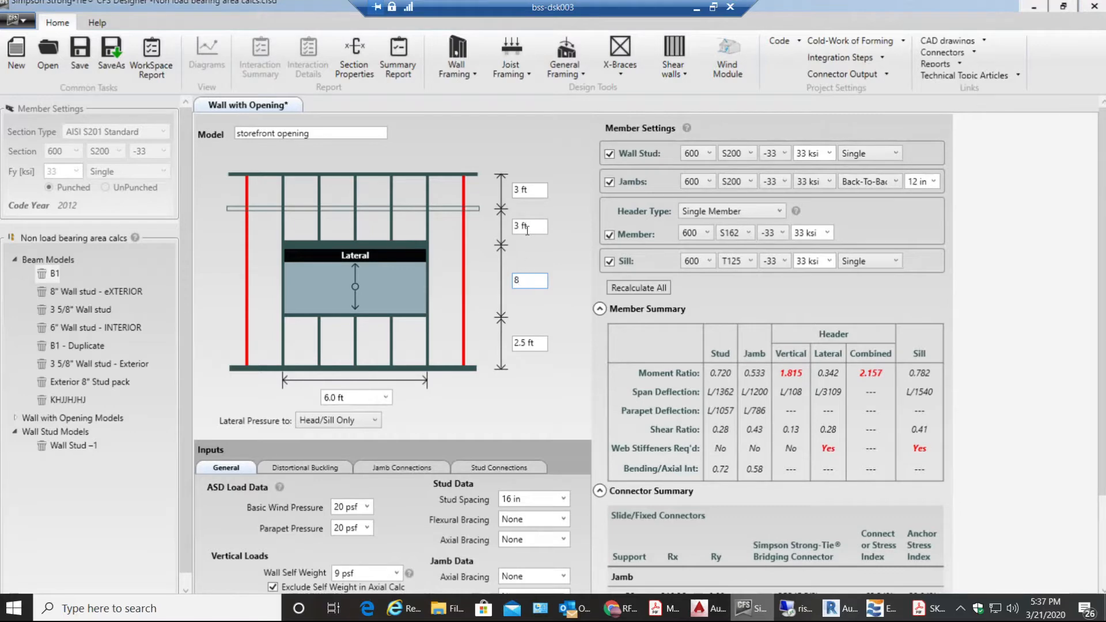
click(527, 227)
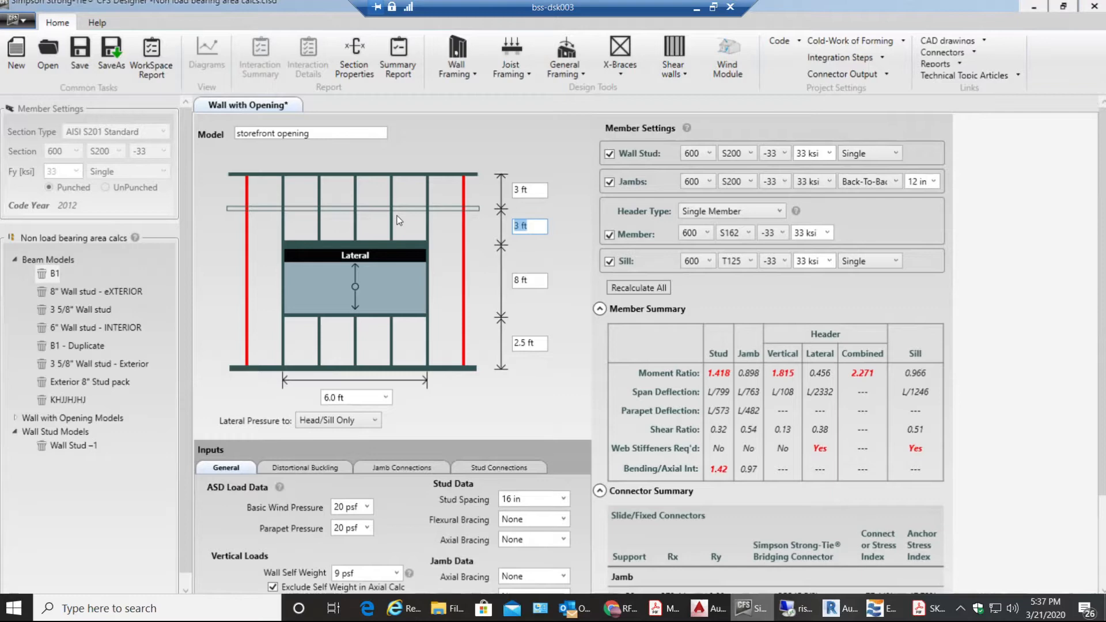
mouse_move(392, 323)
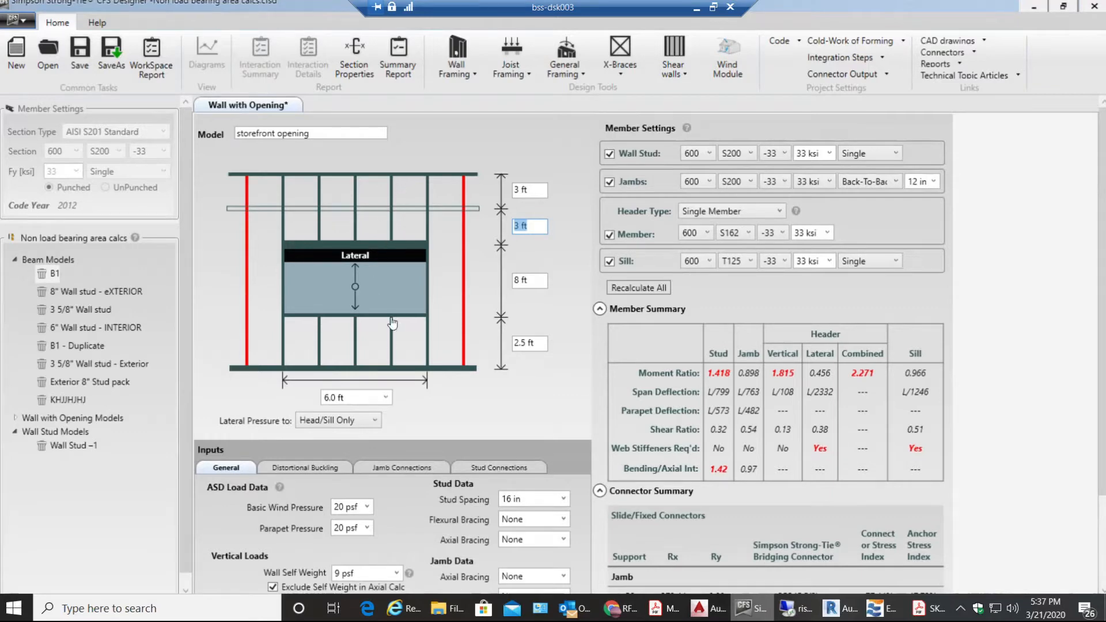
click(528, 342)
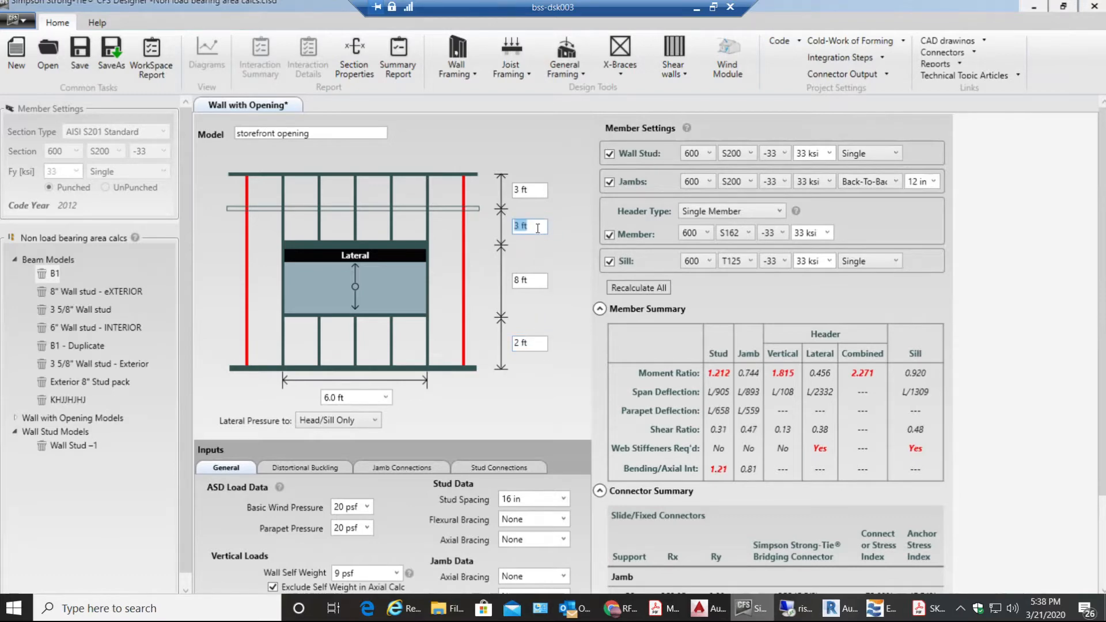
text(2)
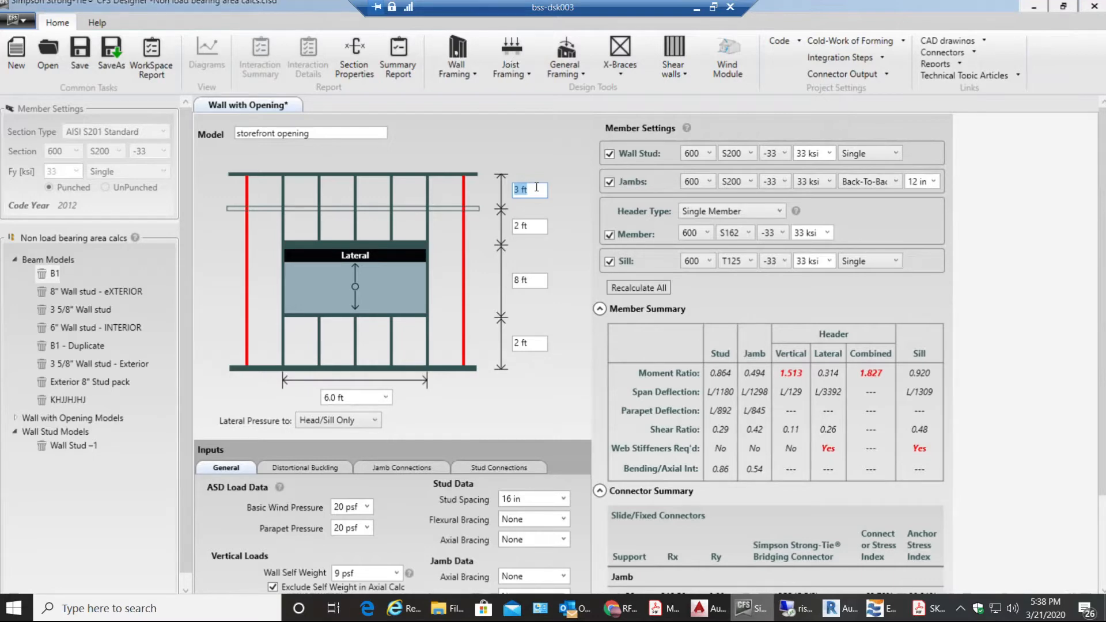
text(0)
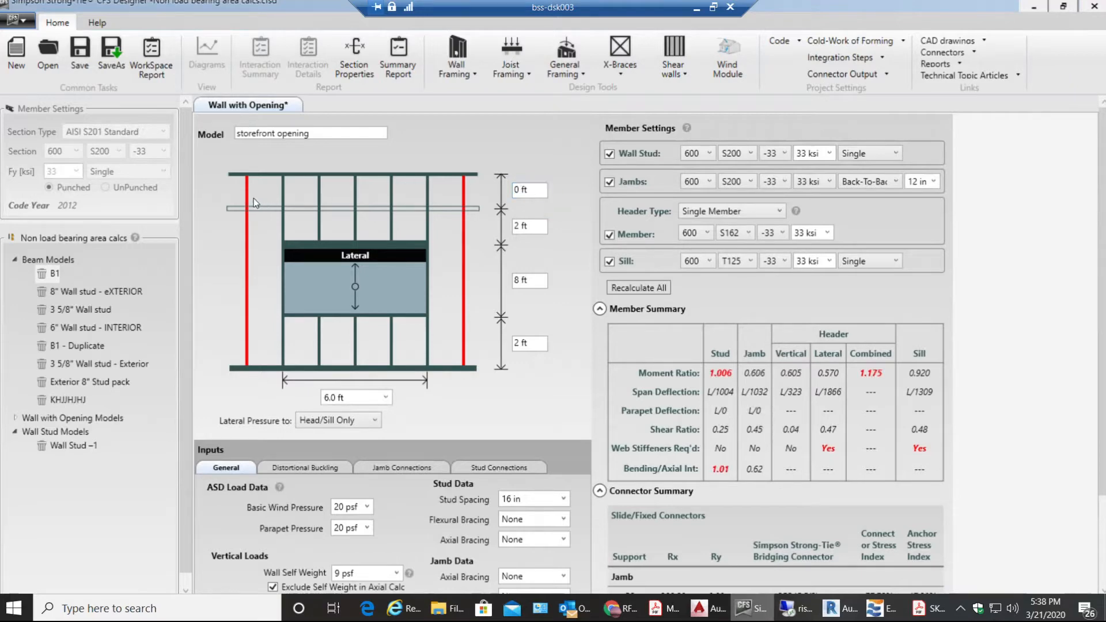
mouse_move(395, 194)
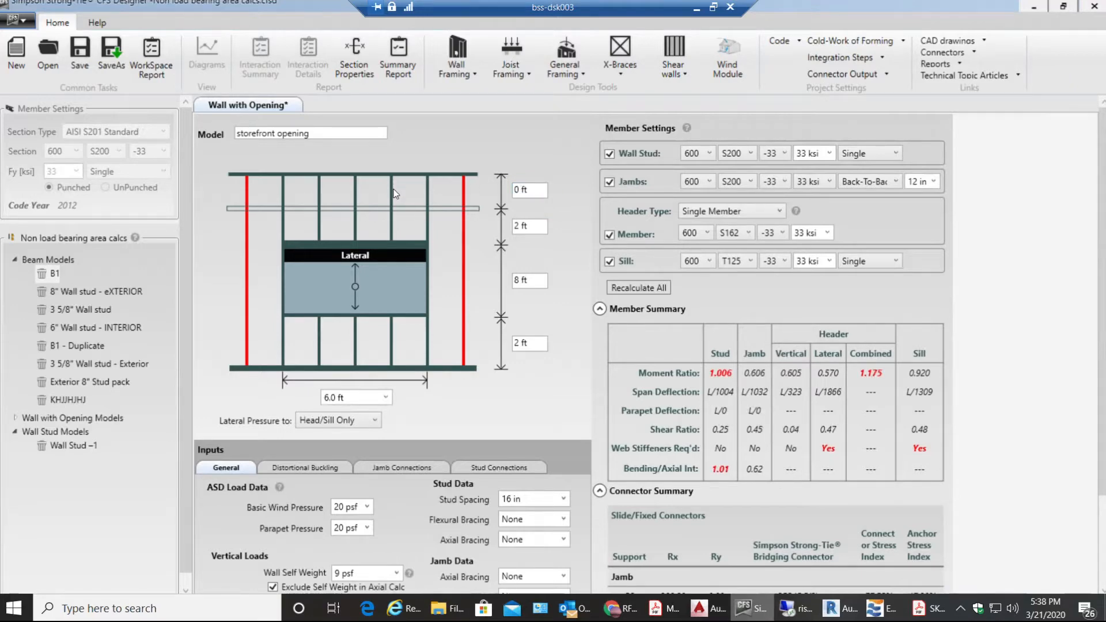
mouse_move(326, 185)
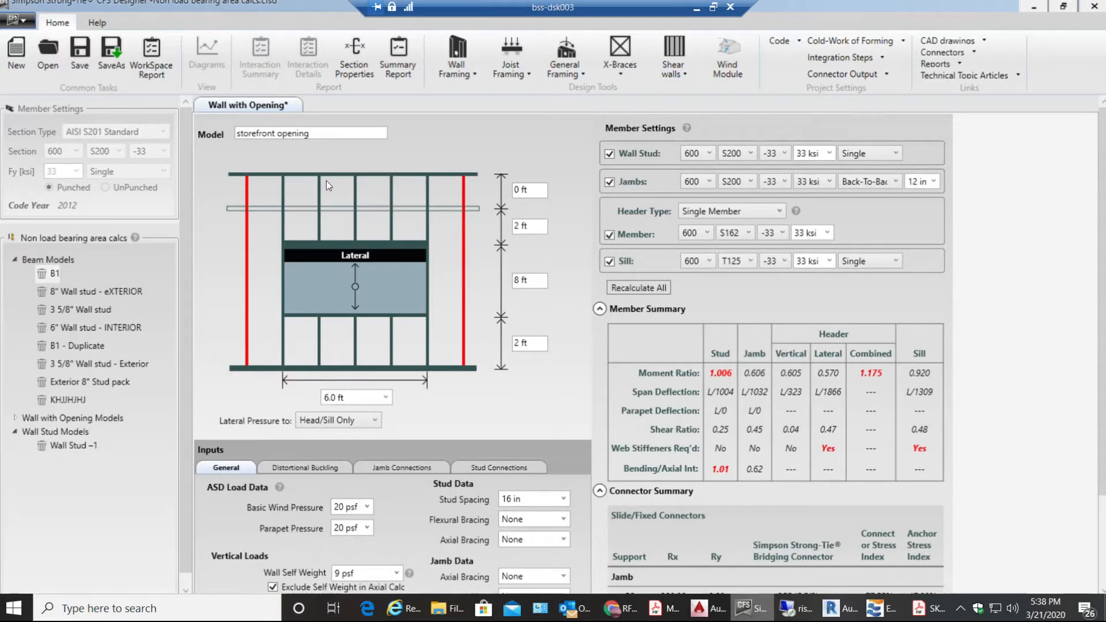
mouse_move(358, 318)
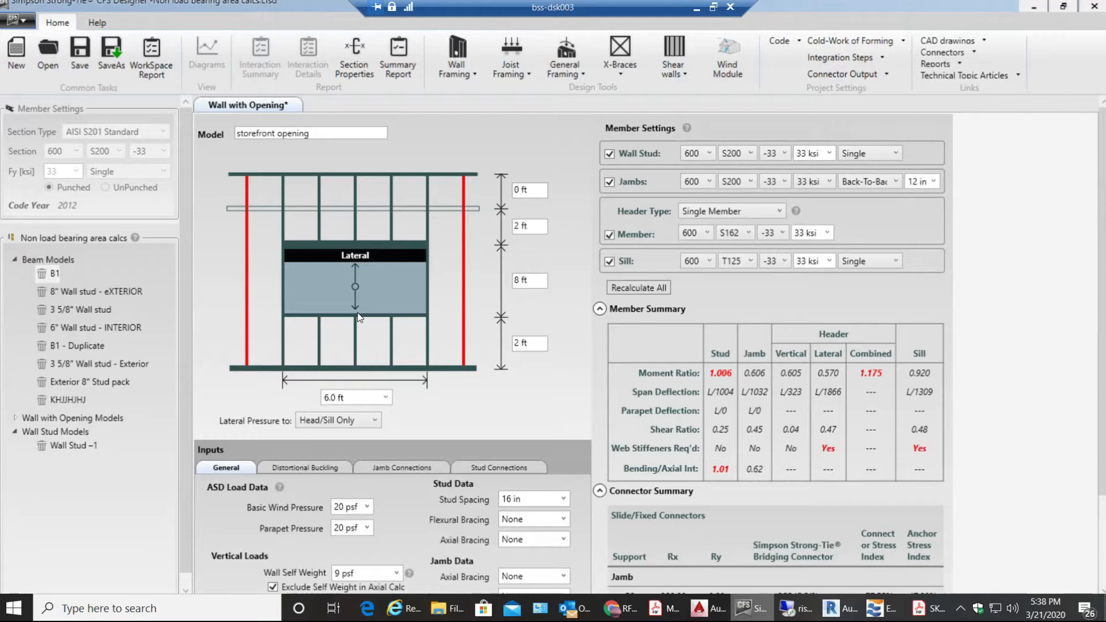
click(525, 190)
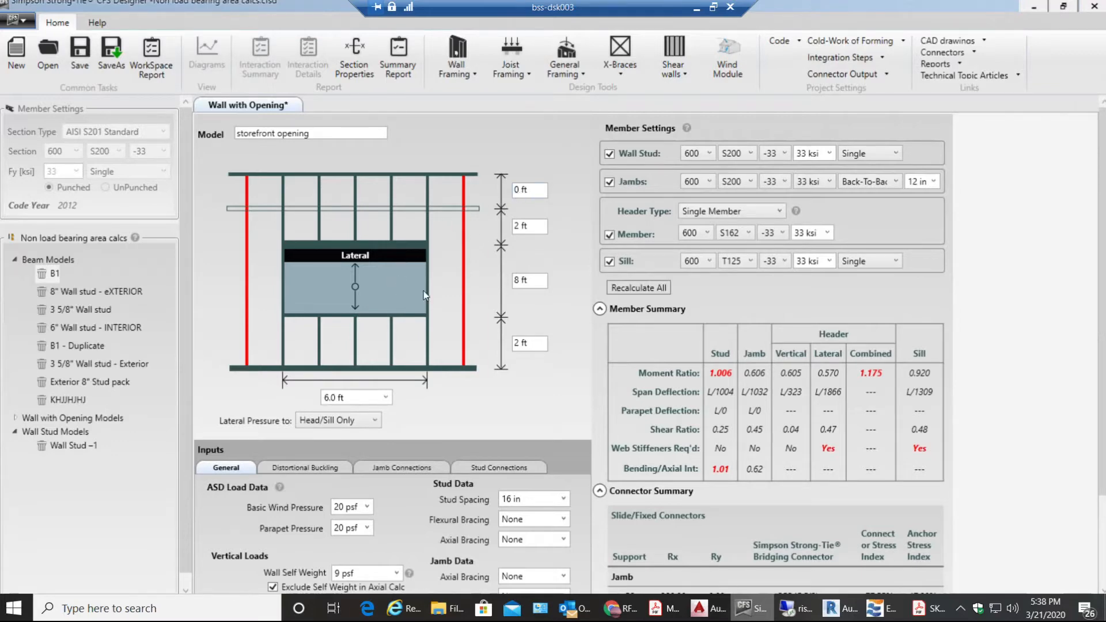
- Replace the 6.0 ft opening width with 8 ft
scroll(down, 3)
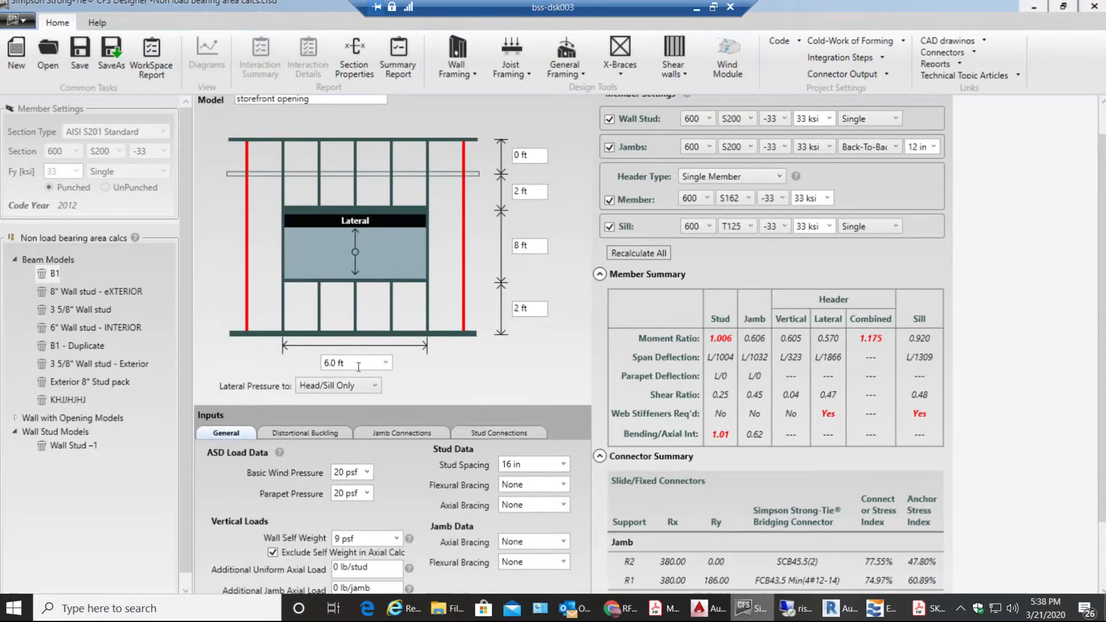
triple_click(335, 363)
text(8)
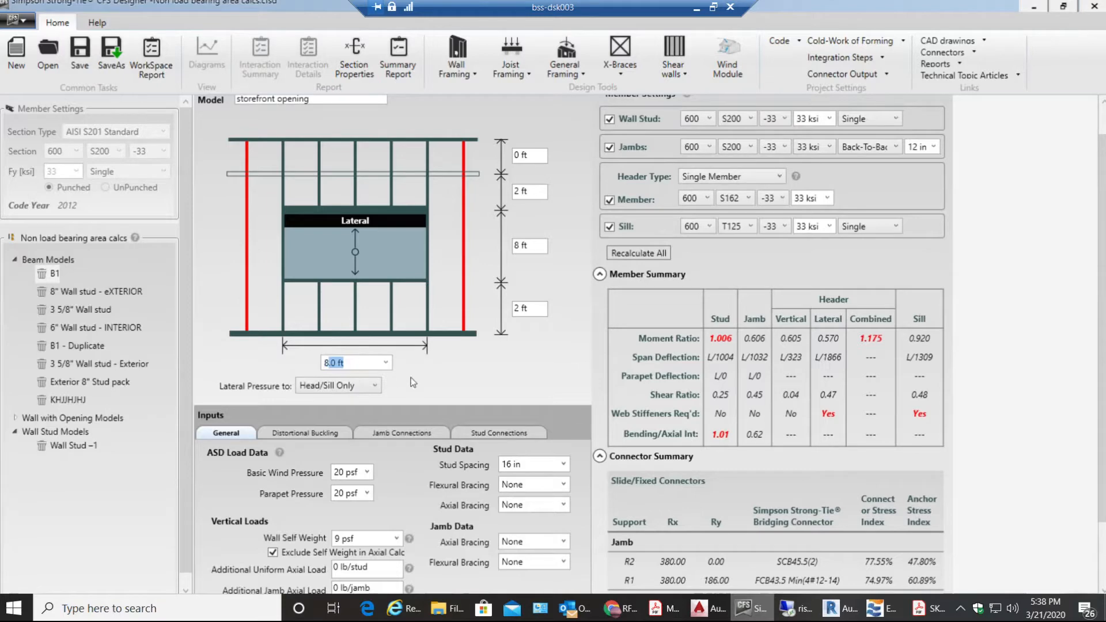
click(337, 386)
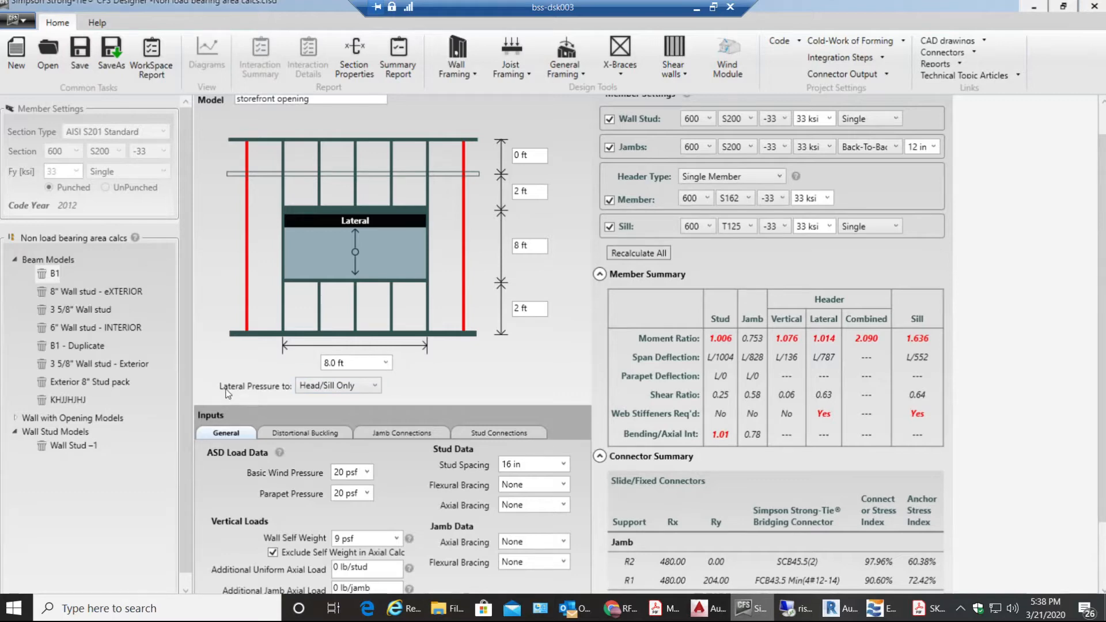
mouse_move(286, 390)
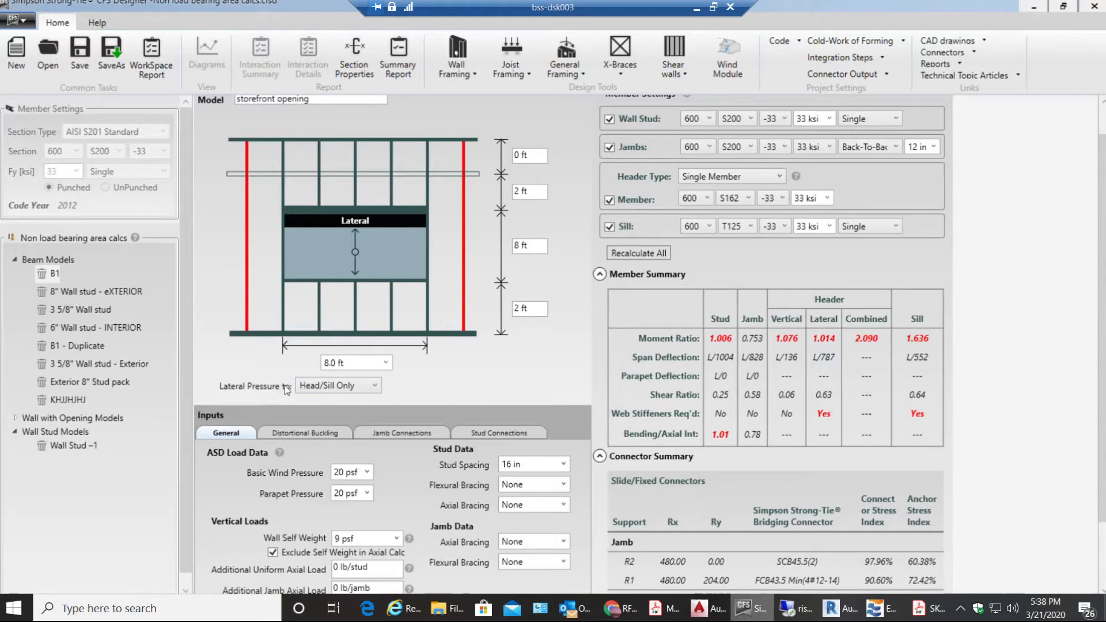
mouse_move(324, 224)
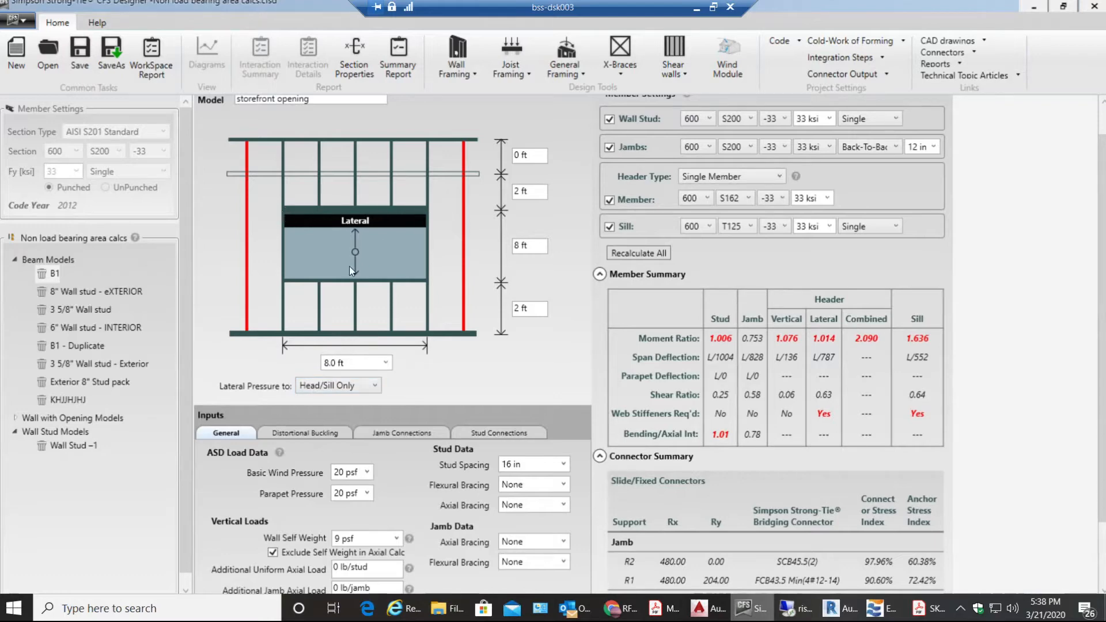
mouse_move(427, 289)
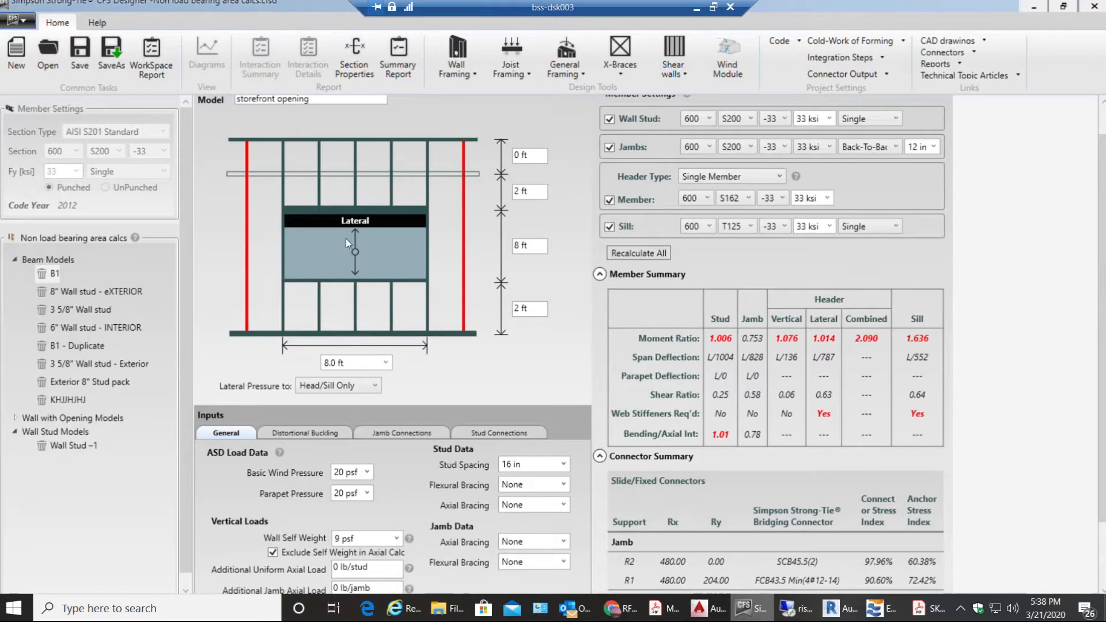
mouse_move(323, 270)
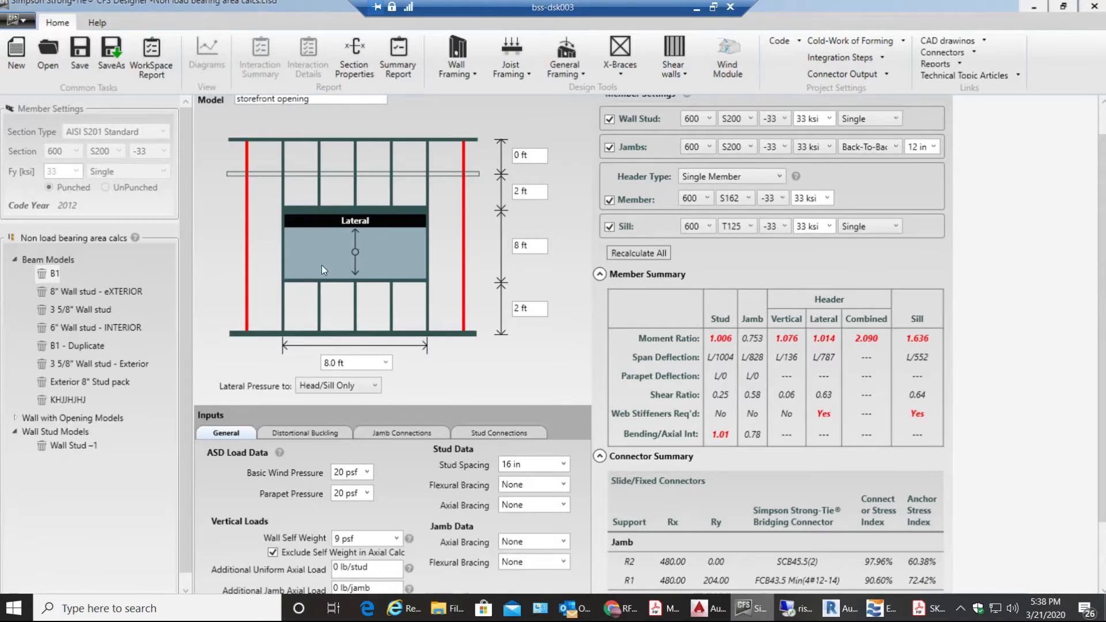
click(338, 386)
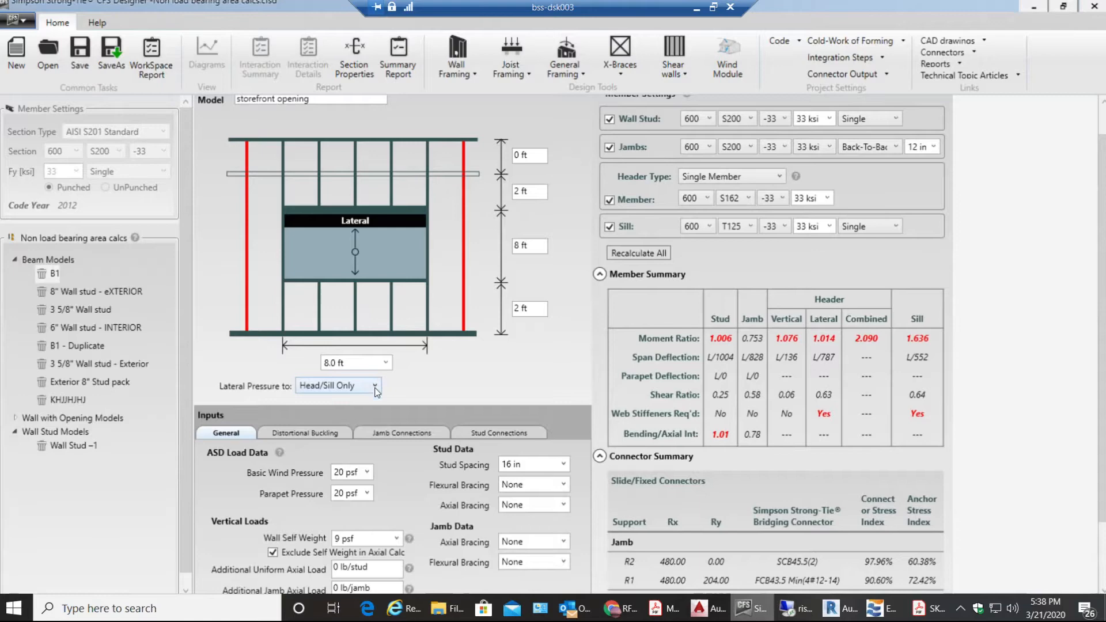
click(377, 386)
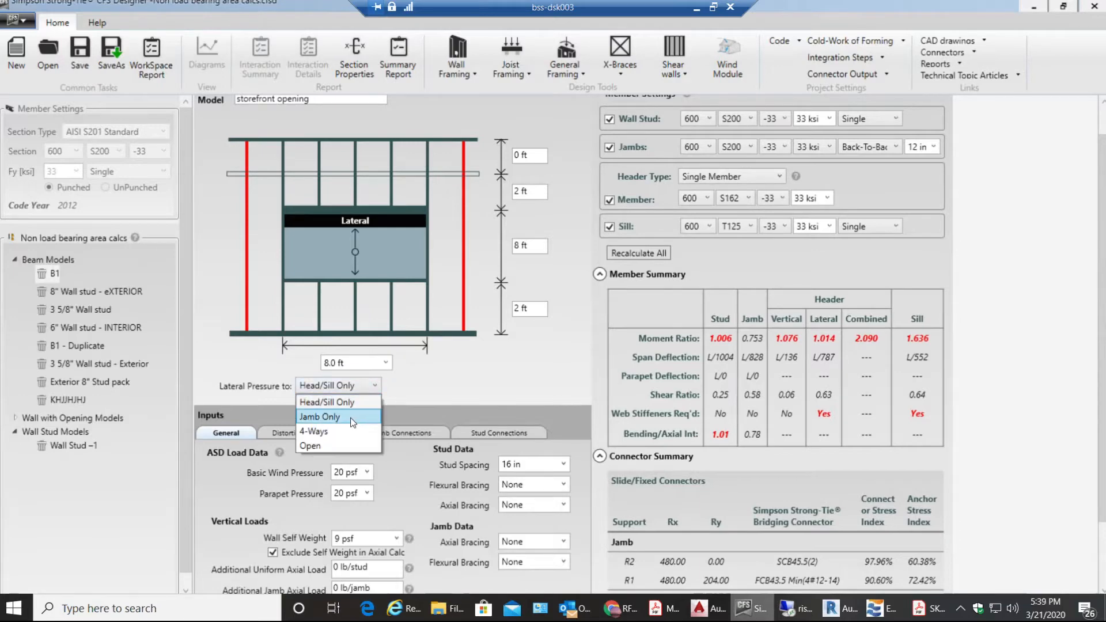
mouse_move(337, 401)
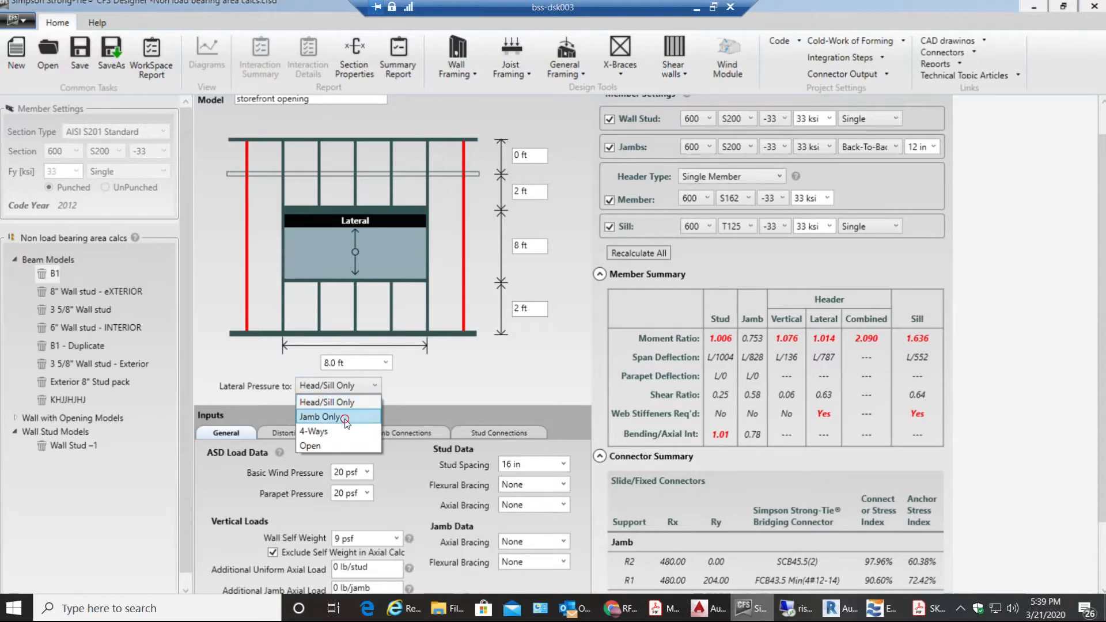
click(320, 416)
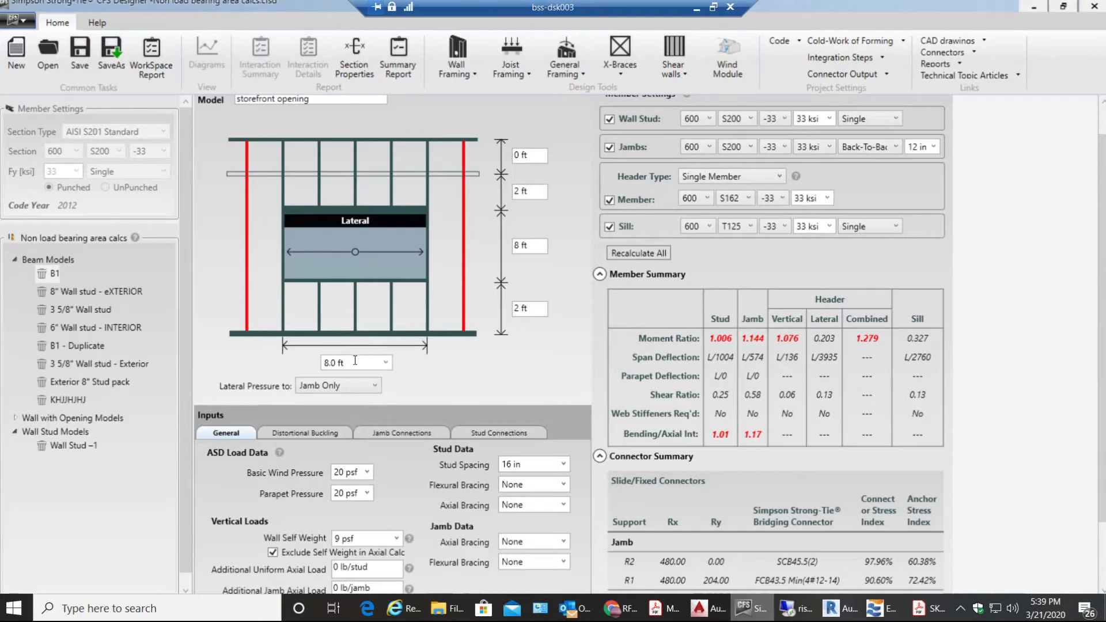
mouse_move(367, 341)
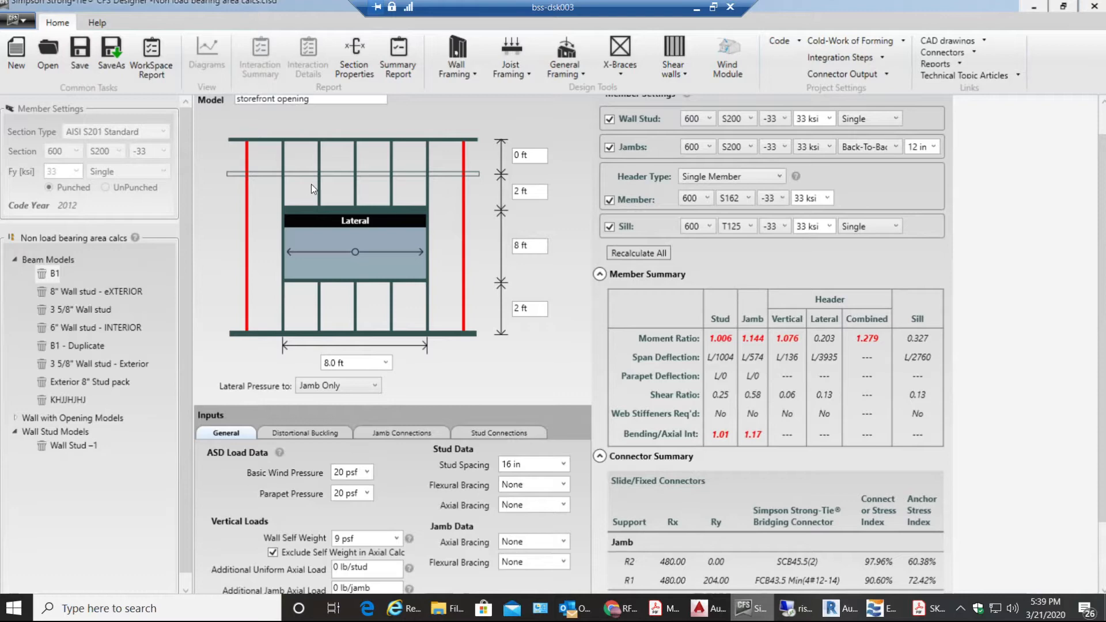
mouse_move(383, 393)
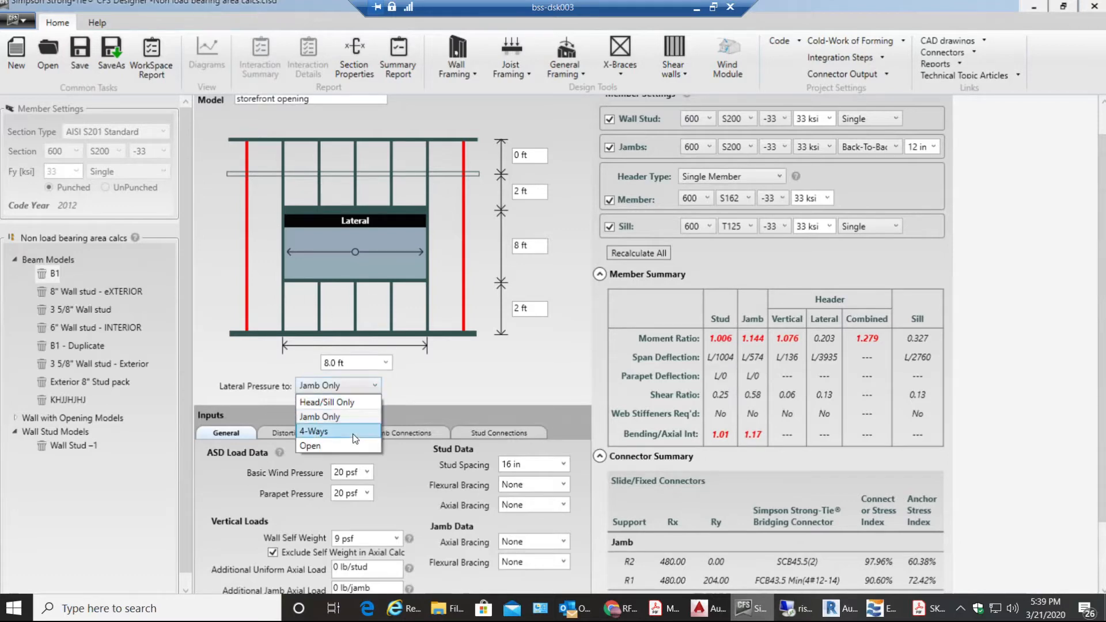
click(315, 431)
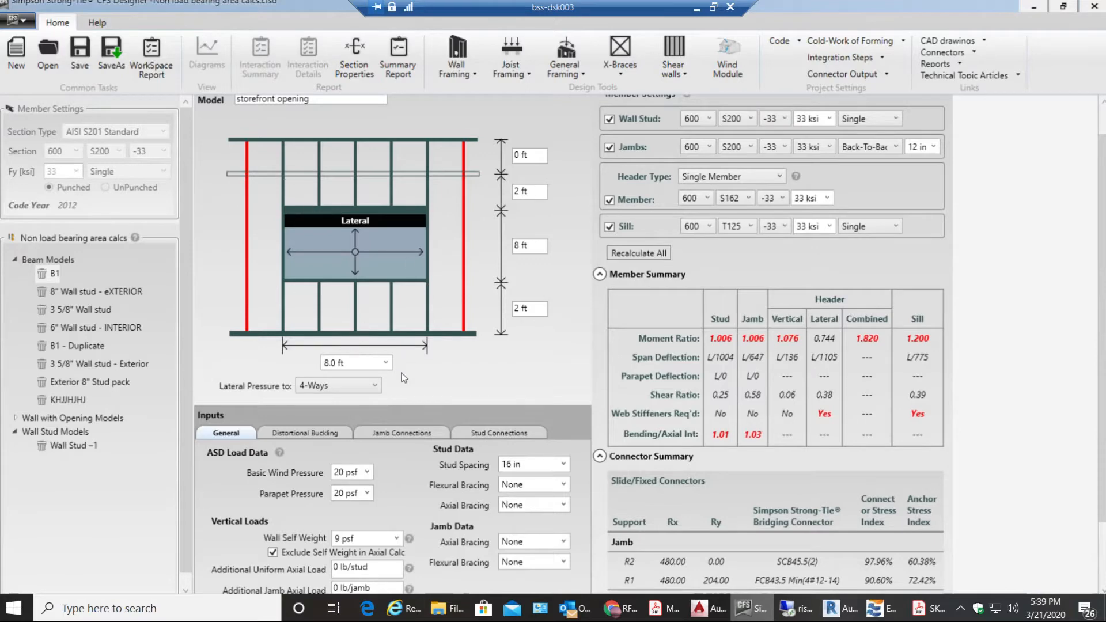
click(336, 386)
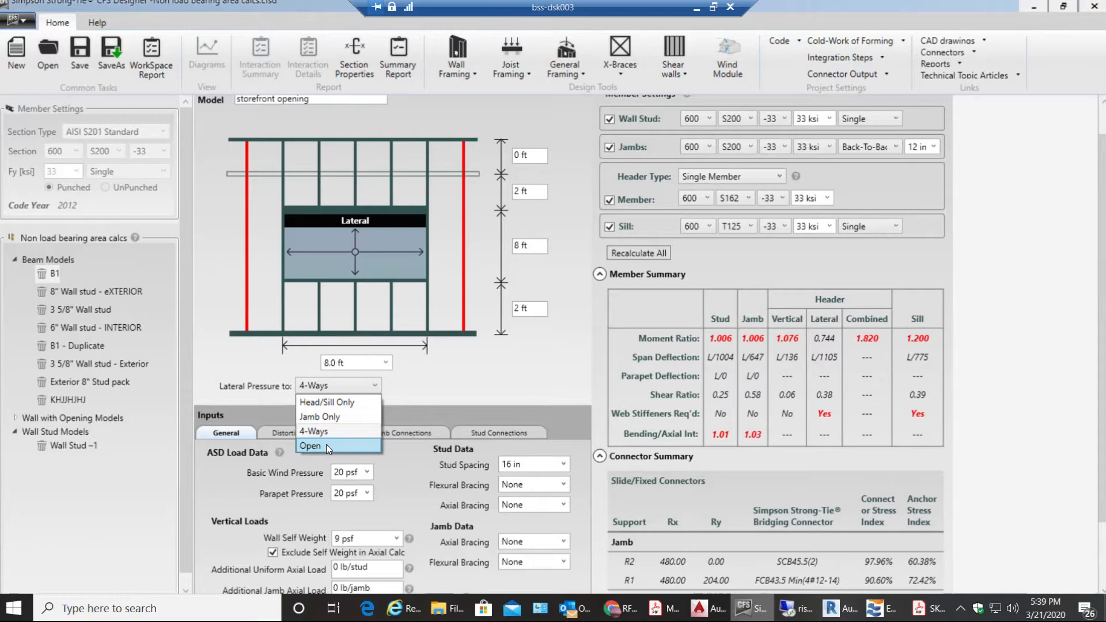
click(309, 446)
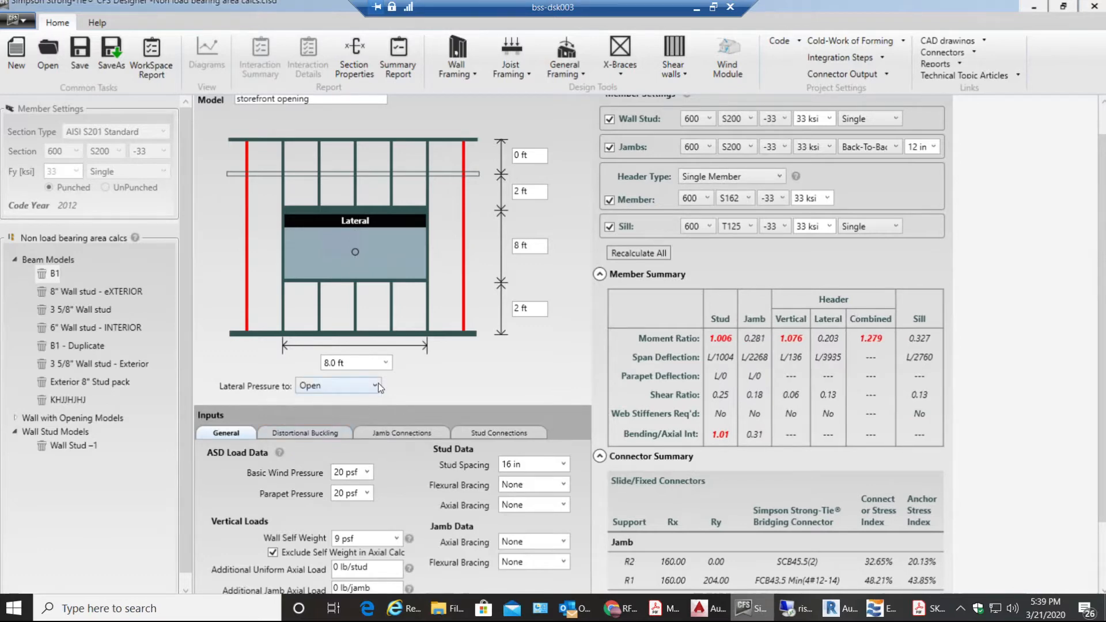
click(377, 386)
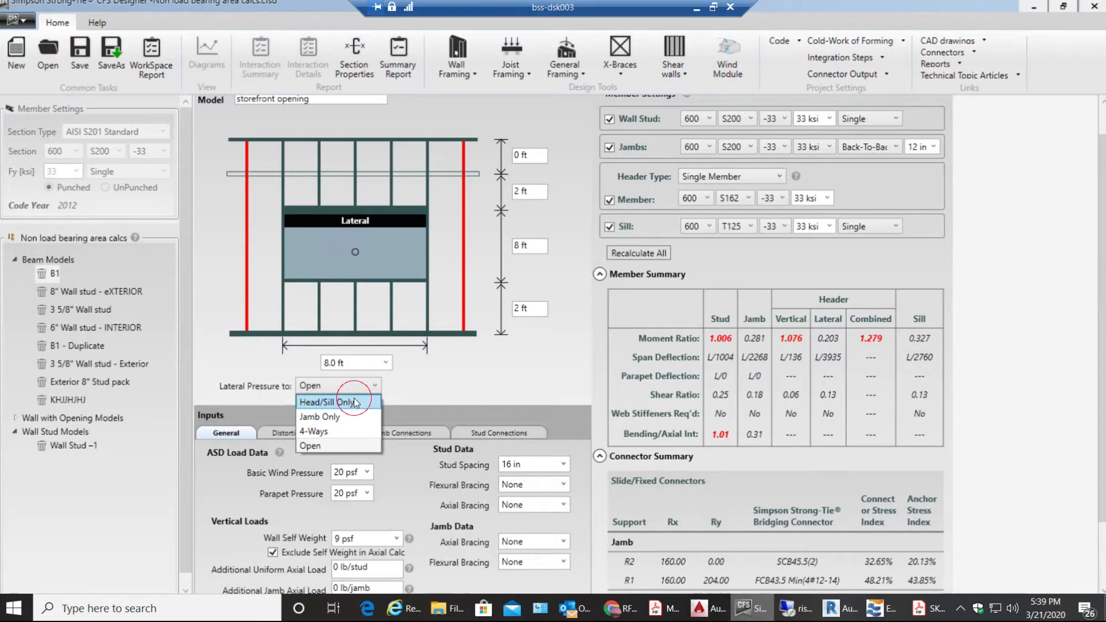
click(329, 402)
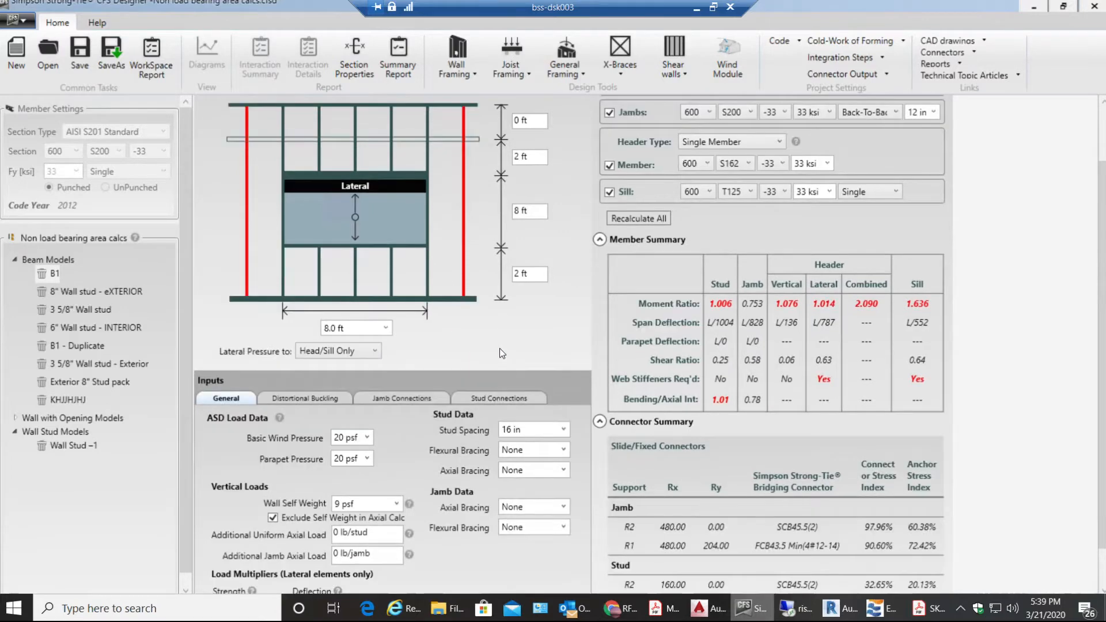
- Enter 25 psf as the Basic Wind Pressure
scroll(down, 3)
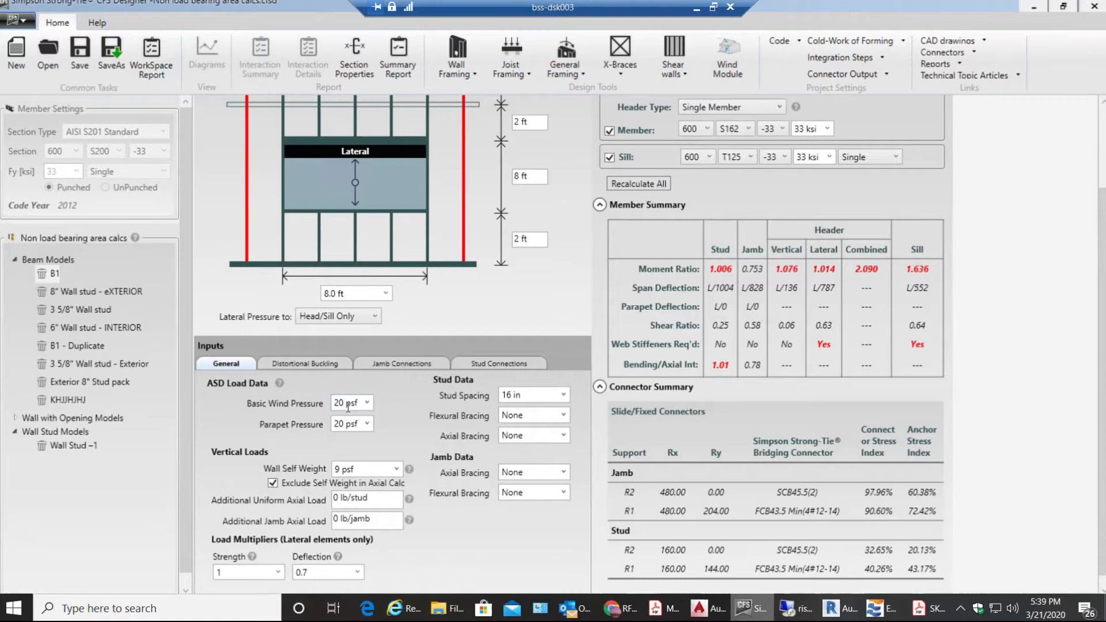
text(25)
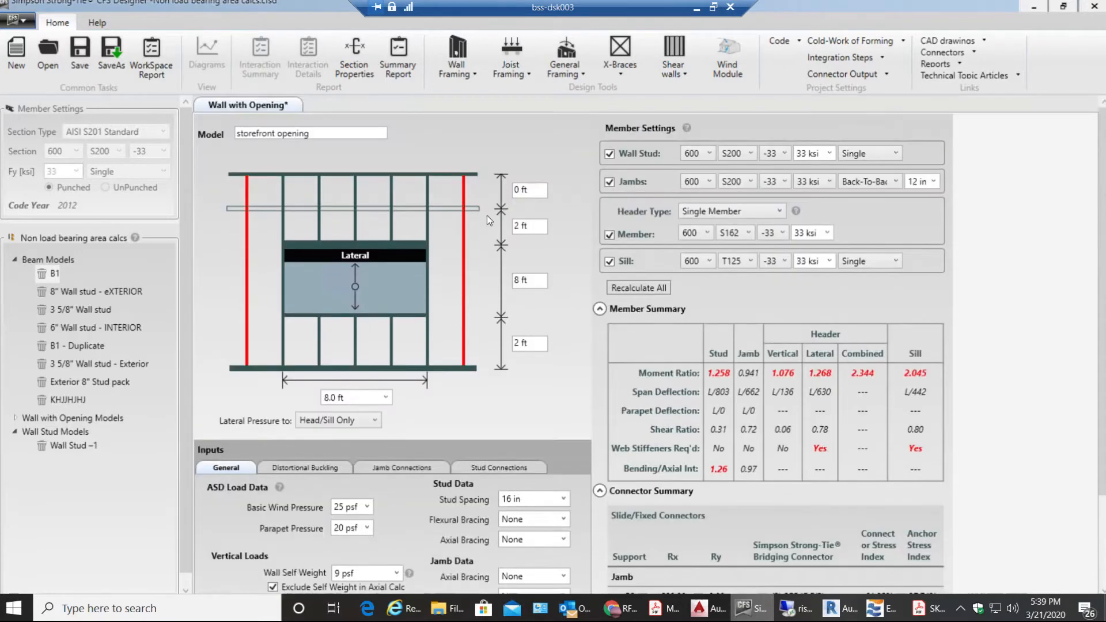
mouse_move(533, 170)
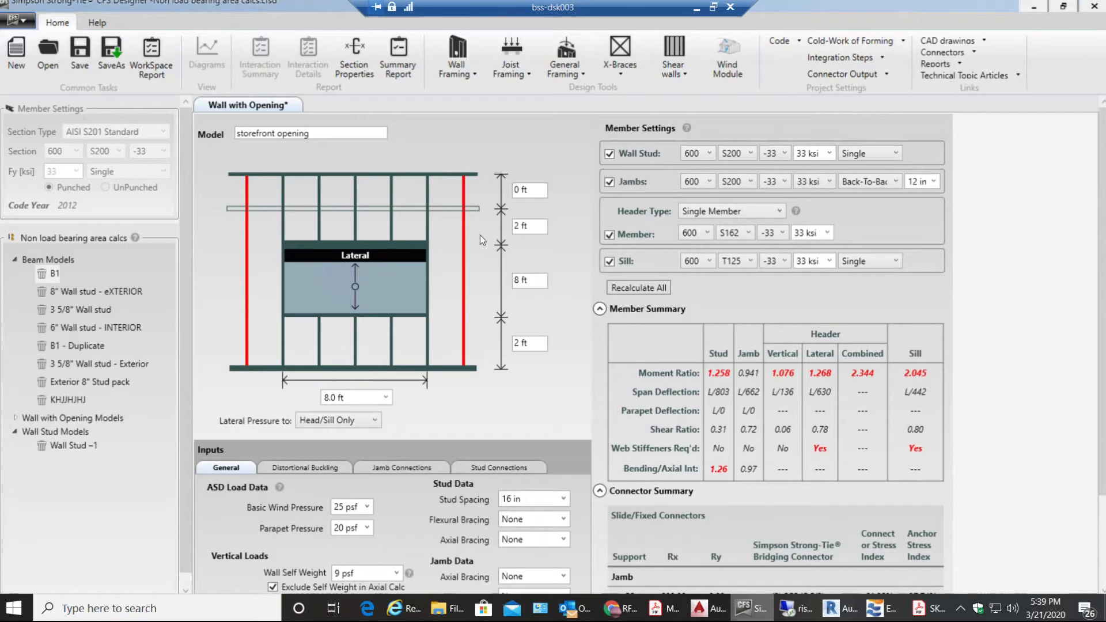
- Set wall self weight to 12 psf and additional uniform axial load to 500 lb/stud
scroll(down, 3)
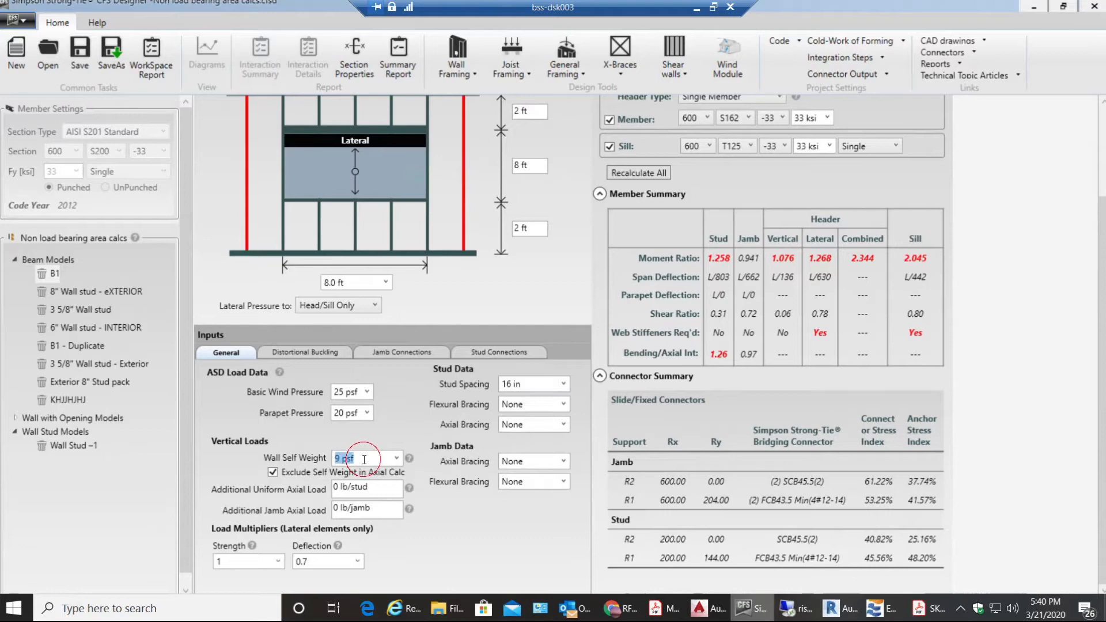
click(397, 458)
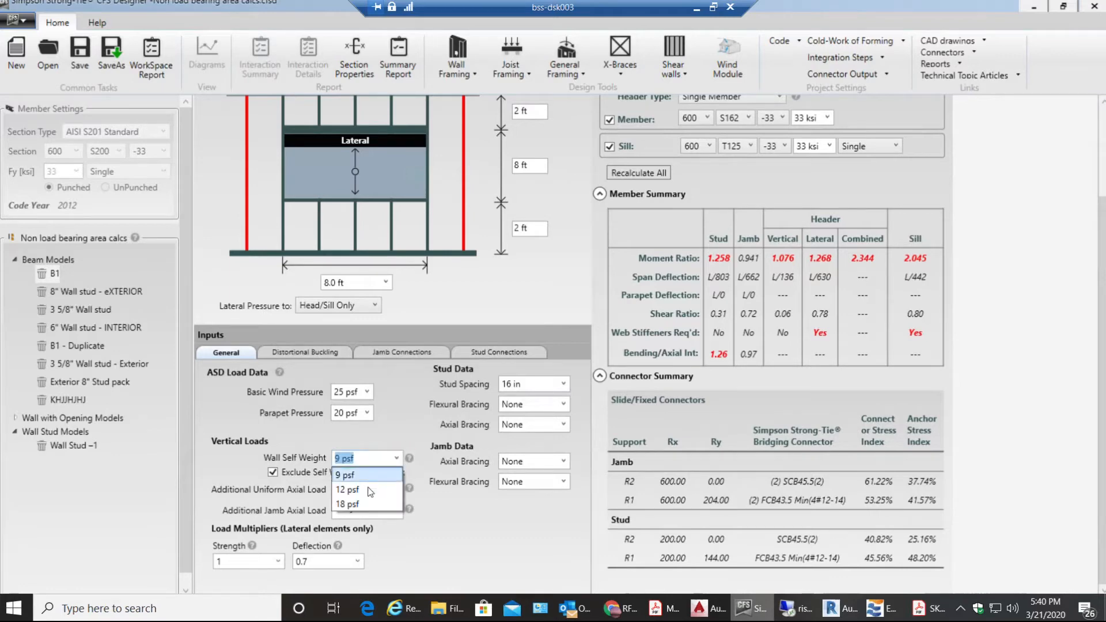
click(346, 490)
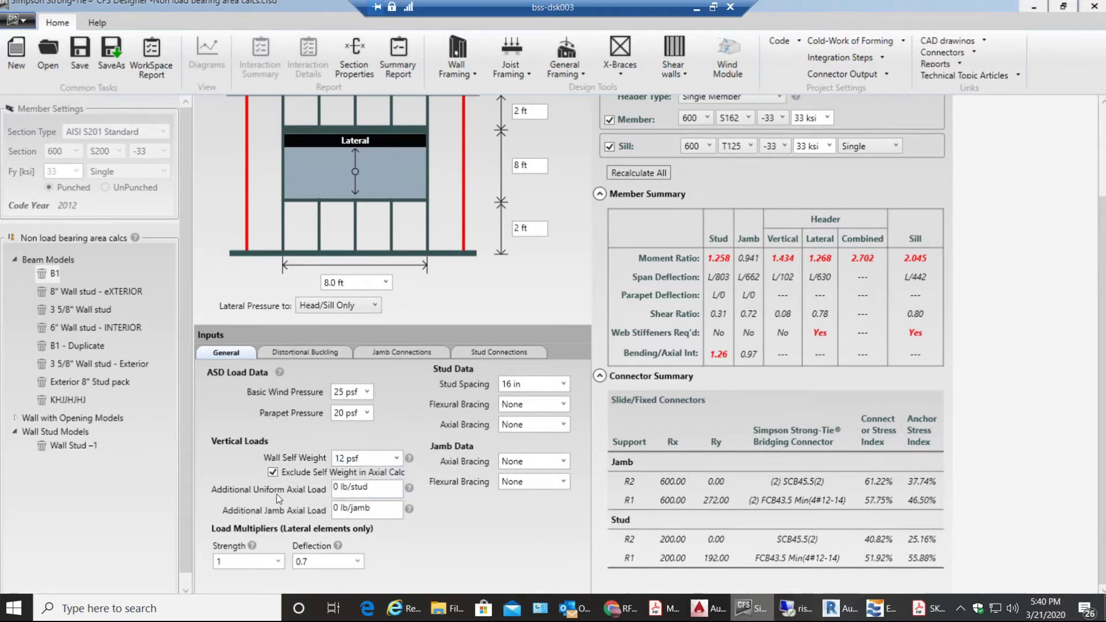
mouse_move(240, 487)
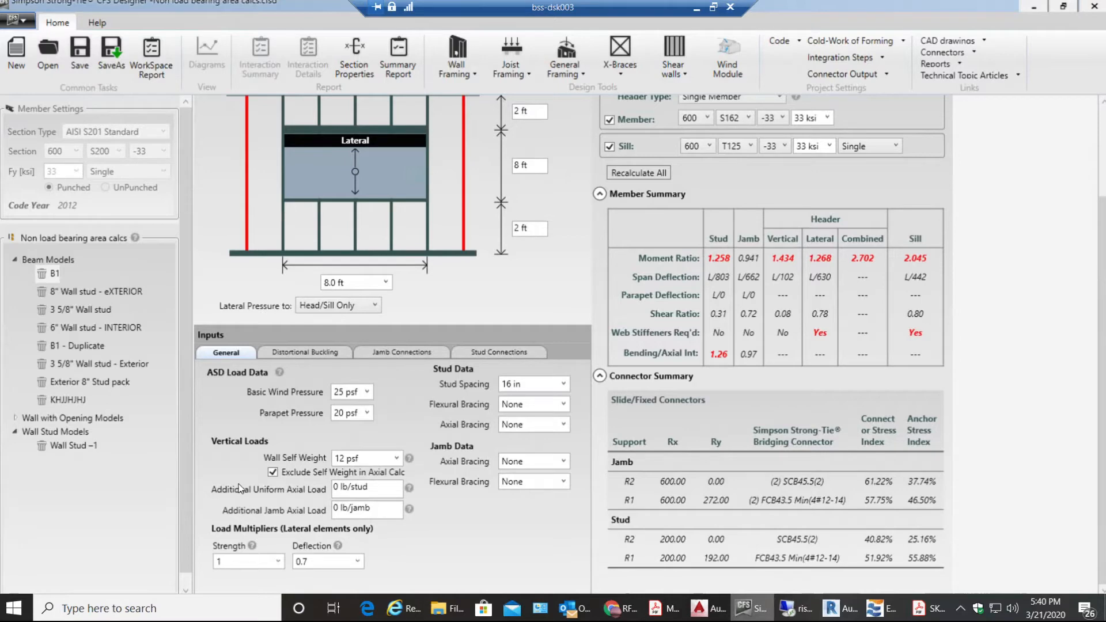
mouse_move(275, 498)
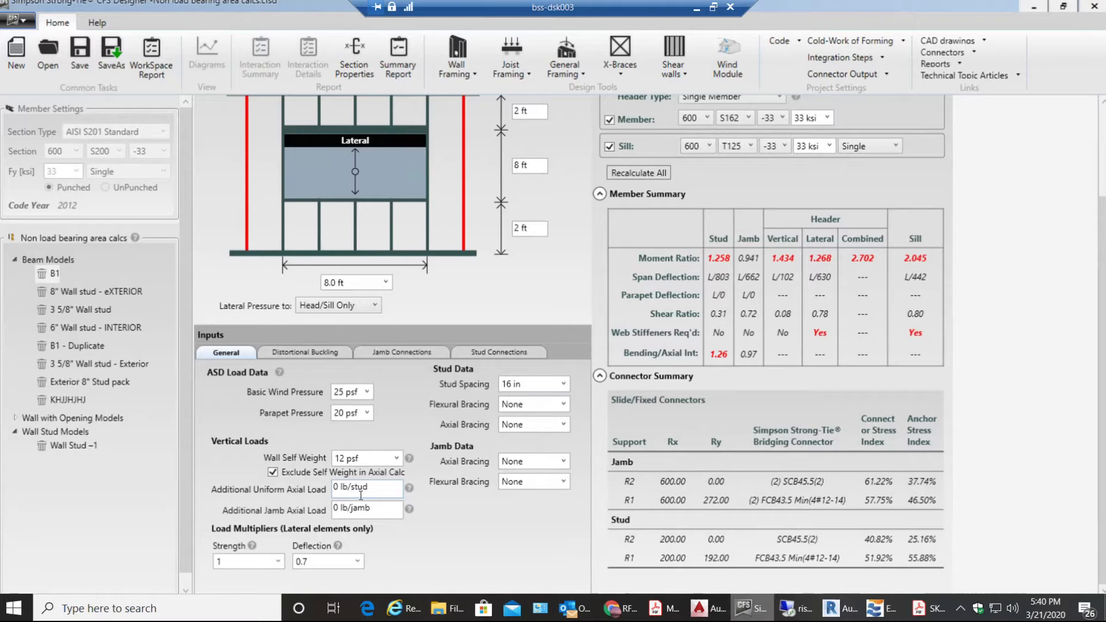
double_click(351, 489)
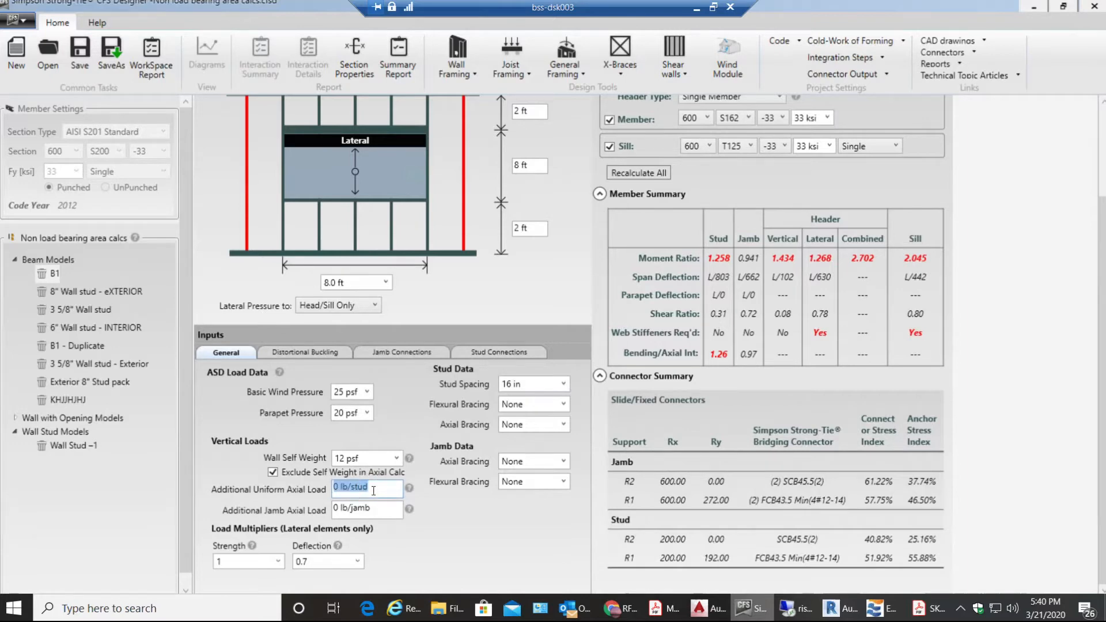
text(500)
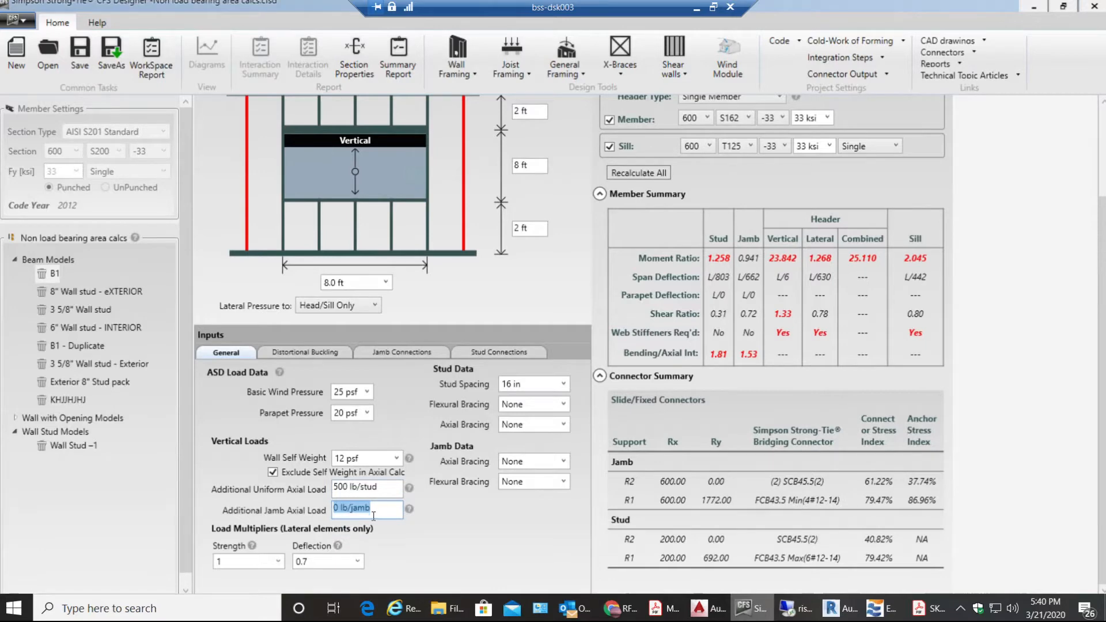
mouse_move(353, 568)
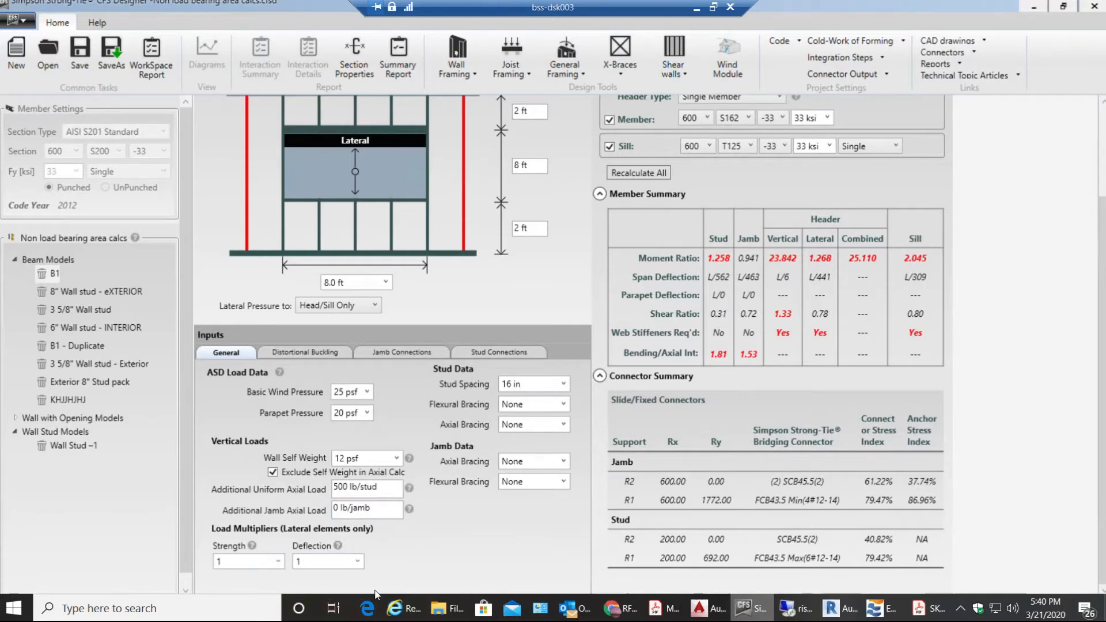
mouse_move(367, 609)
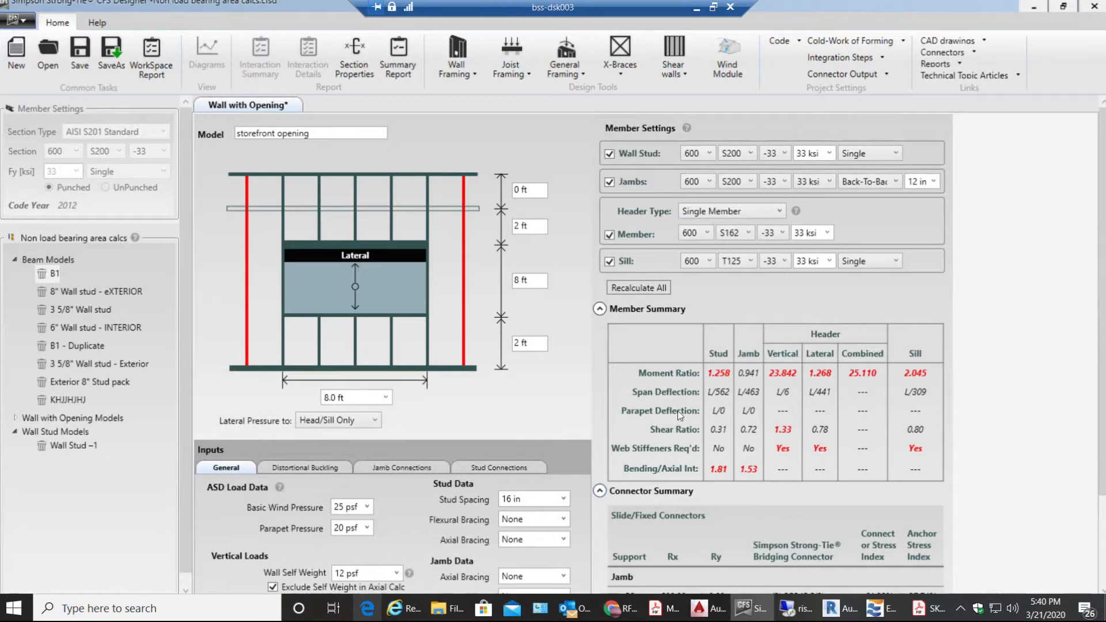
mouse_move(822, 489)
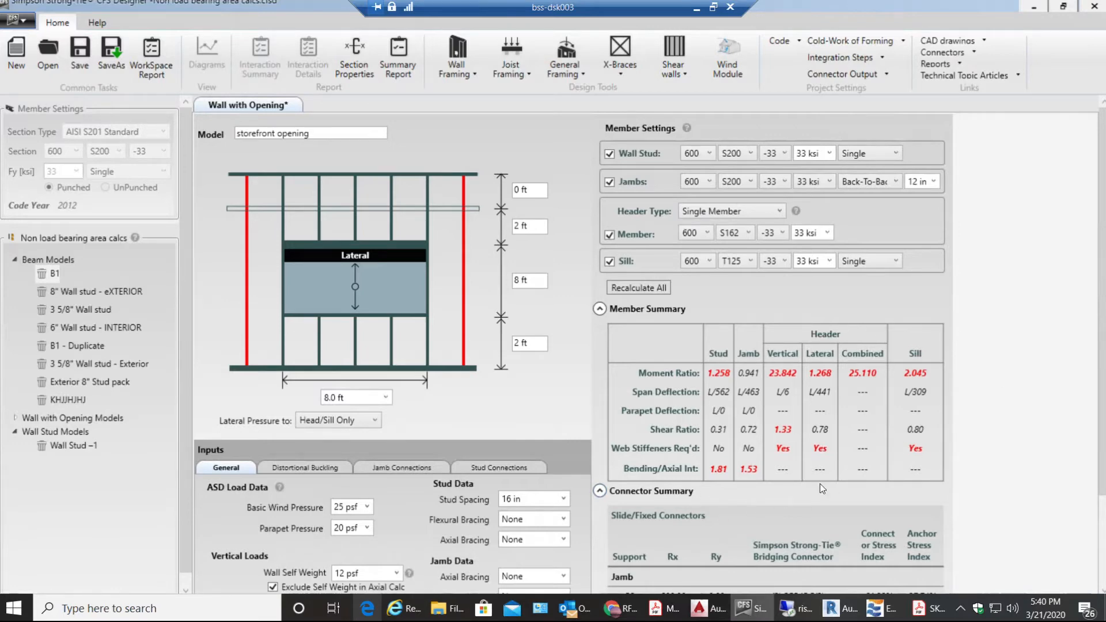
mouse_move(983, 355)
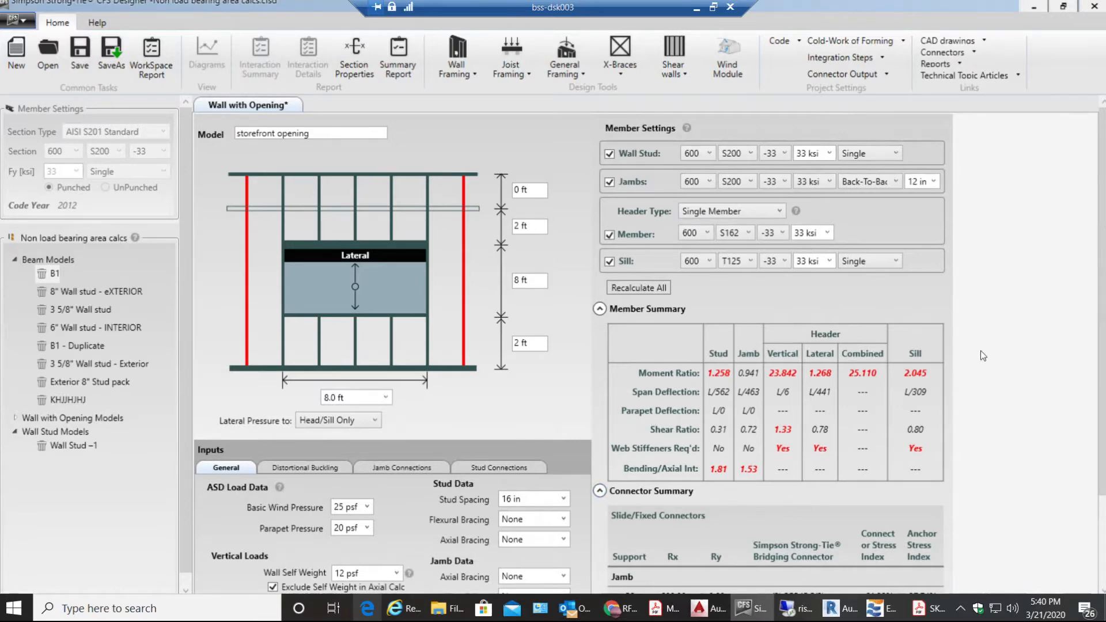
mouse_move(720, 352)
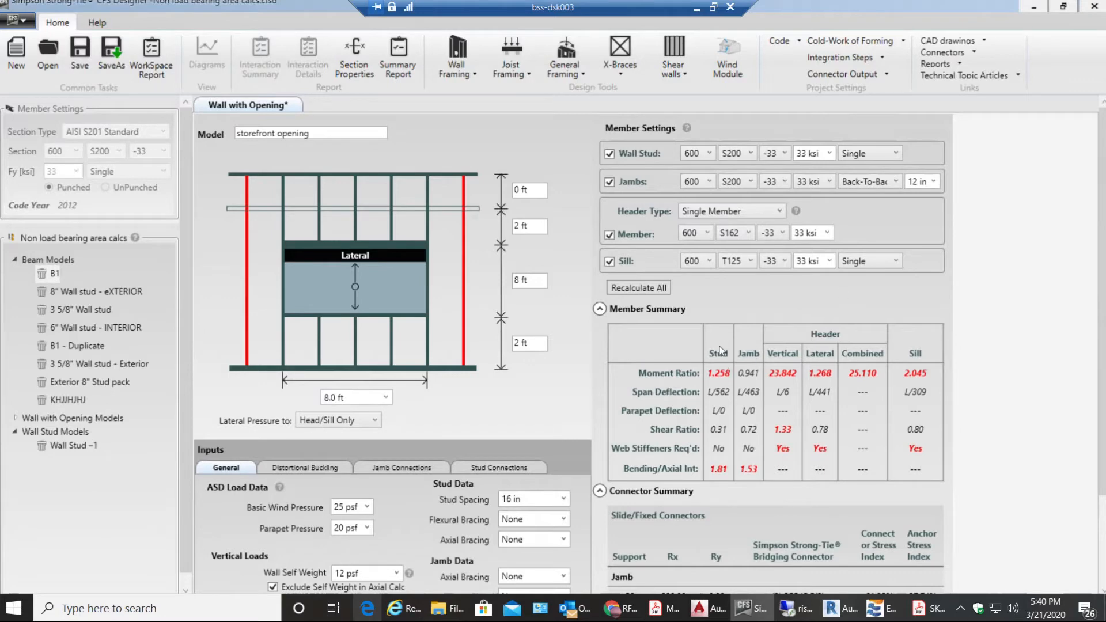
mouse_move(668, 259)
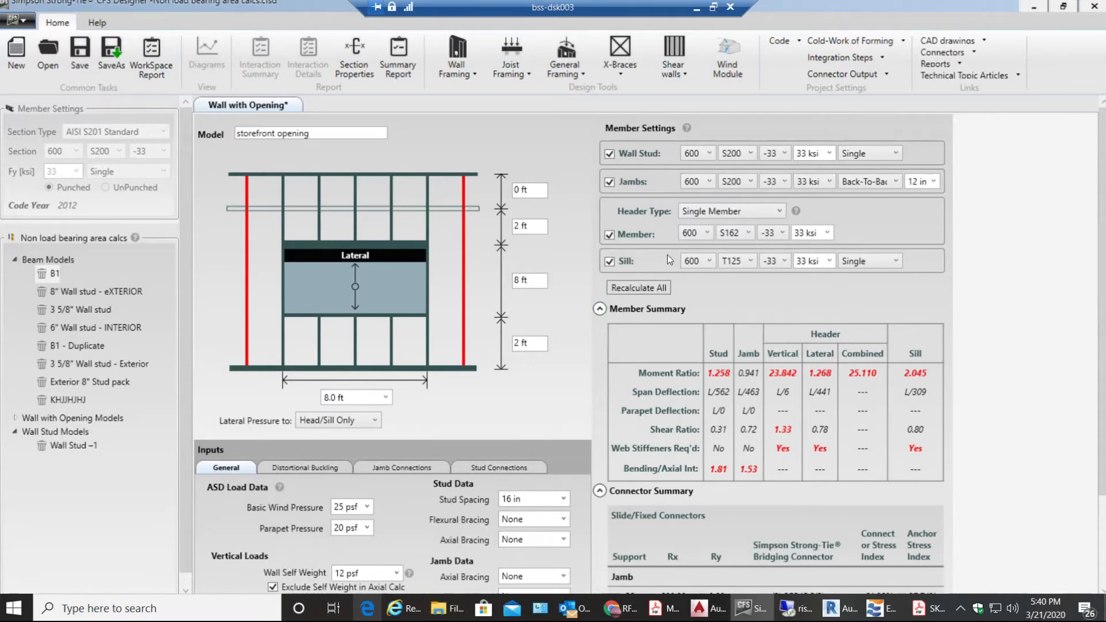
mouse_move(698, 265)
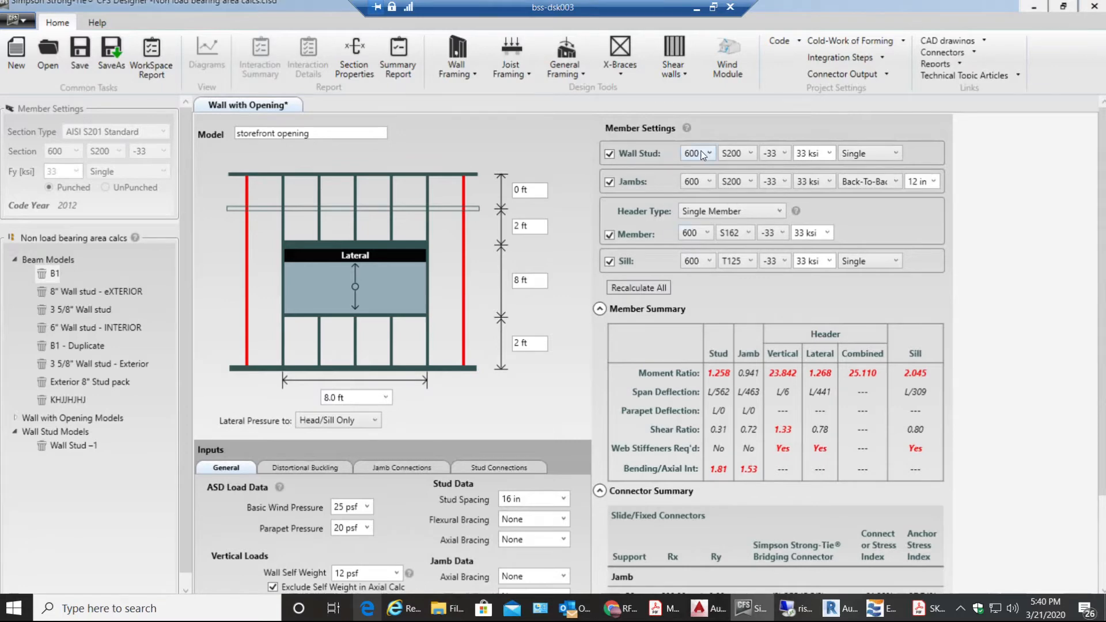
mouse_move(713, 156)
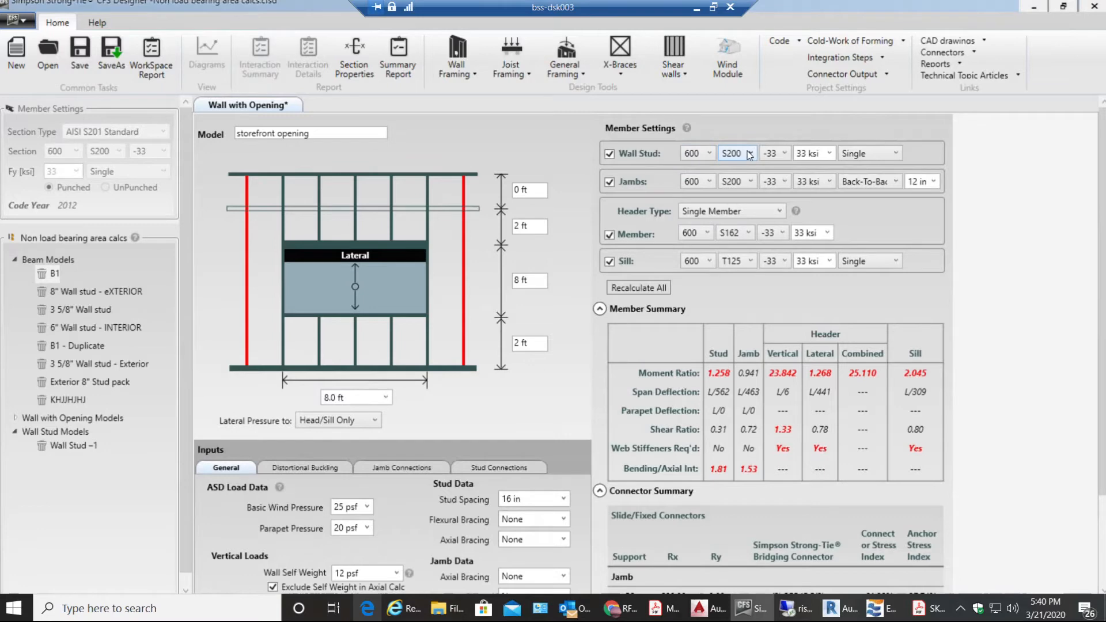
- Change wall studs to back-to-back 600S162-54 sections
click(770, 153)
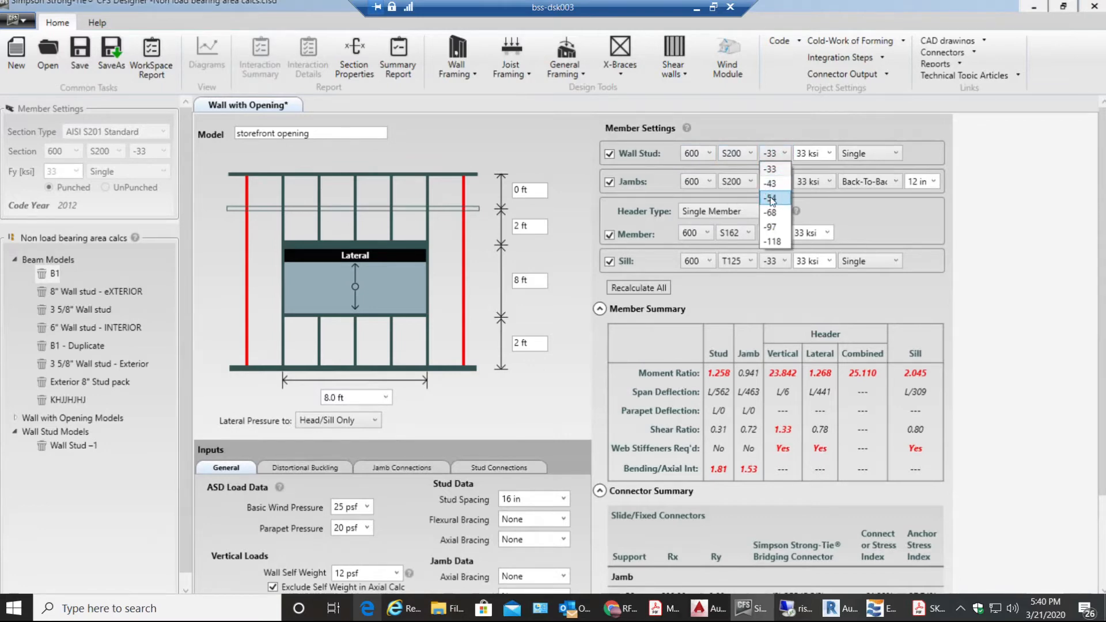
click(770, 197)
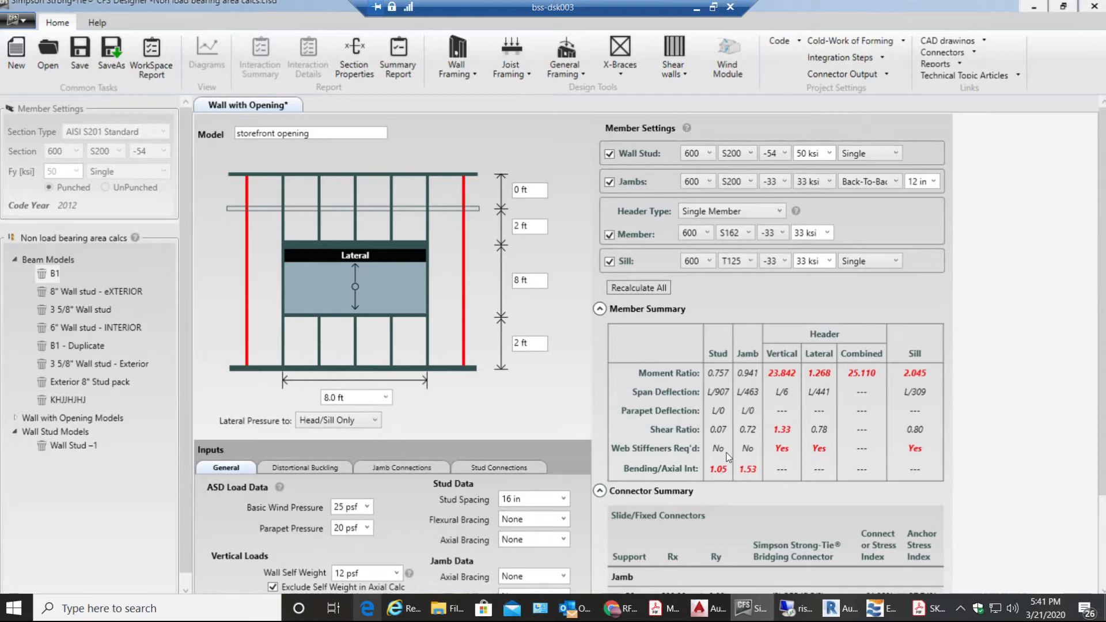
mouse_move(701, 496)
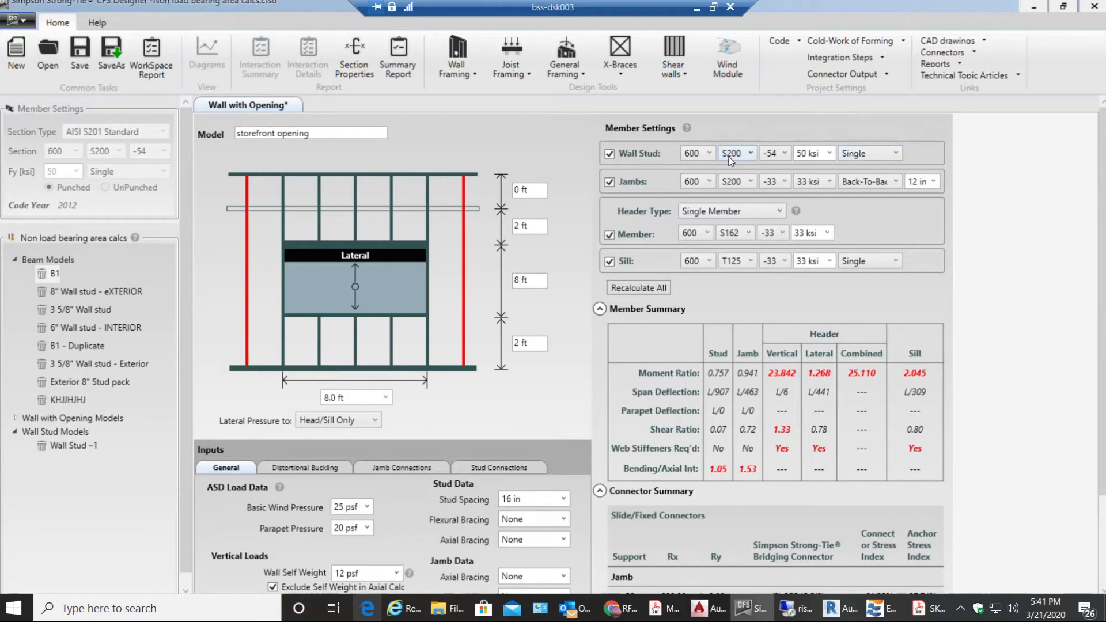
click(754, 154)
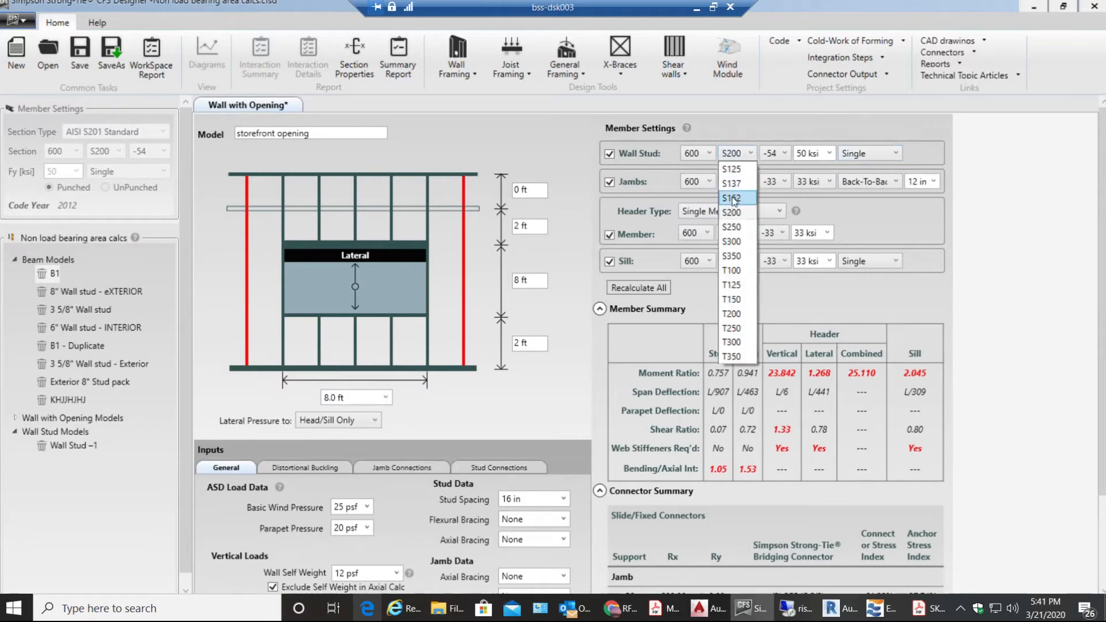
click(731, 197)
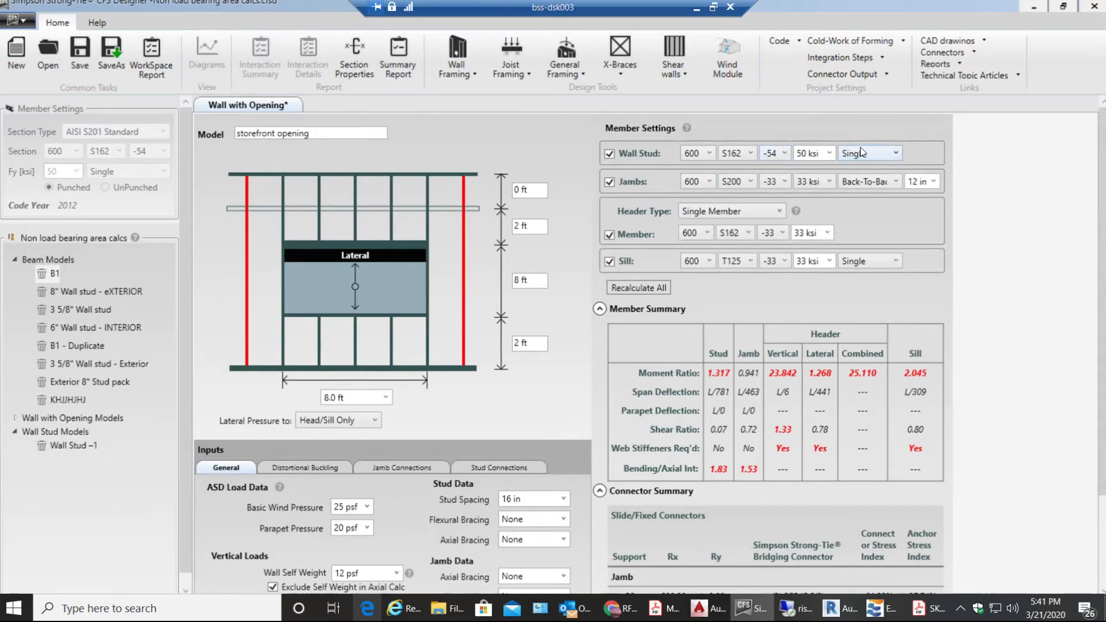
click(896, 153)
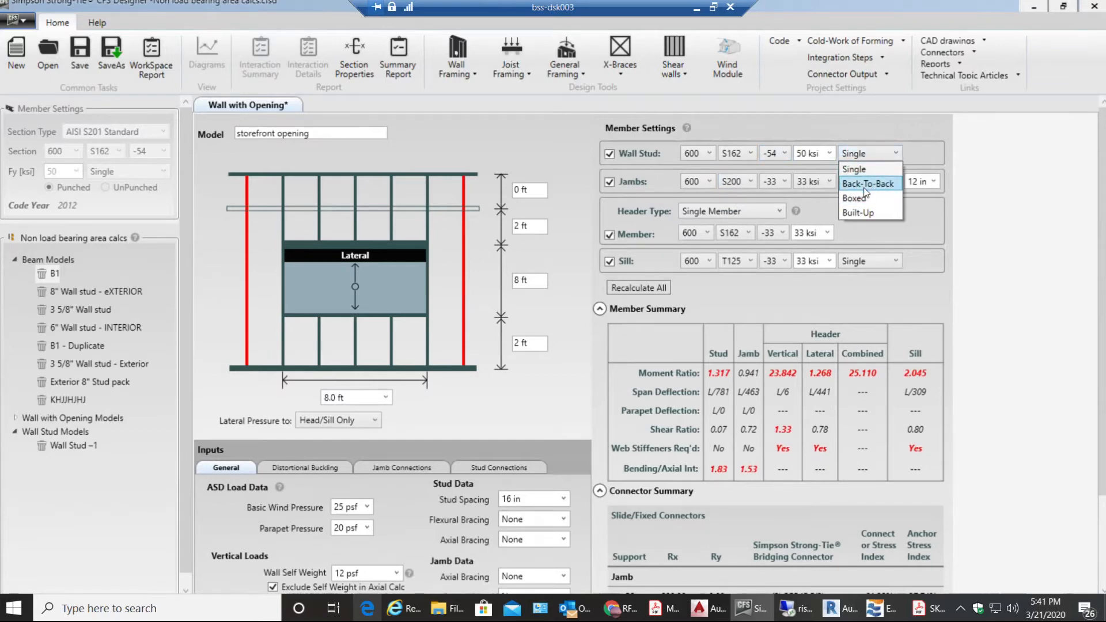
click(868, 183)
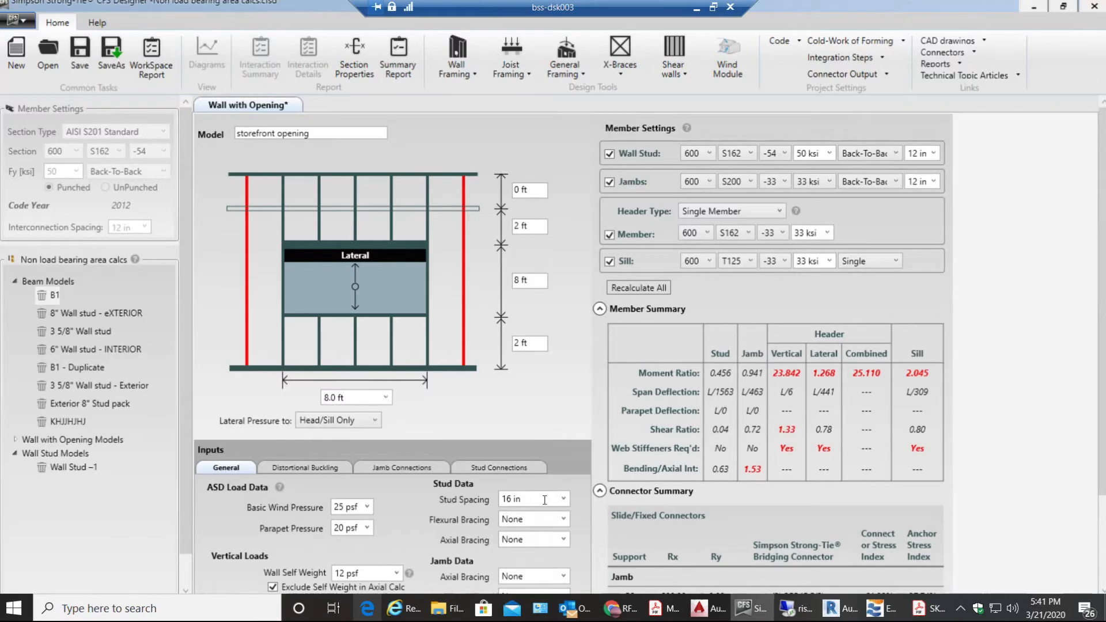
- Set stud spacing to 24 in, mid-point stud flexural bracing, and jamb flexural bracing
click(531, 499)
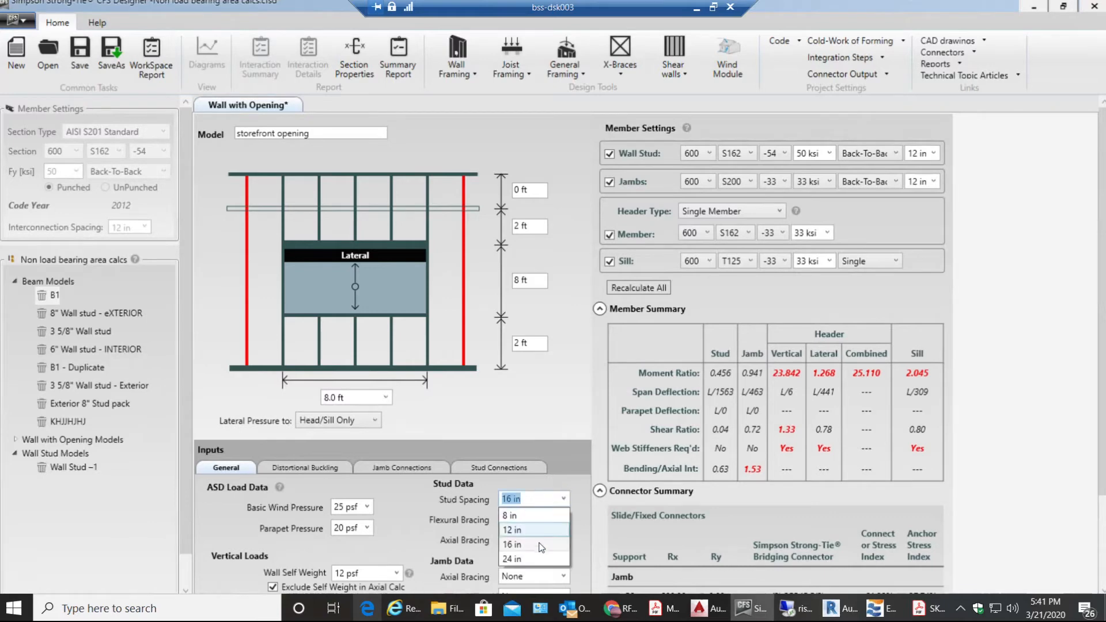
click(512, 559)
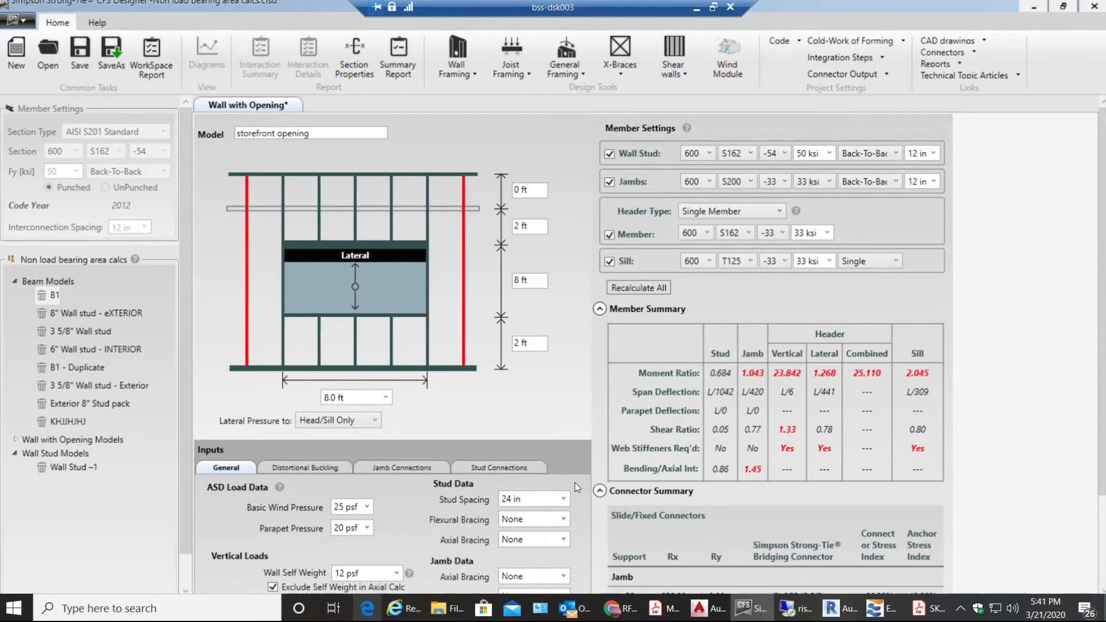
mouse_move(668, 405)
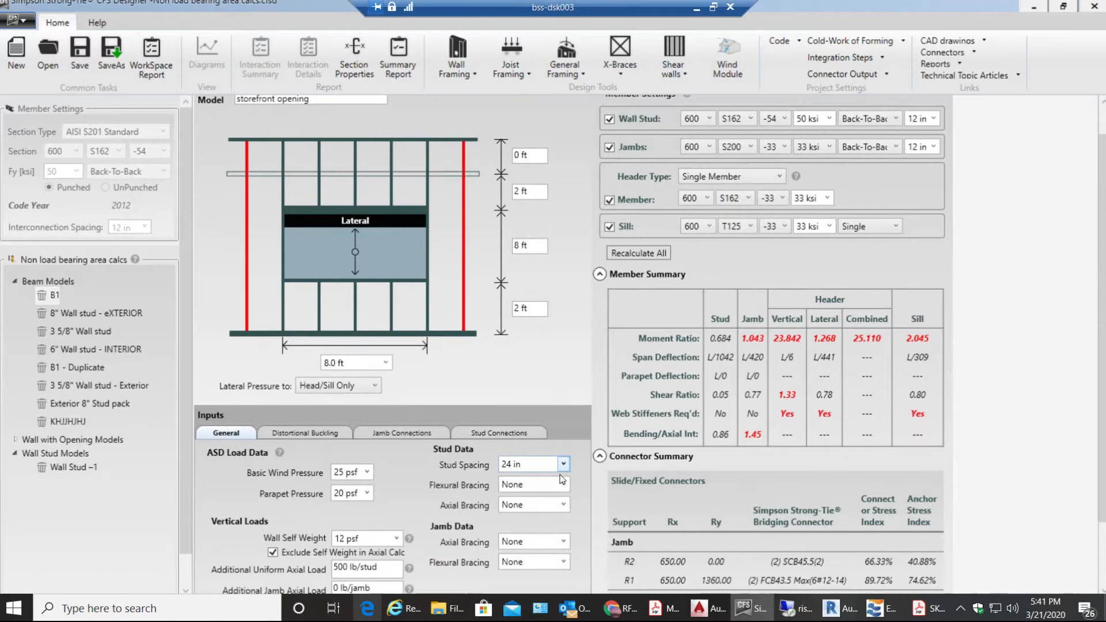
scroll(down, 3)
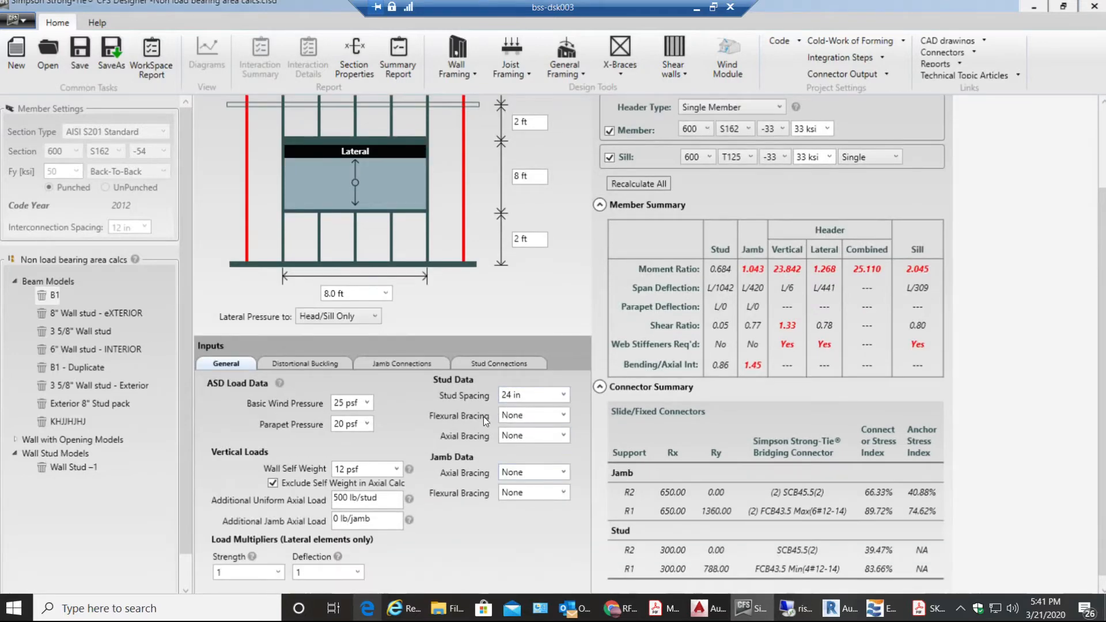
click(562, 414)
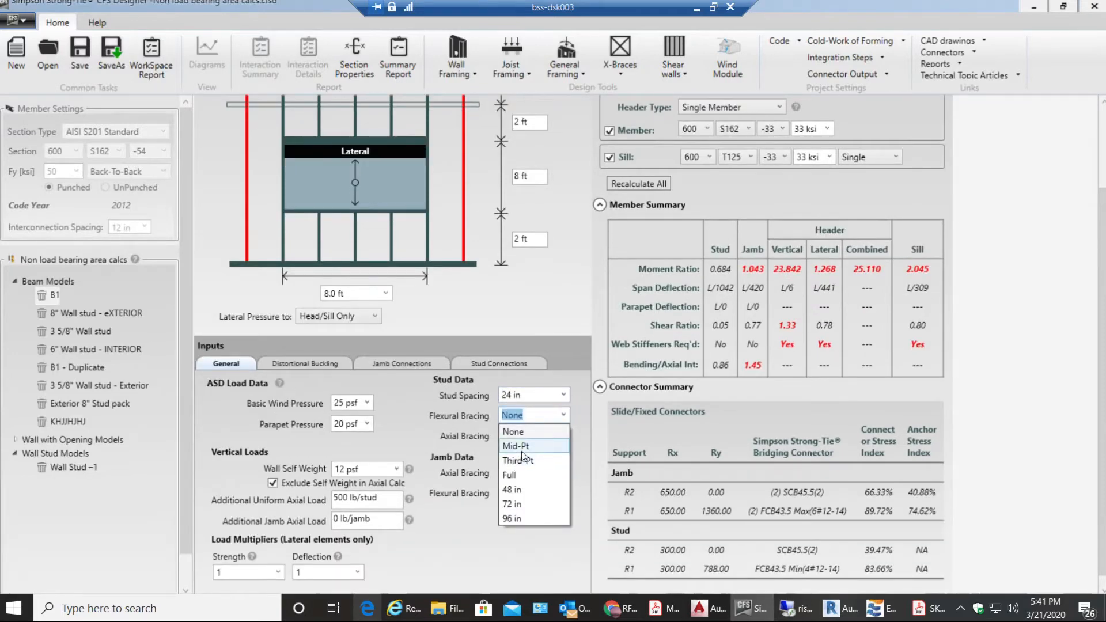
click(515, 446)
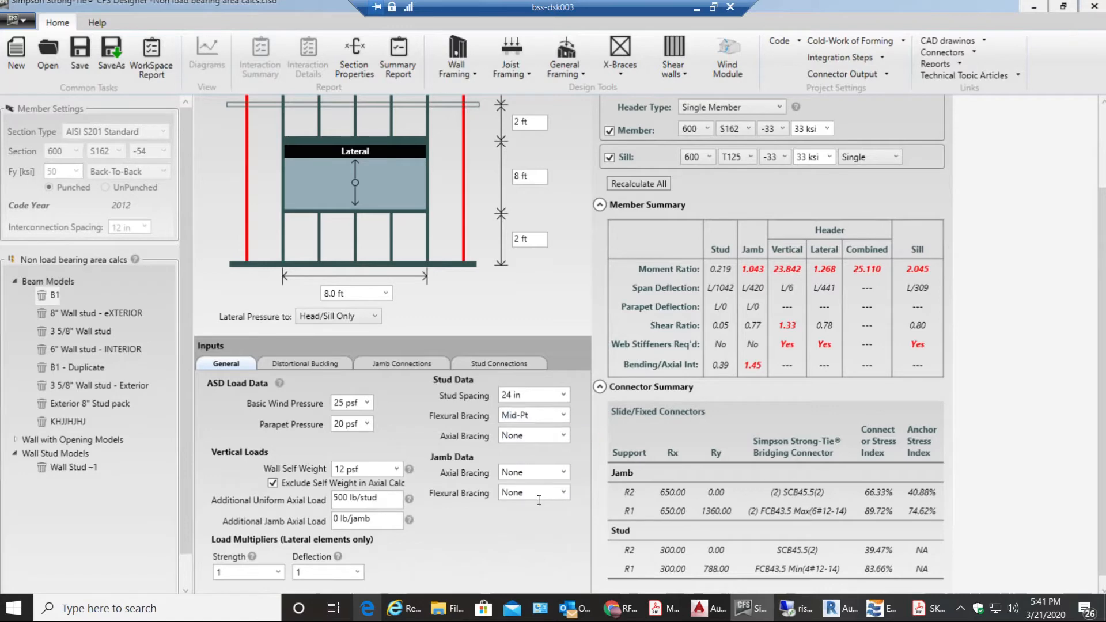
click(562, 493)
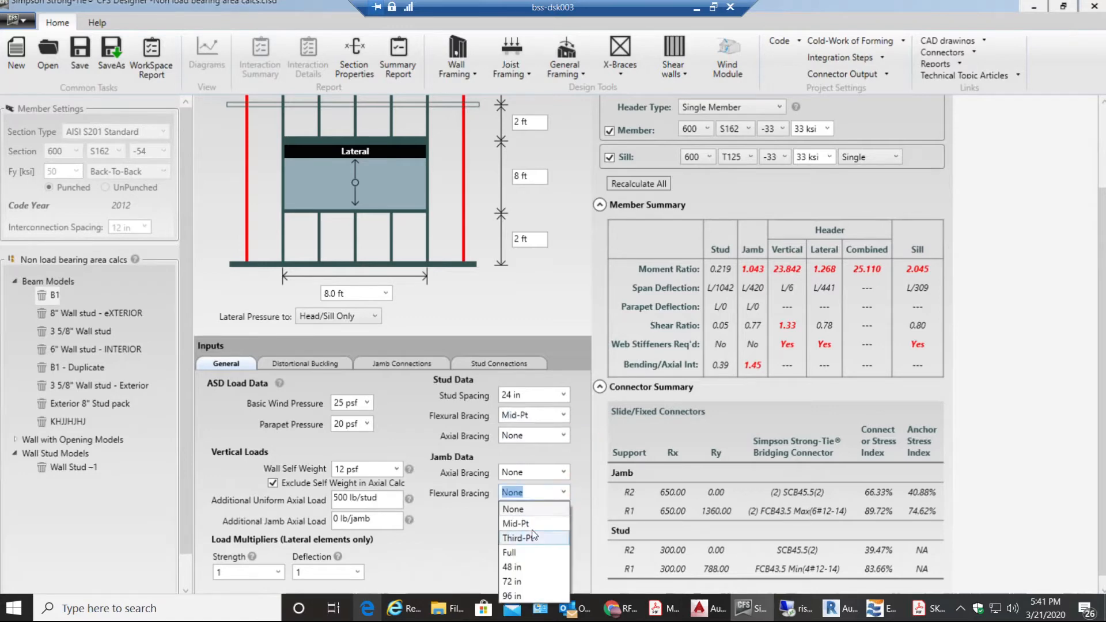
click(515, 524)
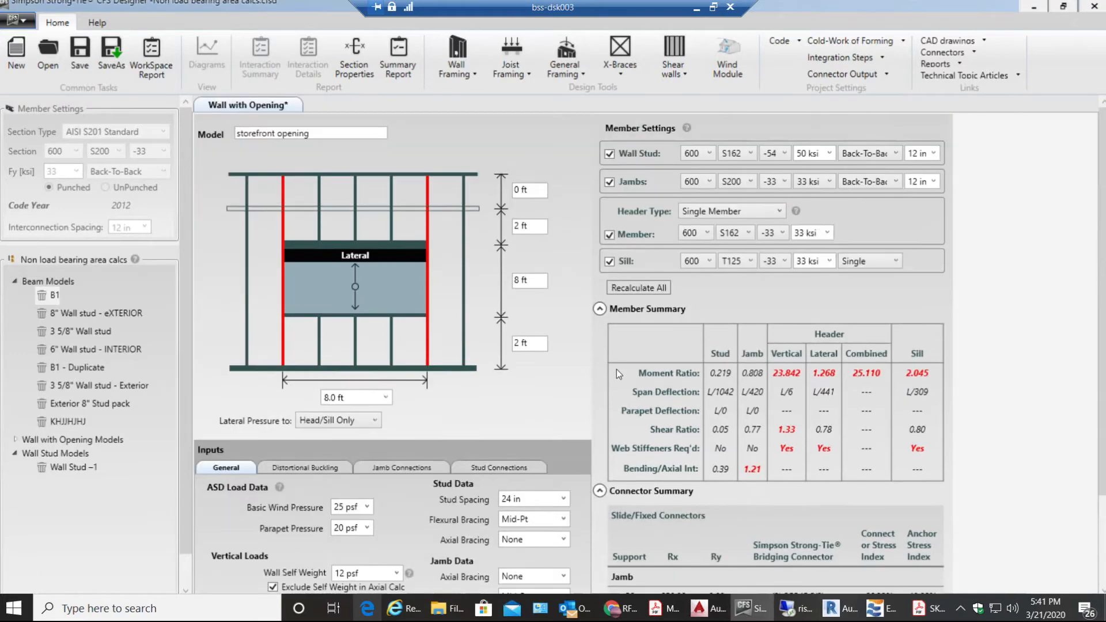
mouse_move(962, 142)
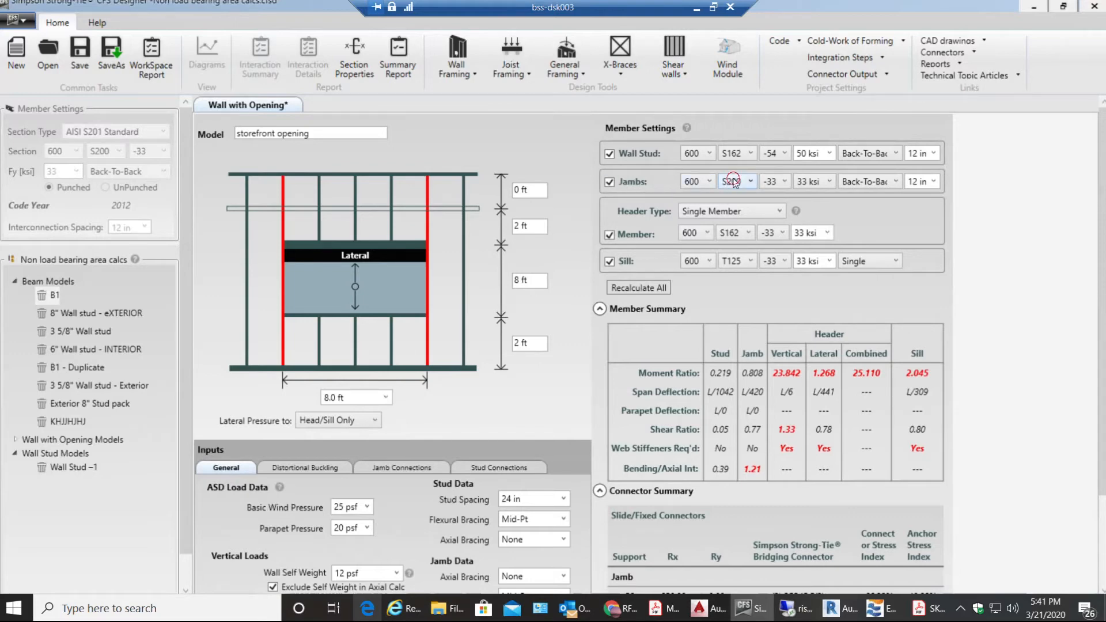
- Change the jamb section to S162 and the gauge to -54
click(734, 181)
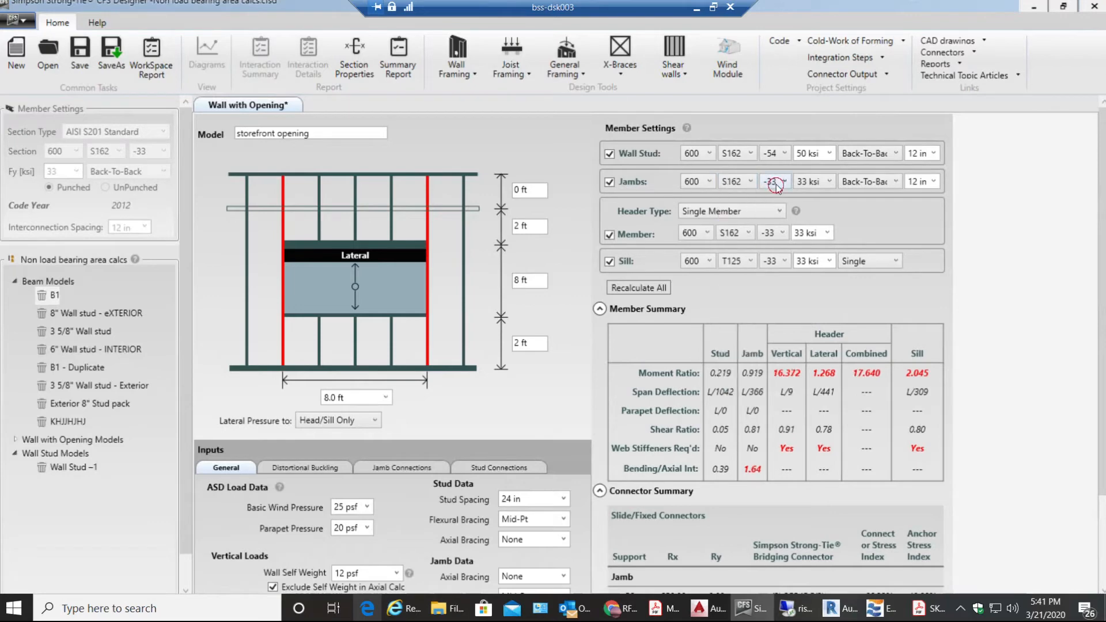
click(773, 181)
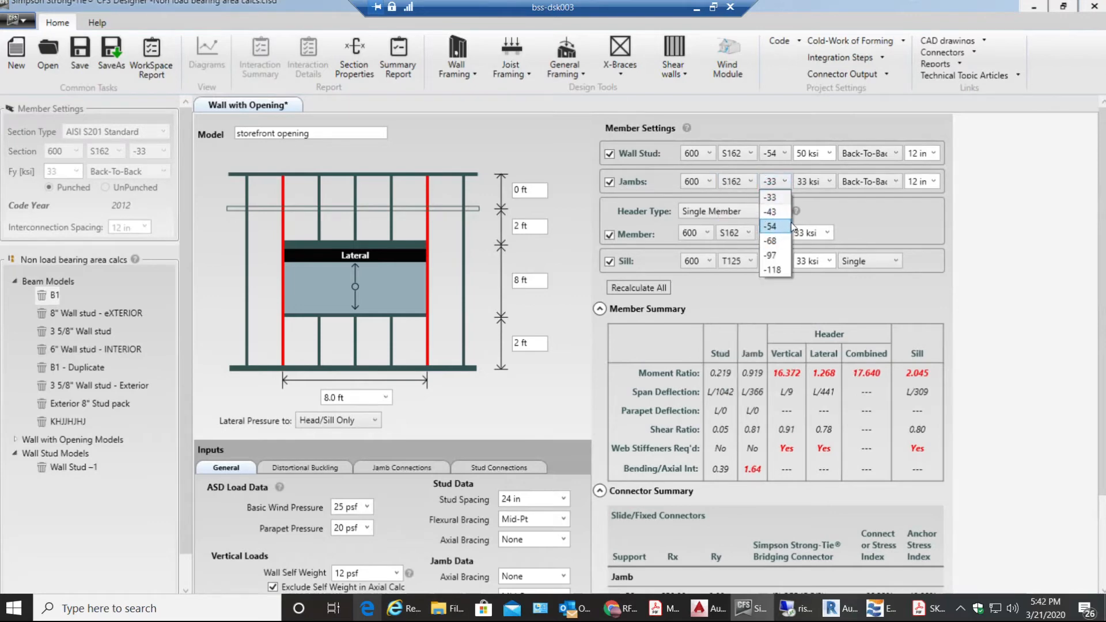
click(770, 226)
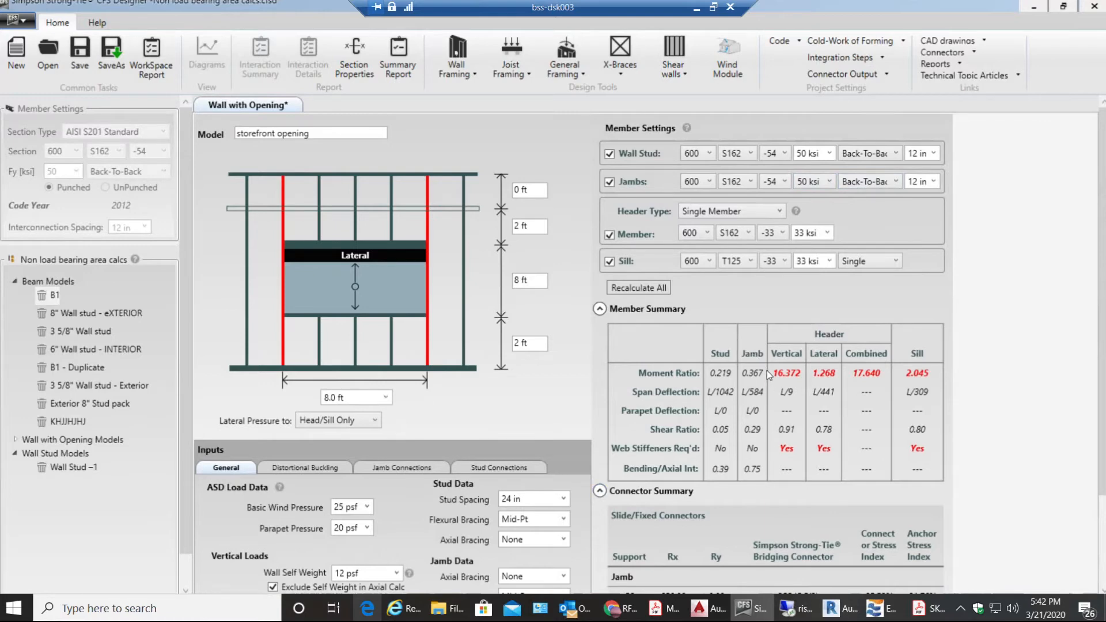
mouse_move(723, 485)
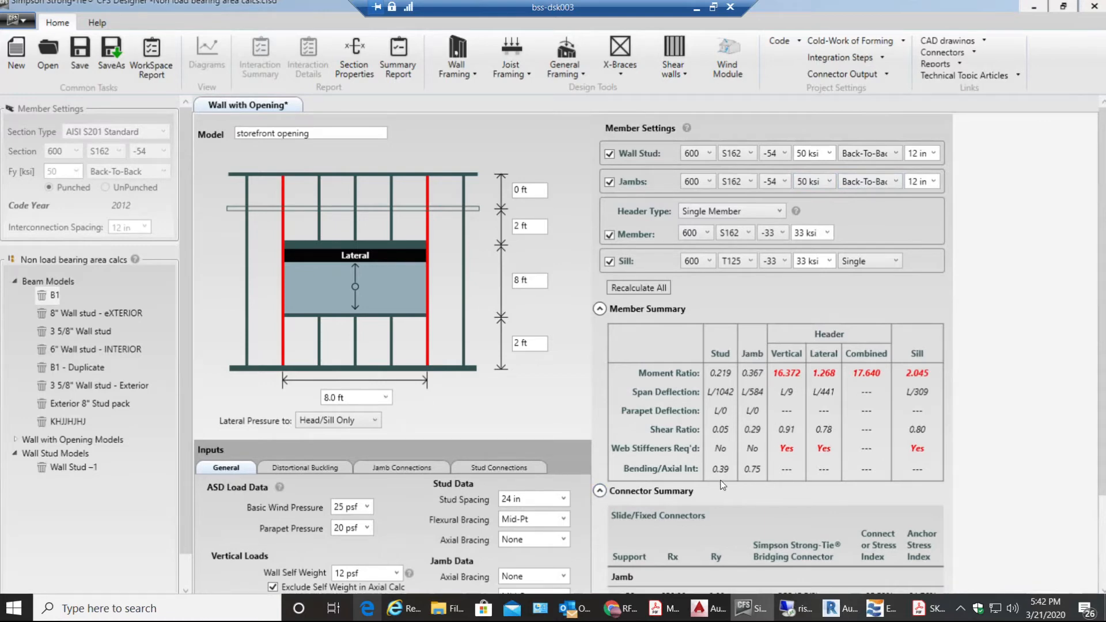
mouse_move(374, 272)
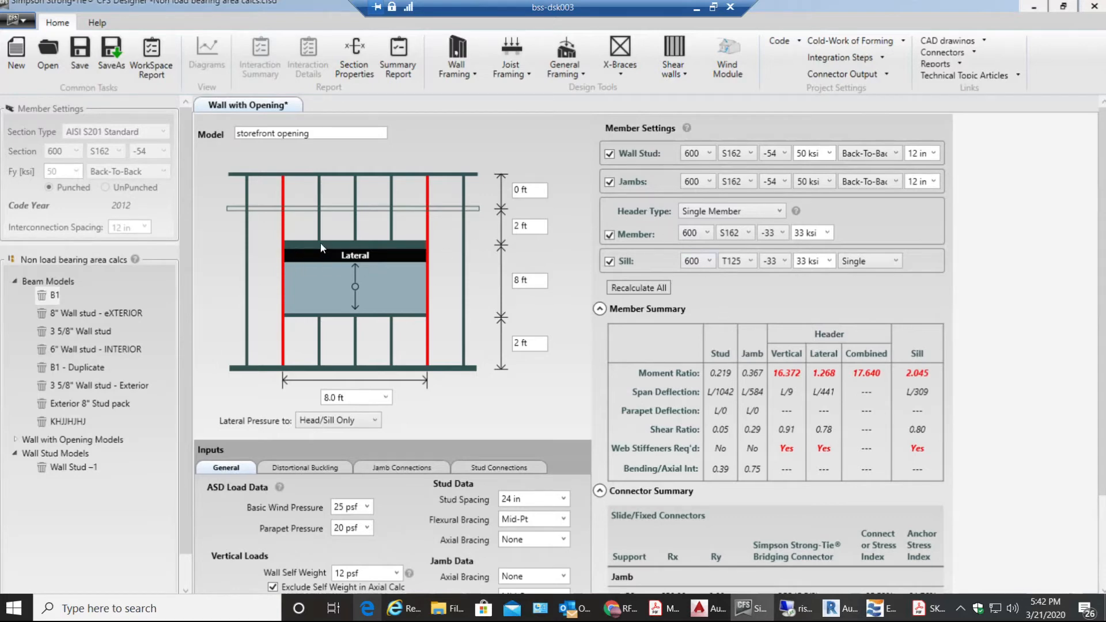
mouse_move(371, 253)
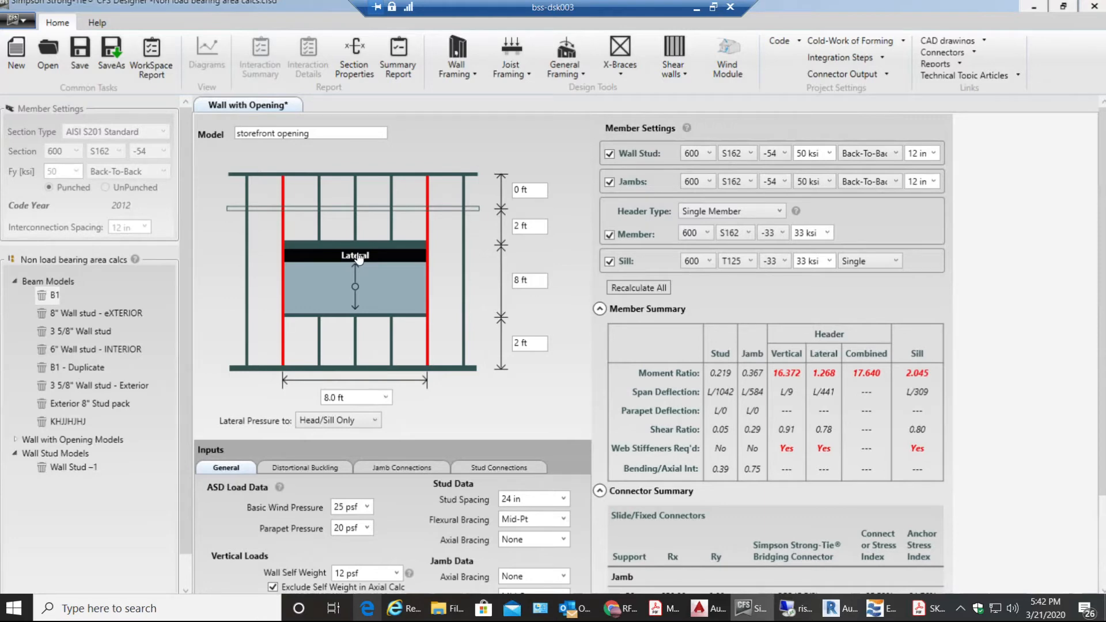
mouse_move(468, 233)
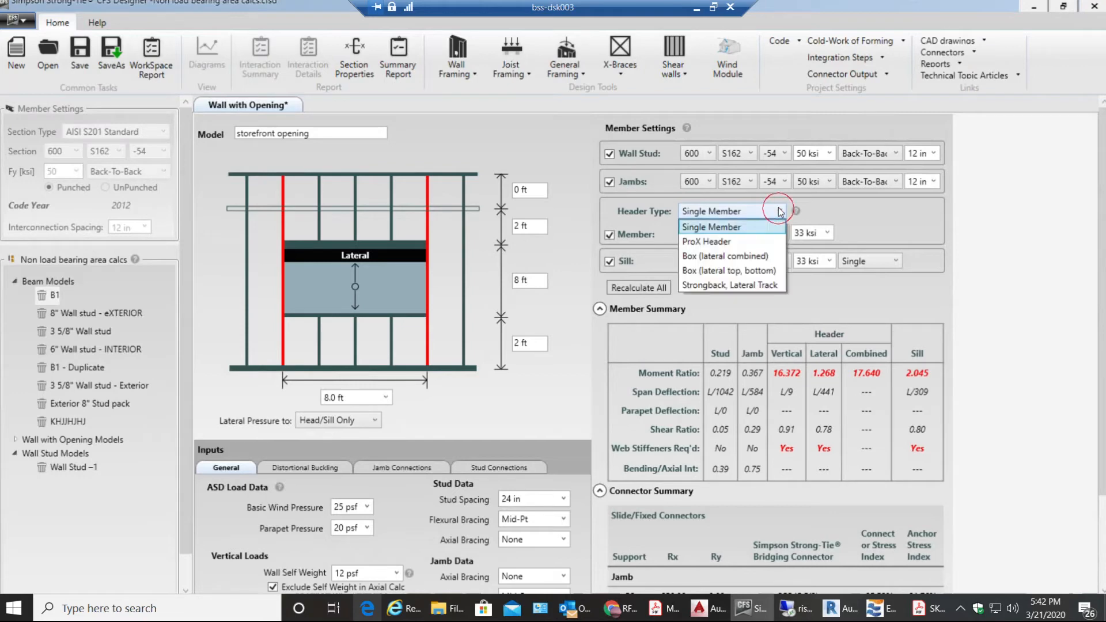
mouse_move(732, 255)
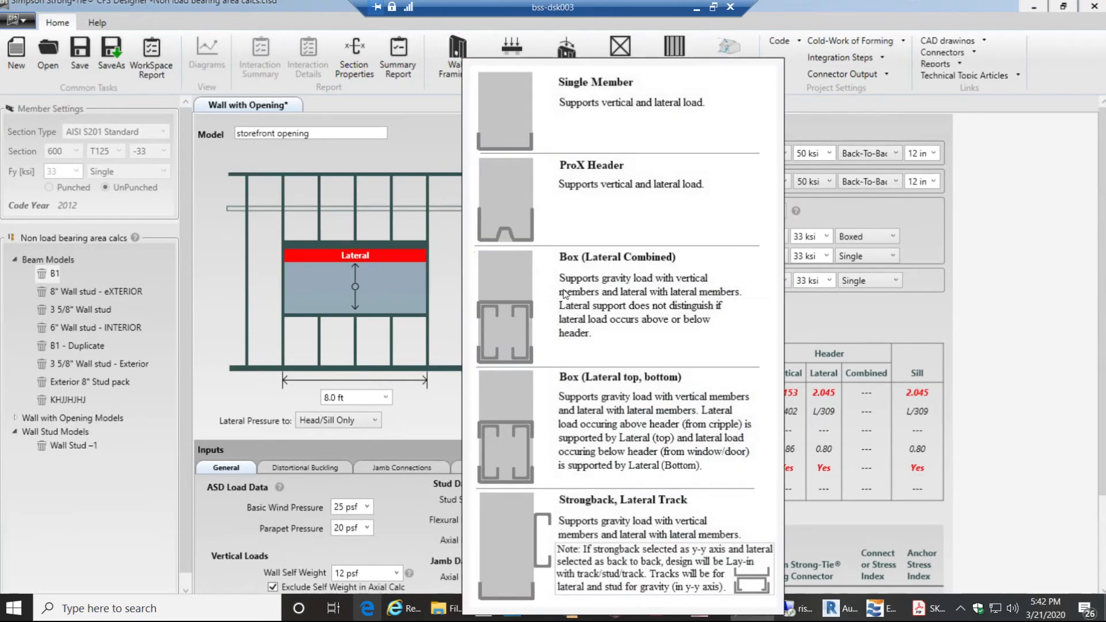
mouse_move(612, 466)
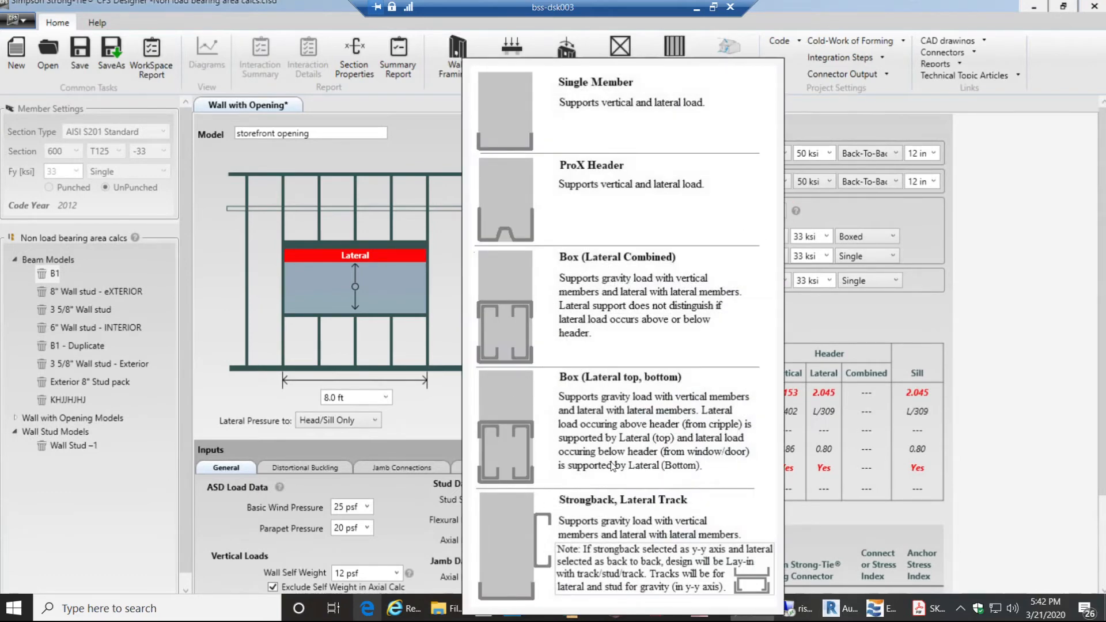
mouse_move(496, 167)
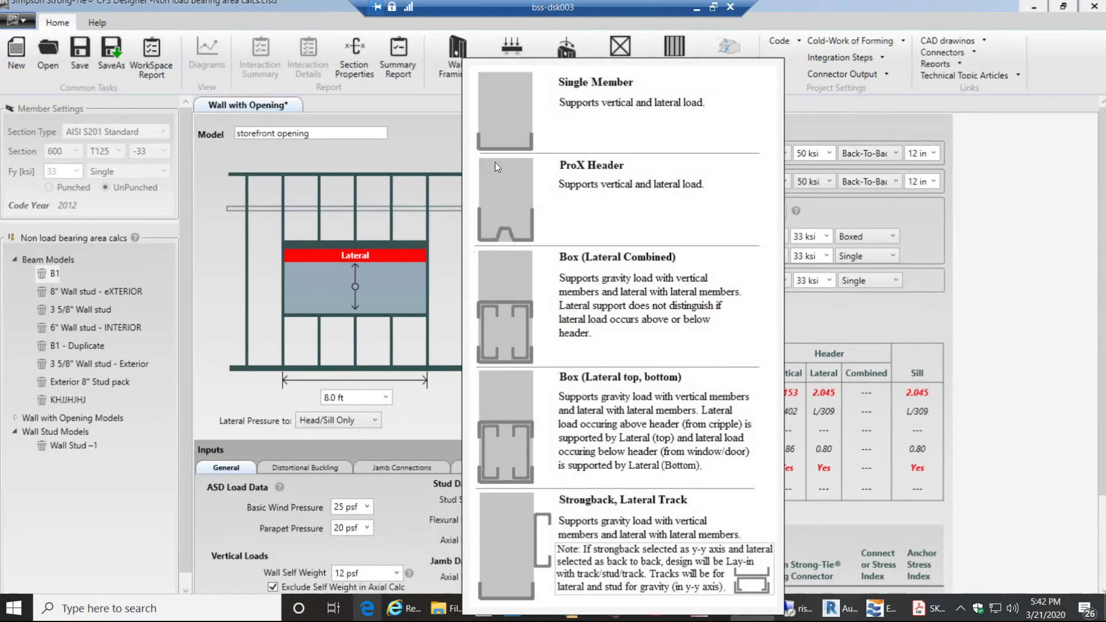
mouse_move(534, 139)
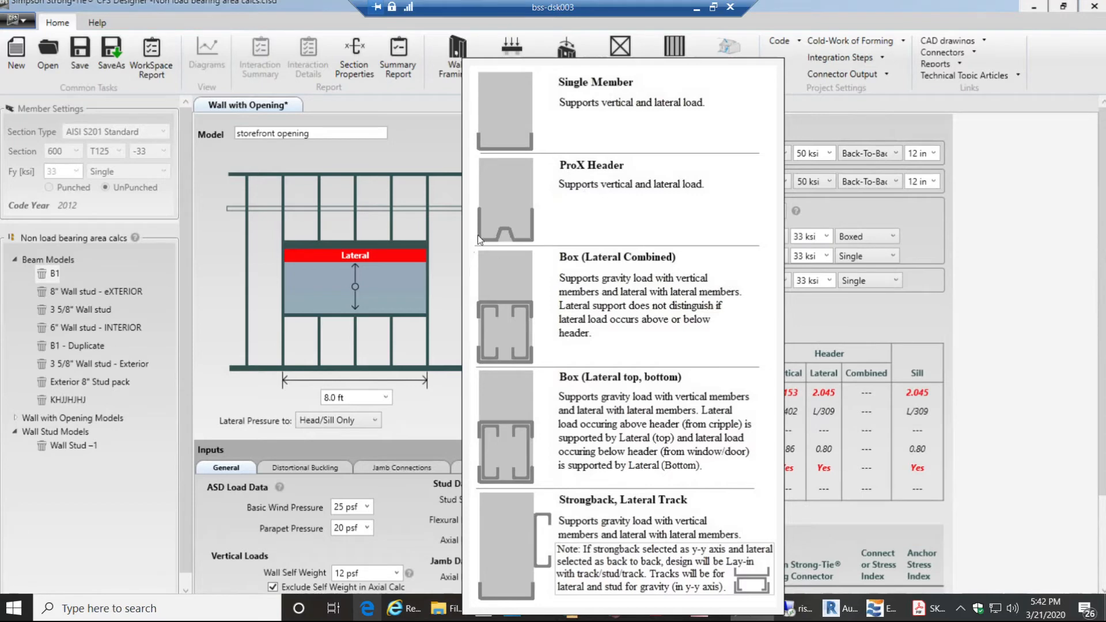
mouse_move(546, 196)
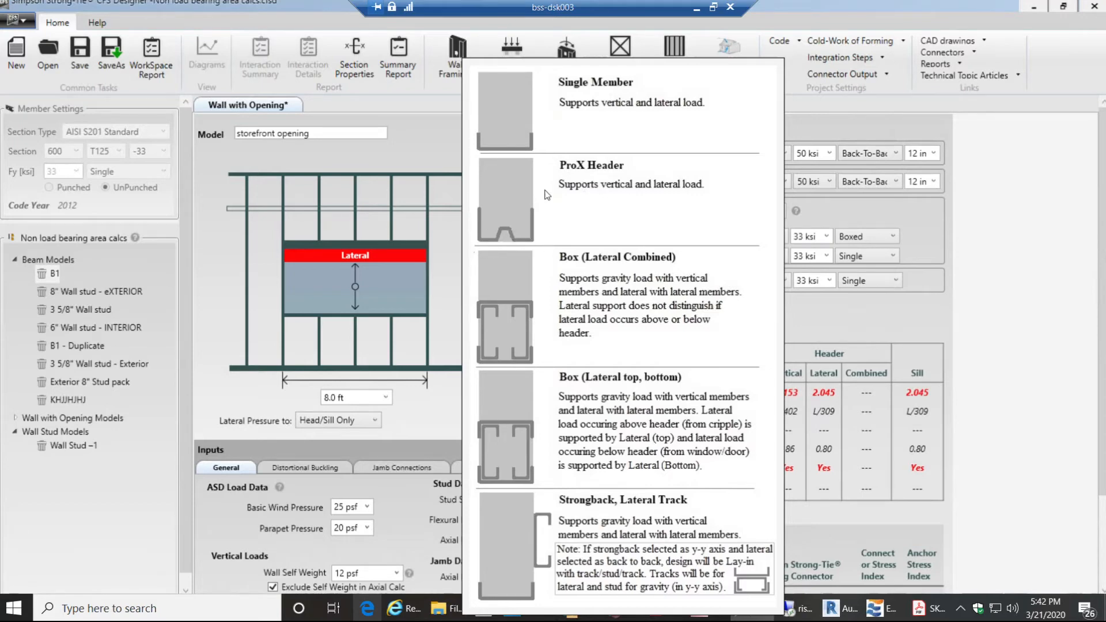
mouse_move(623, 281)
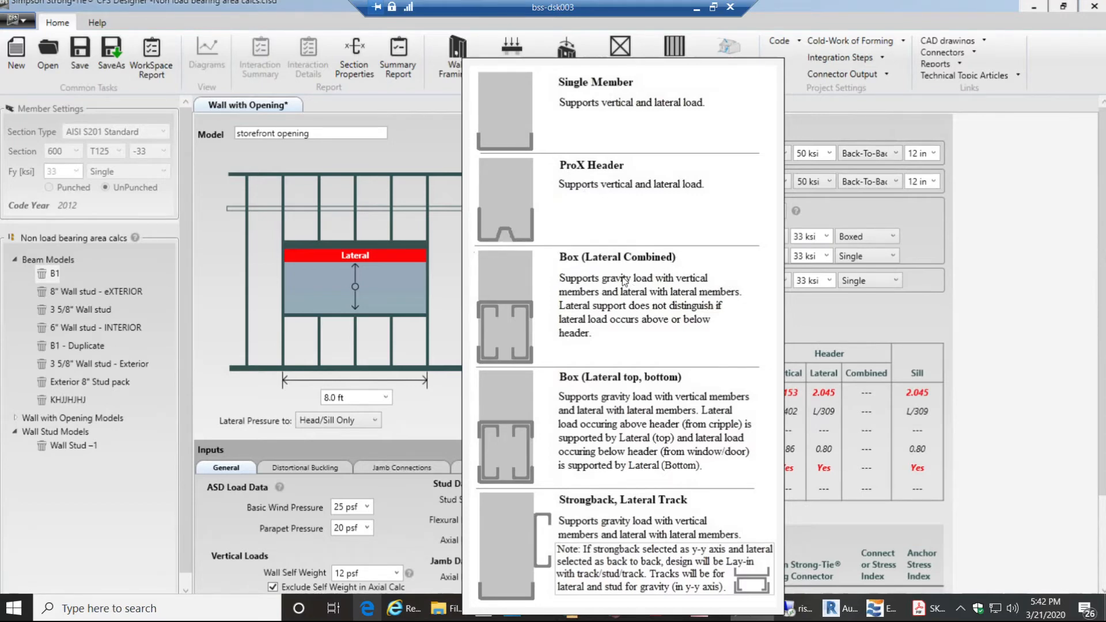
mouse_move(492, 373)
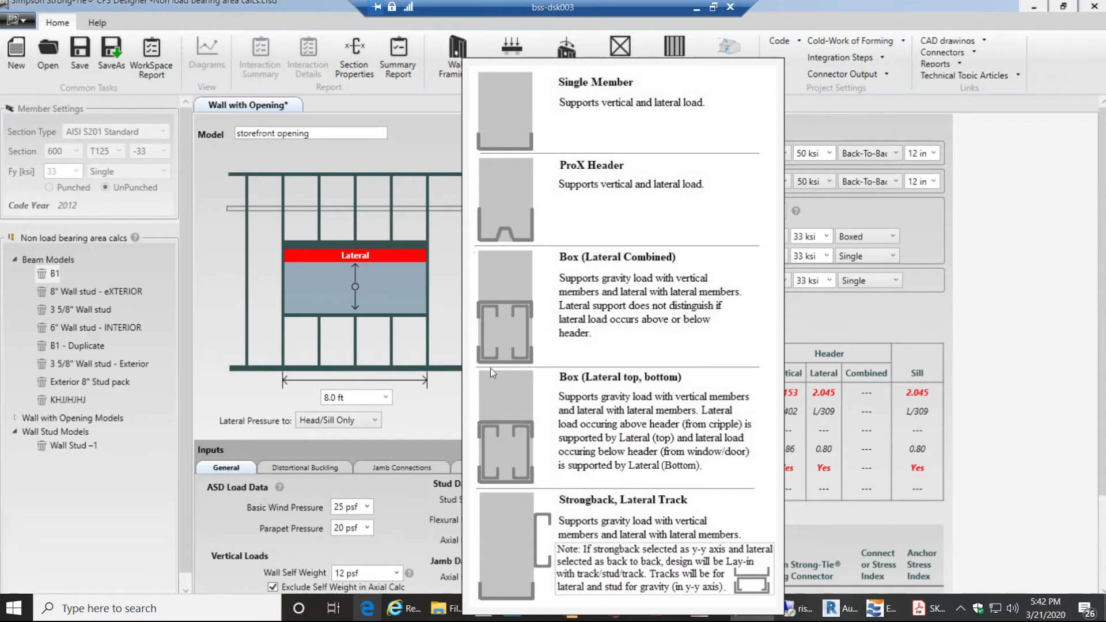
mouse_move(496, 295)
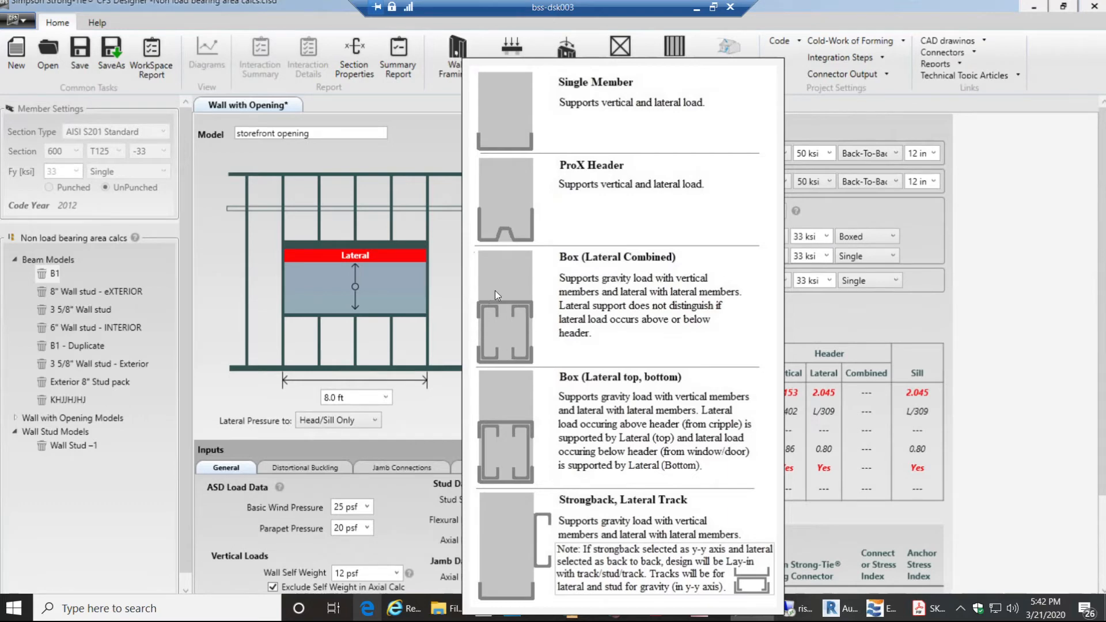
mouse_move(532, 326)
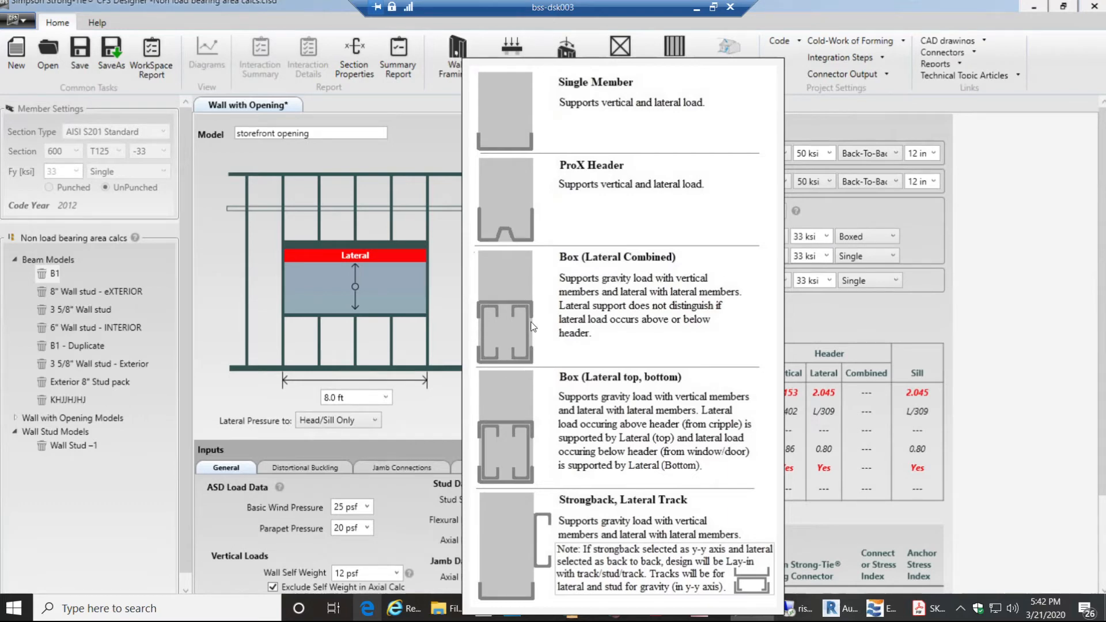
mouse_move(623, 404)
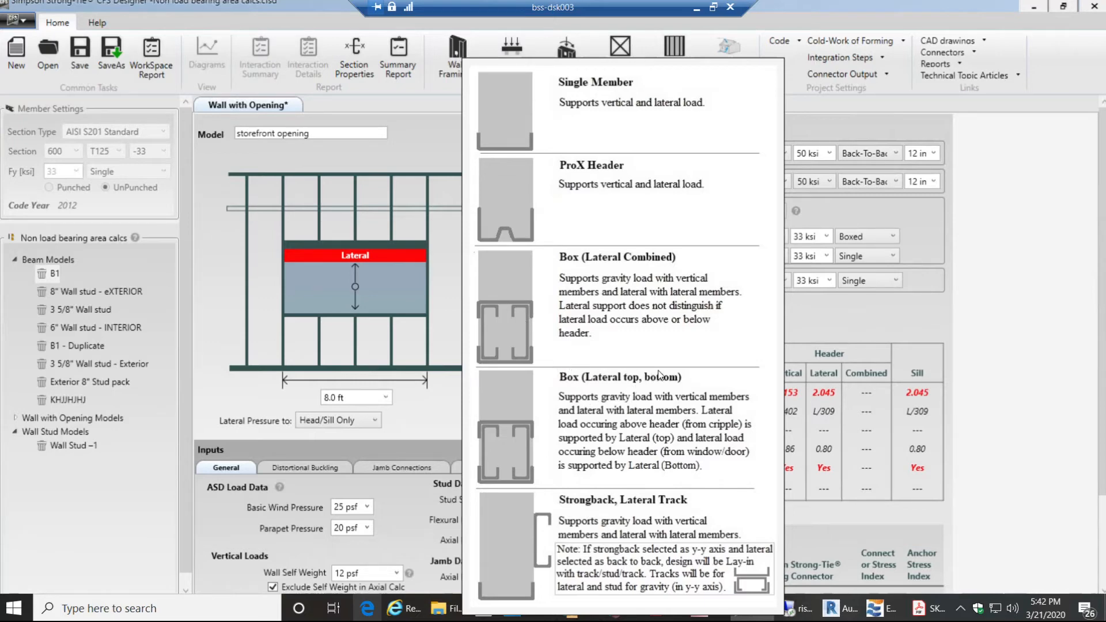
mouse_move(534, 308)
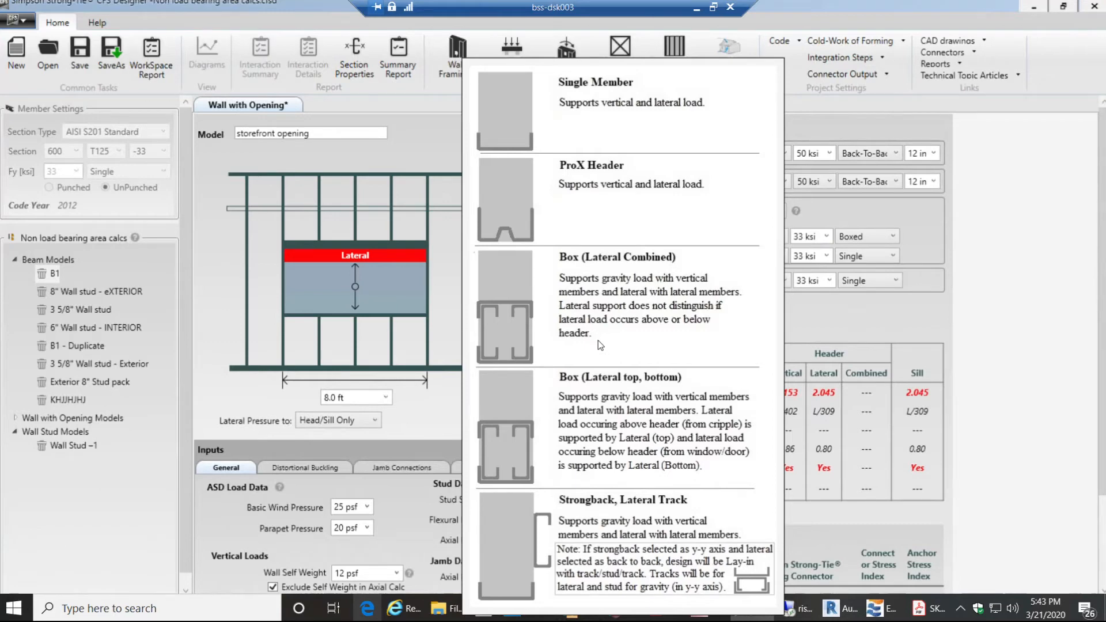
mouse_move(600, 512)
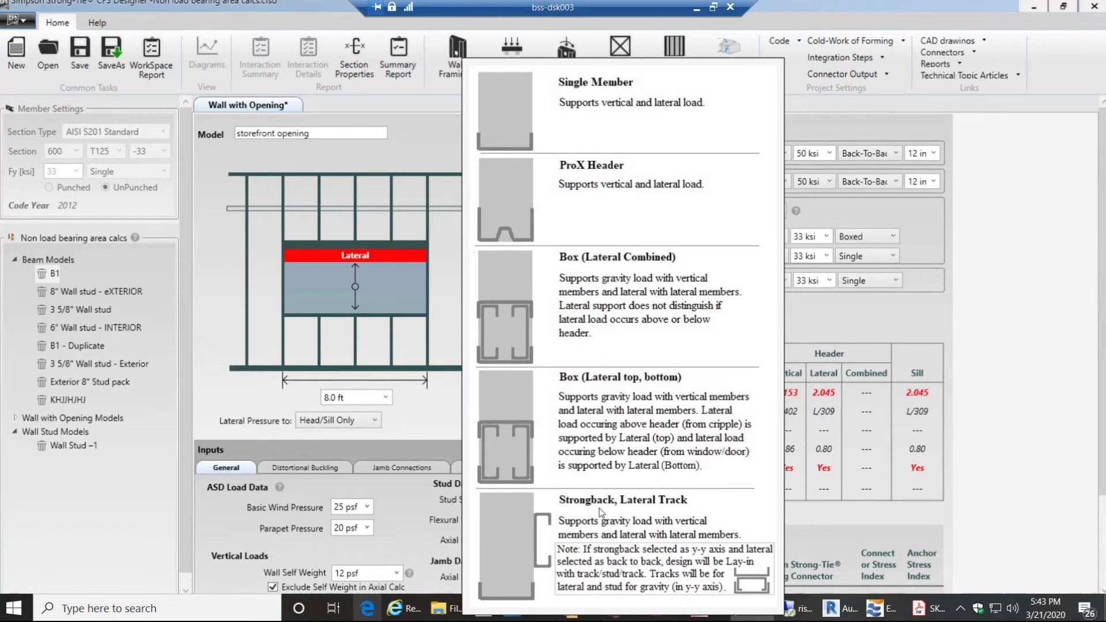
mouse_move(688, 490)
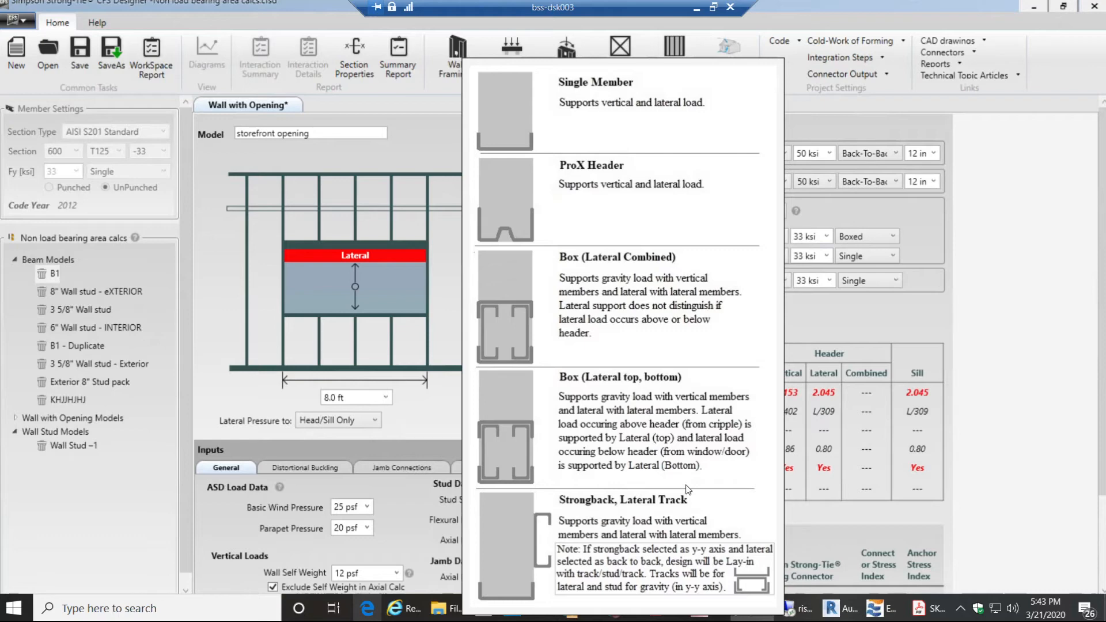
mouse_move(632, 284)
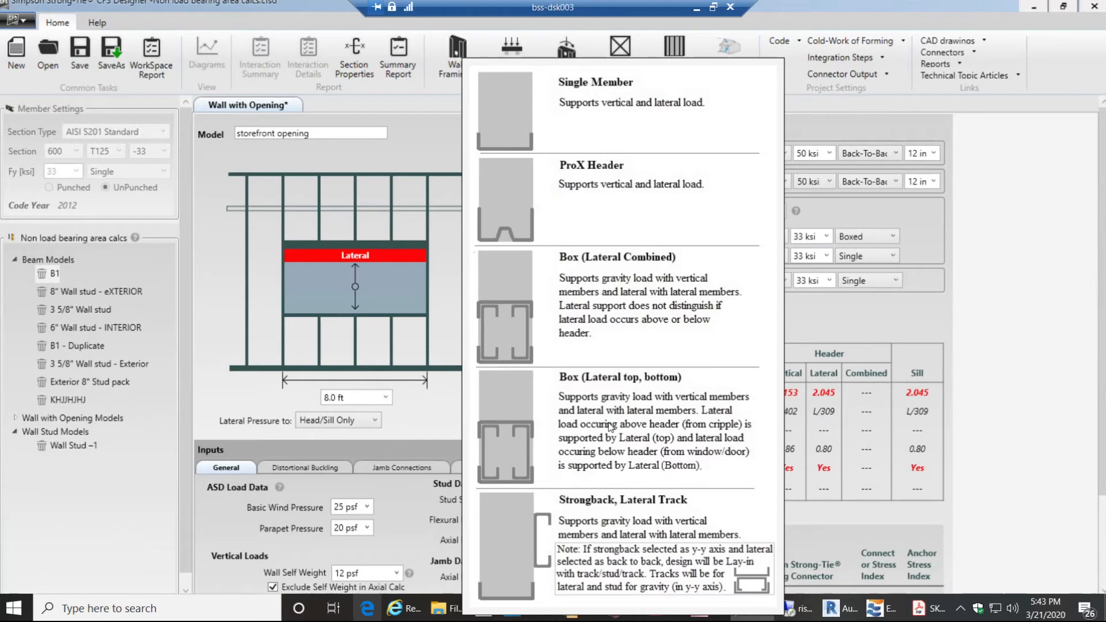
mouse_move(649, 446)
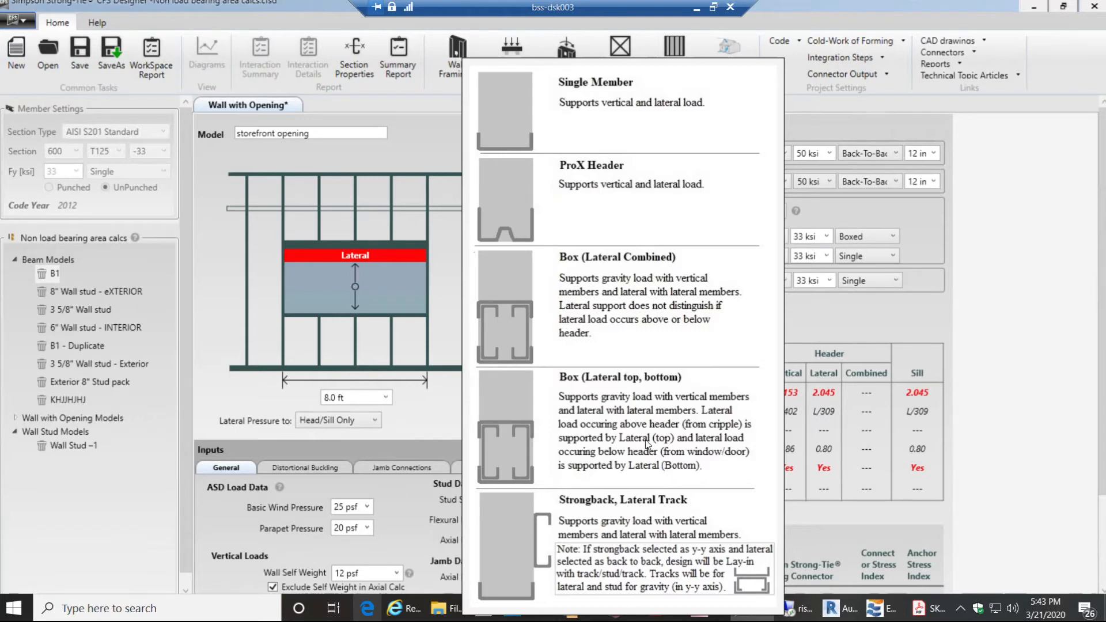
mouse_move(605, 455)
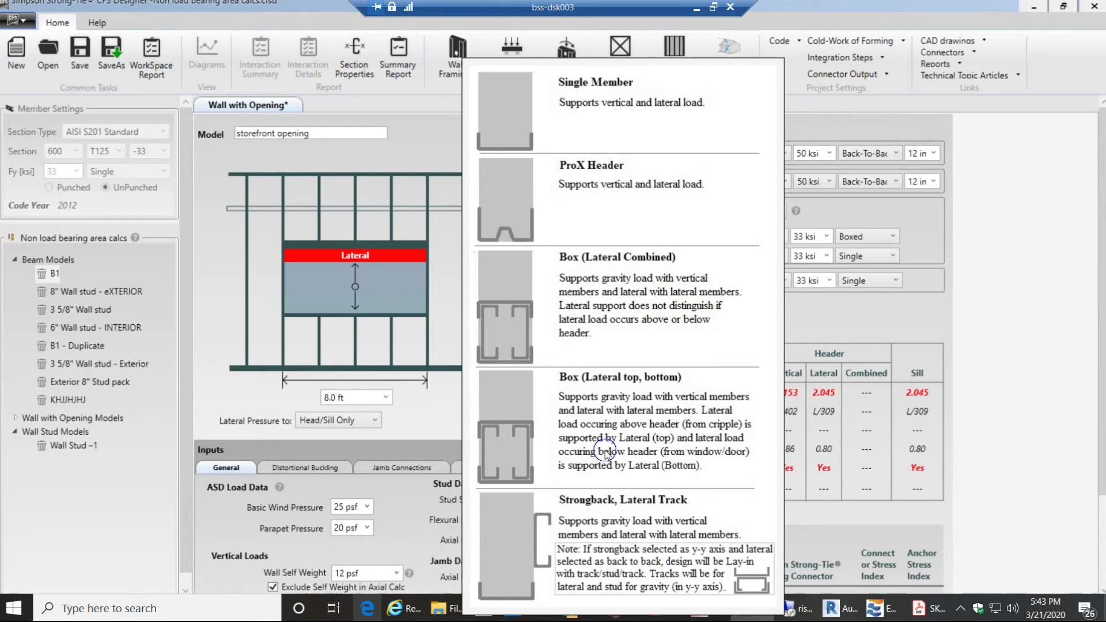
mouse_move(605, 452)
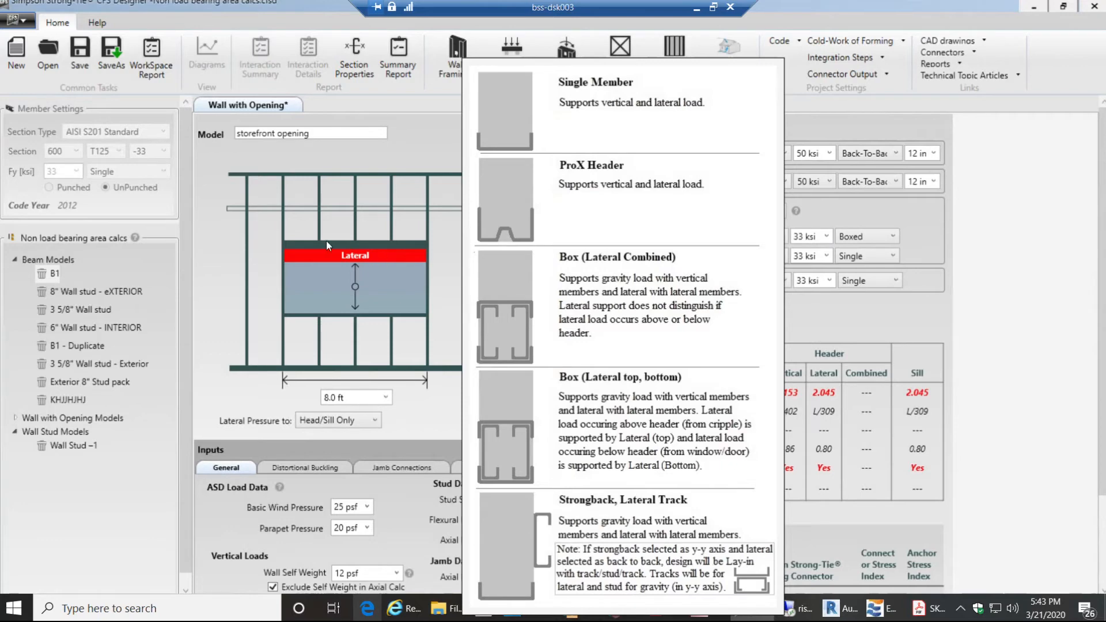
mouse_move(401, 260)
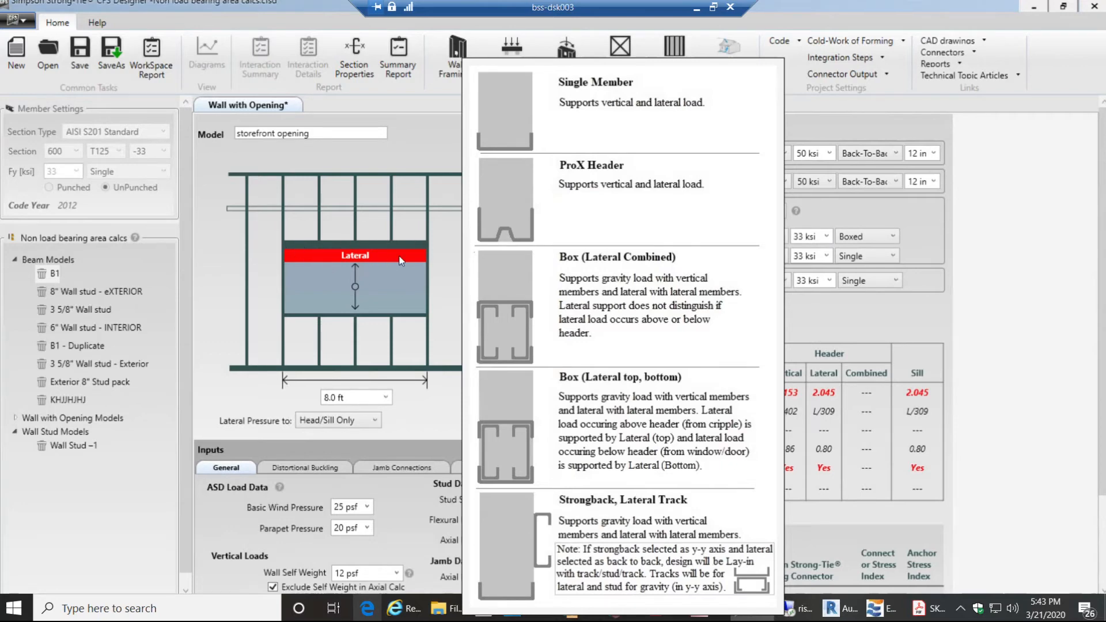
mouse_move(412, 327)
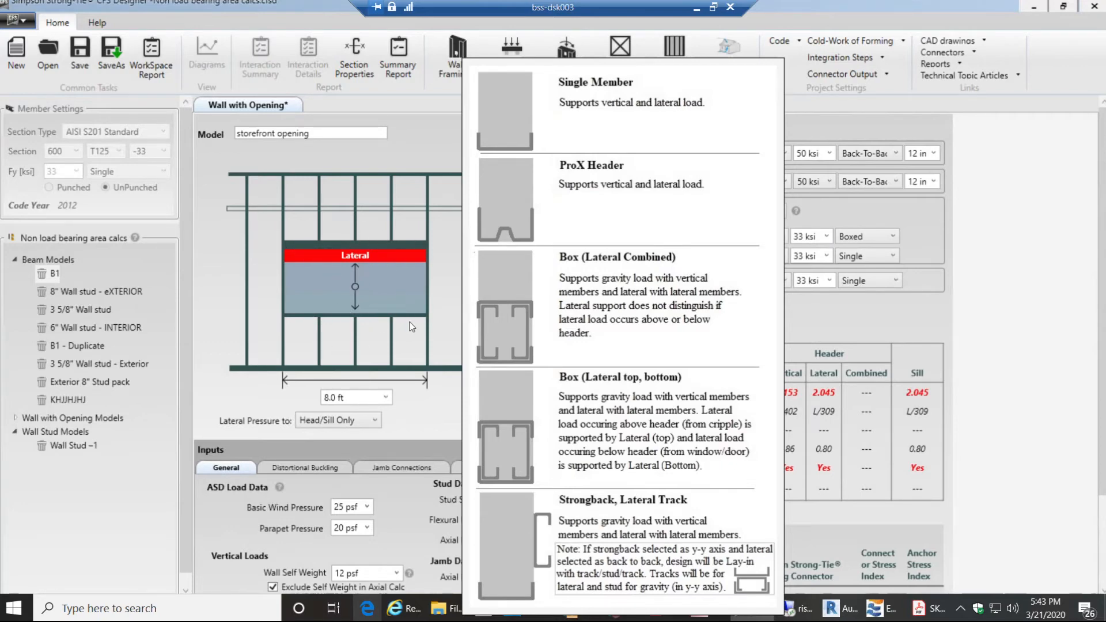
mouse_move(669, 466)
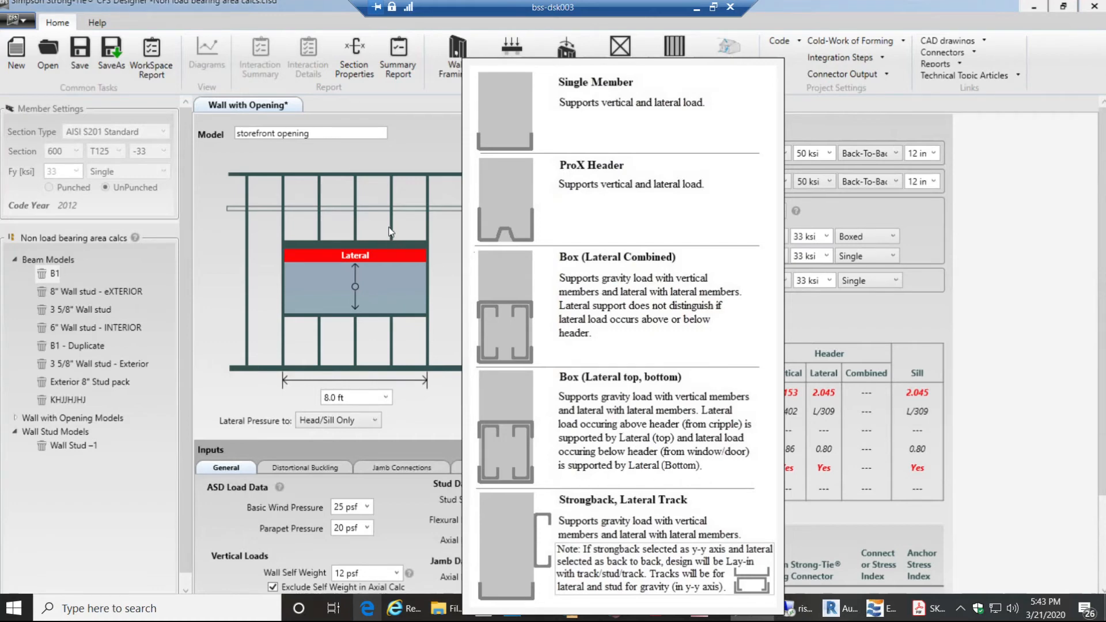
mouse_move(520, 389)
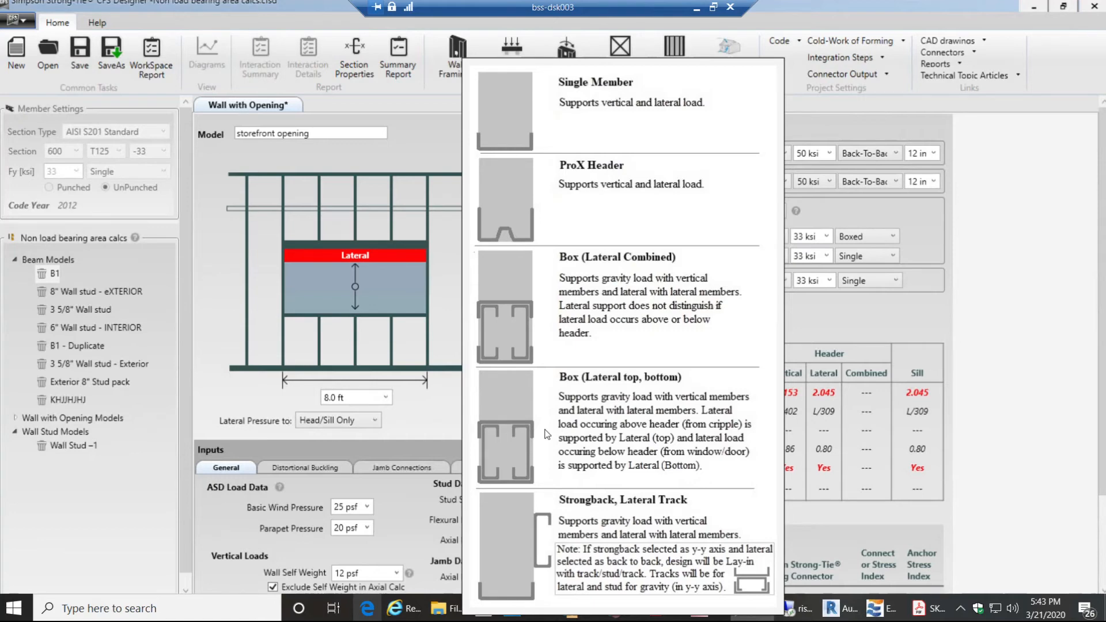
mouse_move(531, 314)
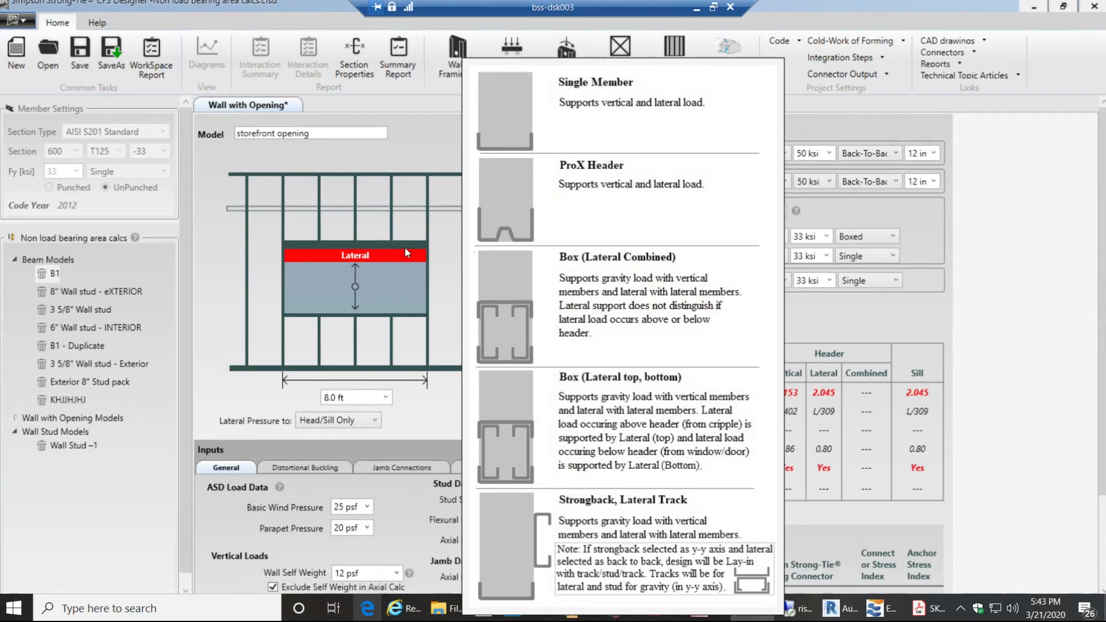
mouse_move(385, 229)
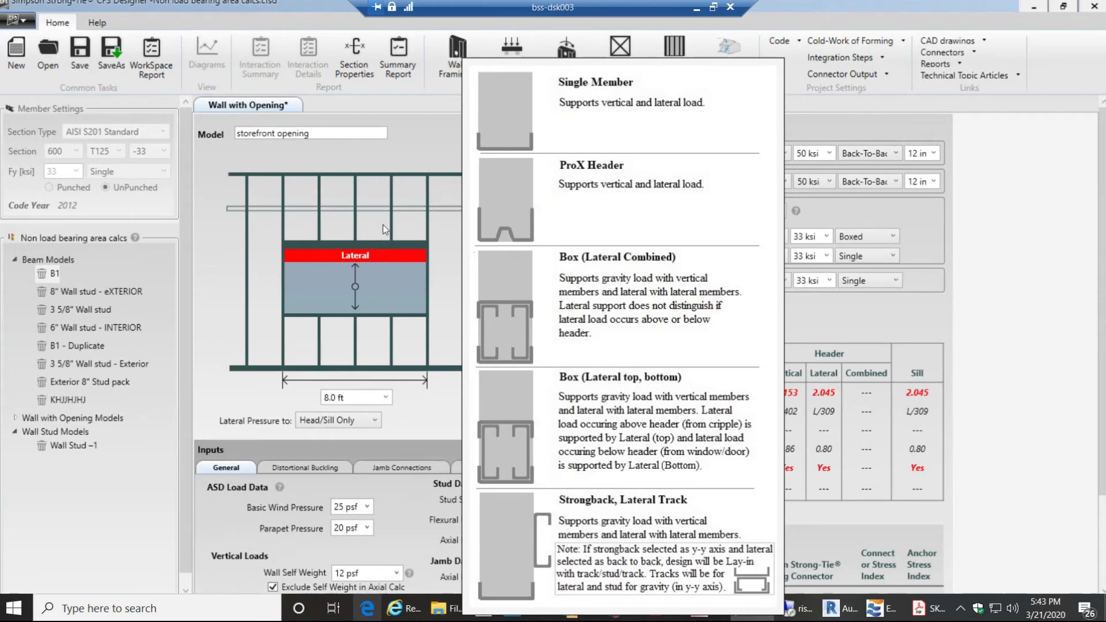
mouse_move(397, 231)
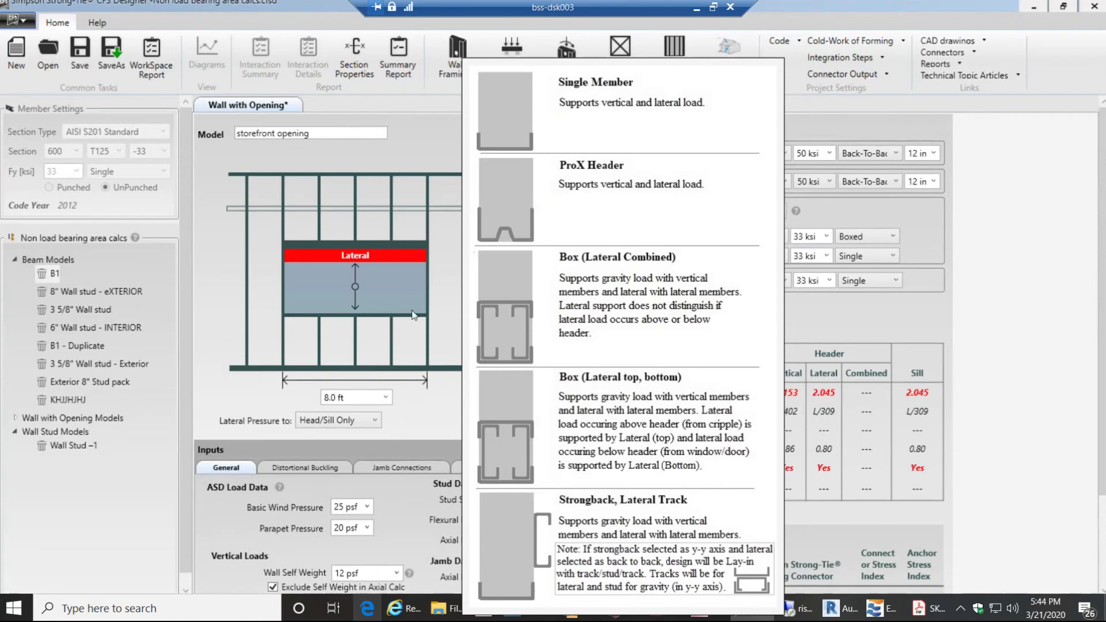
mouse_move(400, 309)
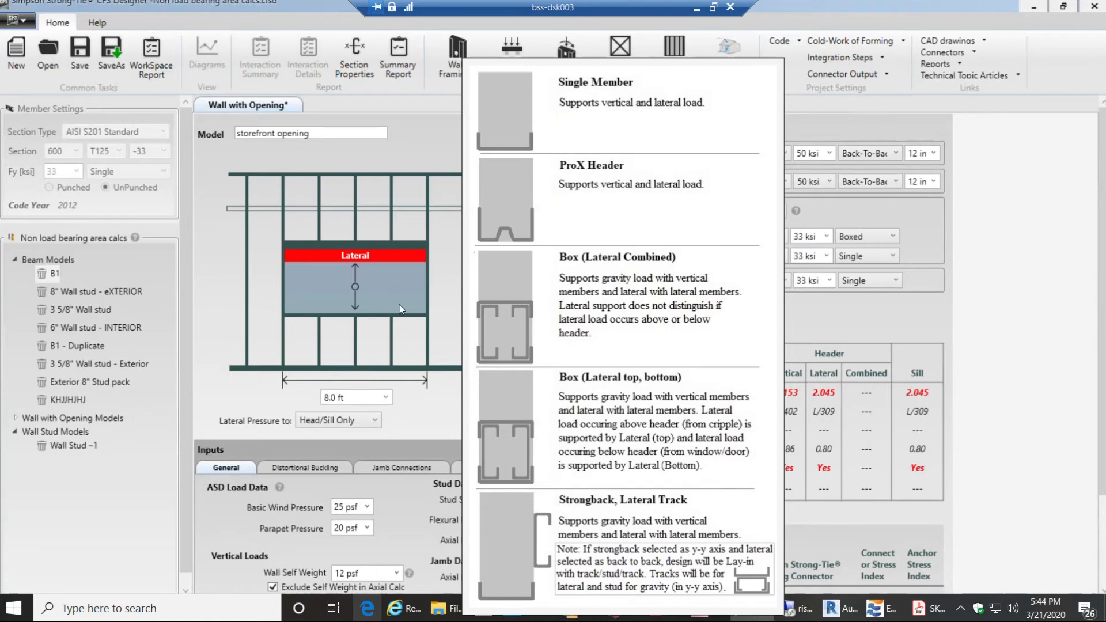
mouse_move(467, 326)
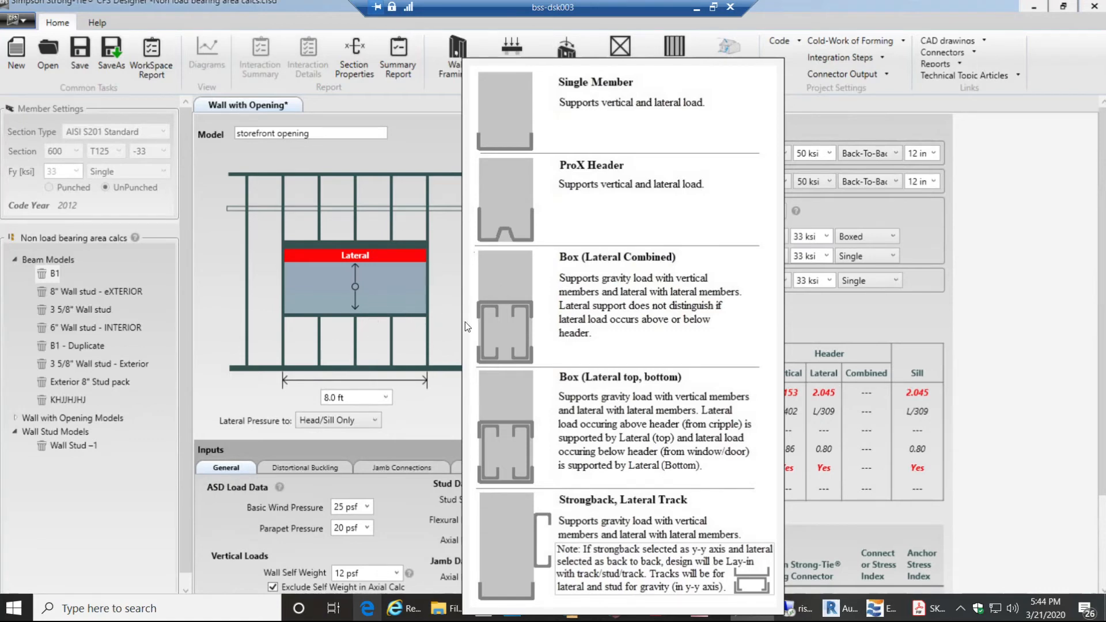
mouse_move(402, 364)
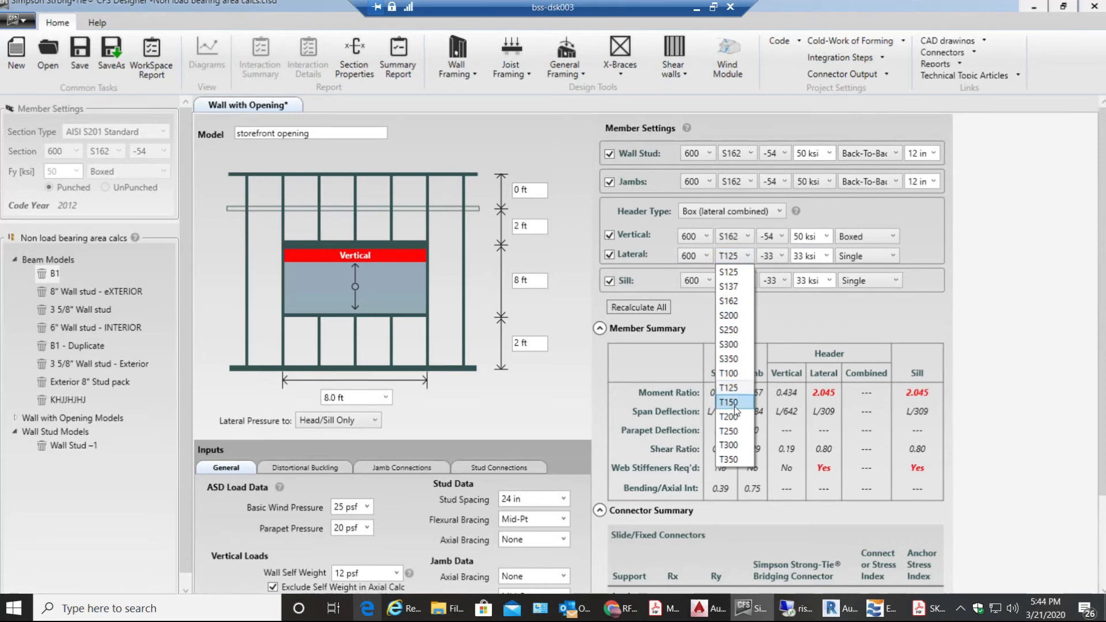
- Switch the lateral track to T150, keeping it a Single build-up
click(727, 402)
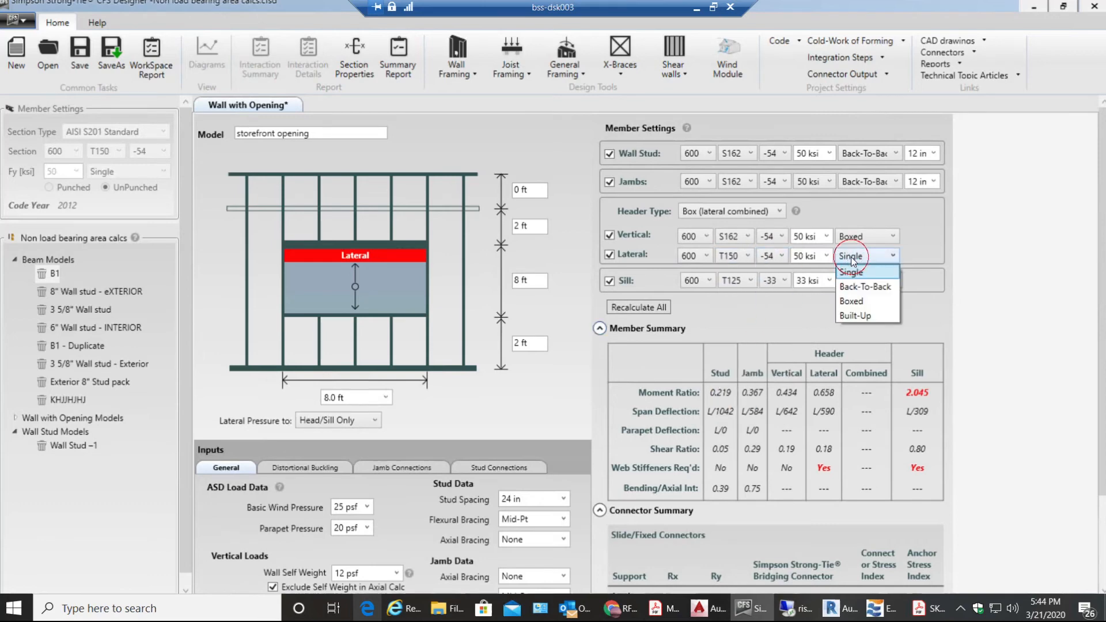
mouse_move(865, 286)
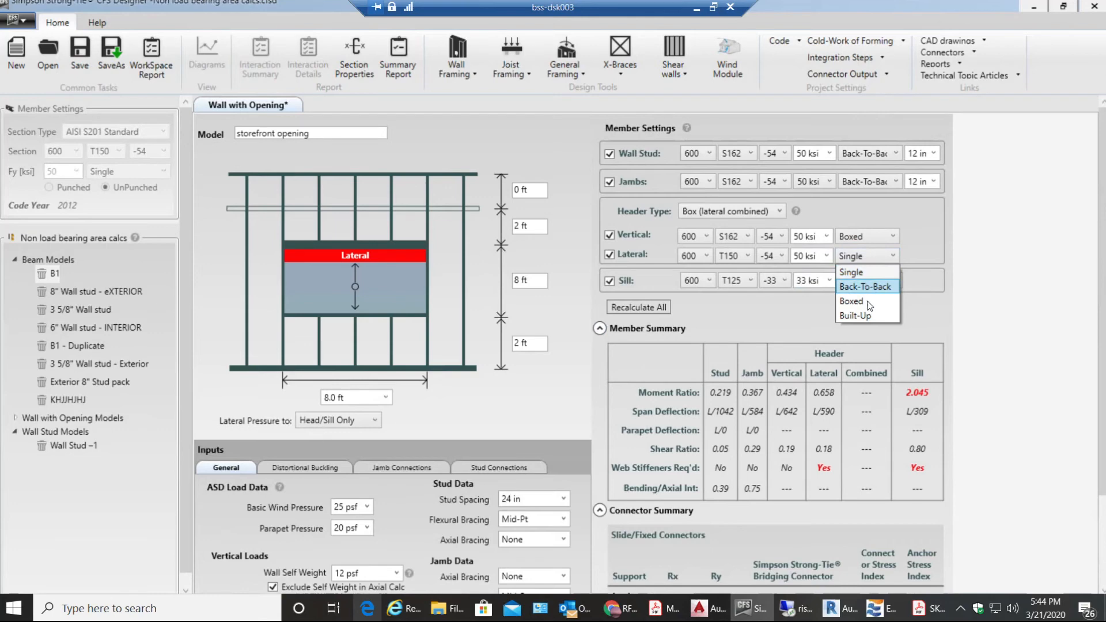
mouse_move(868, 302)
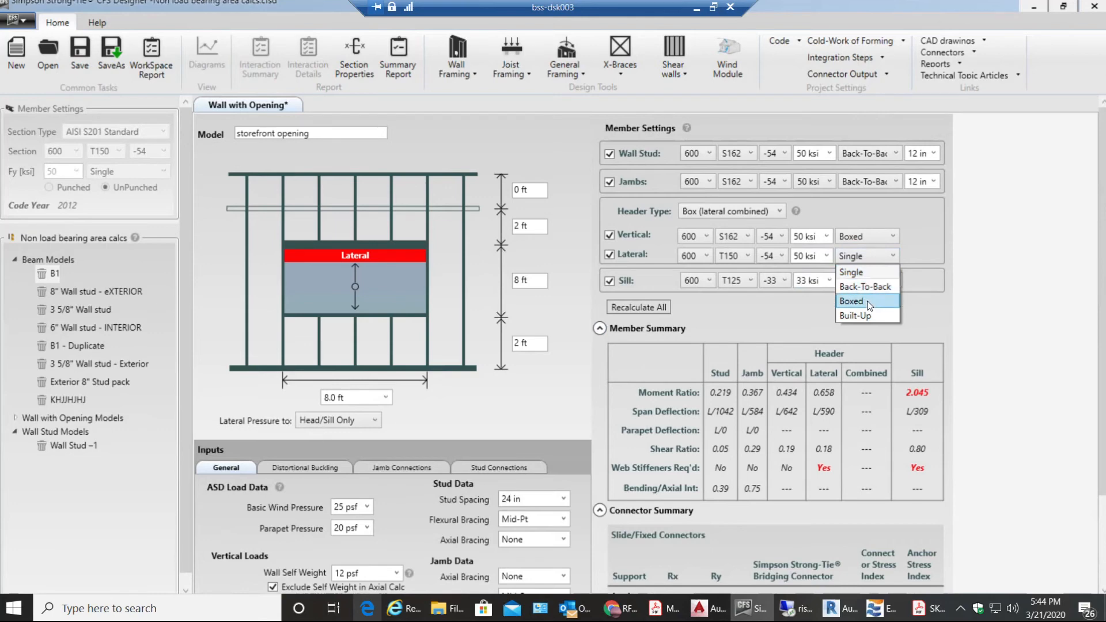
click(852, 271)
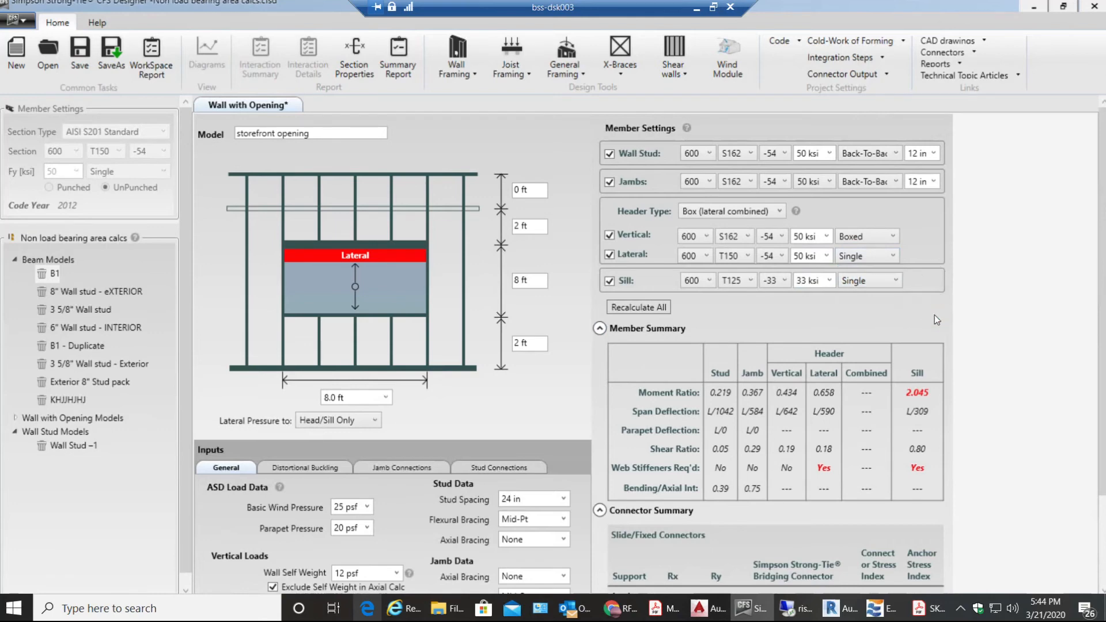
click(896, 255)
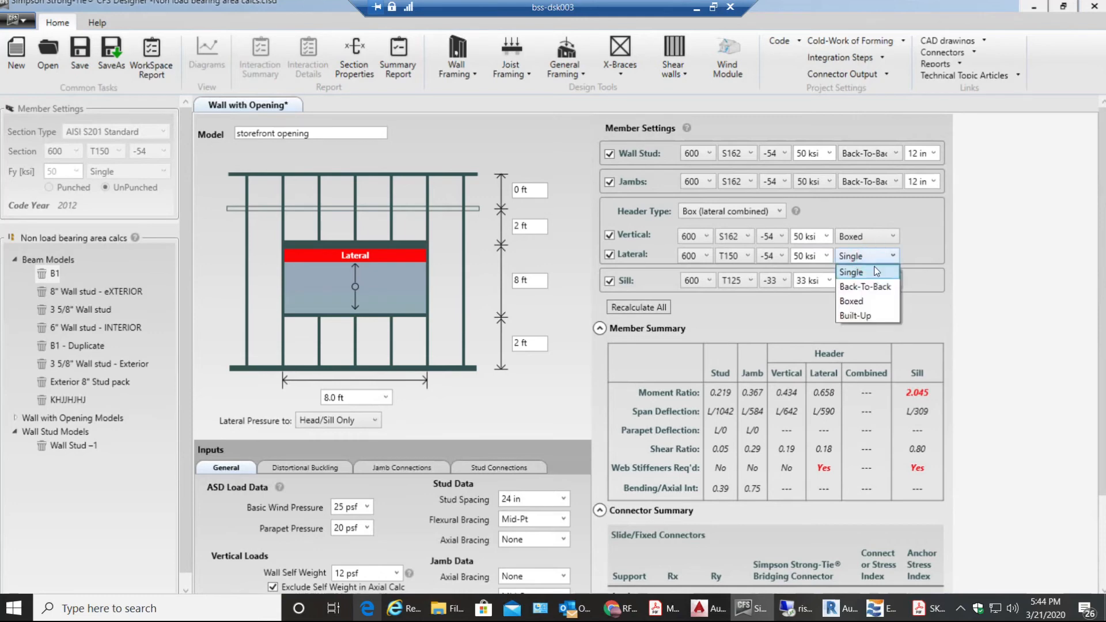
click(851, 271)
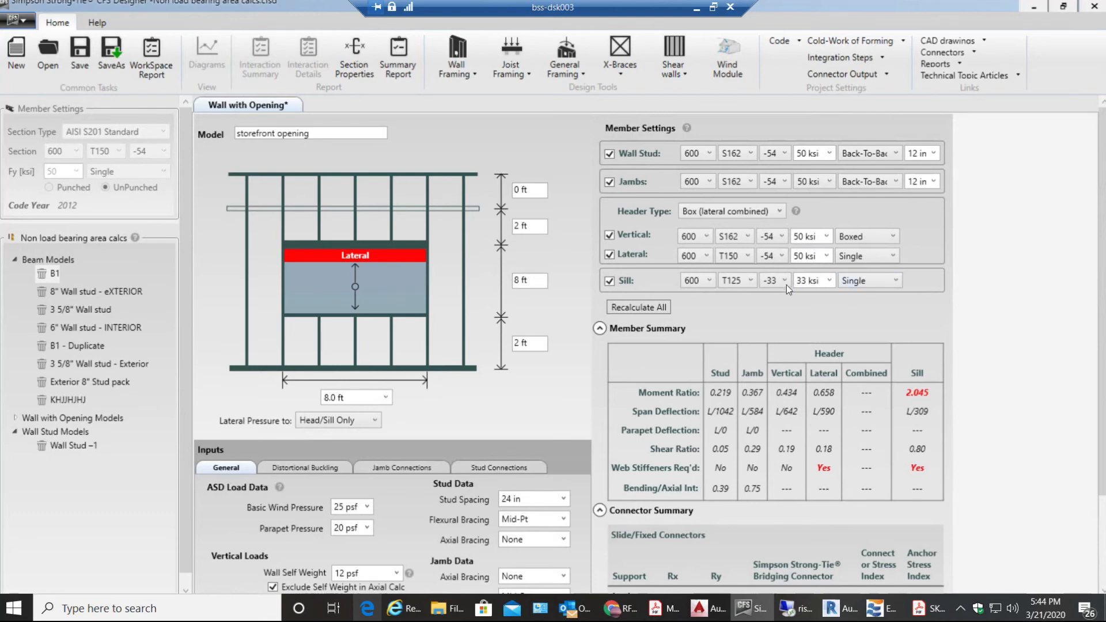
mouse_move(697, 294)
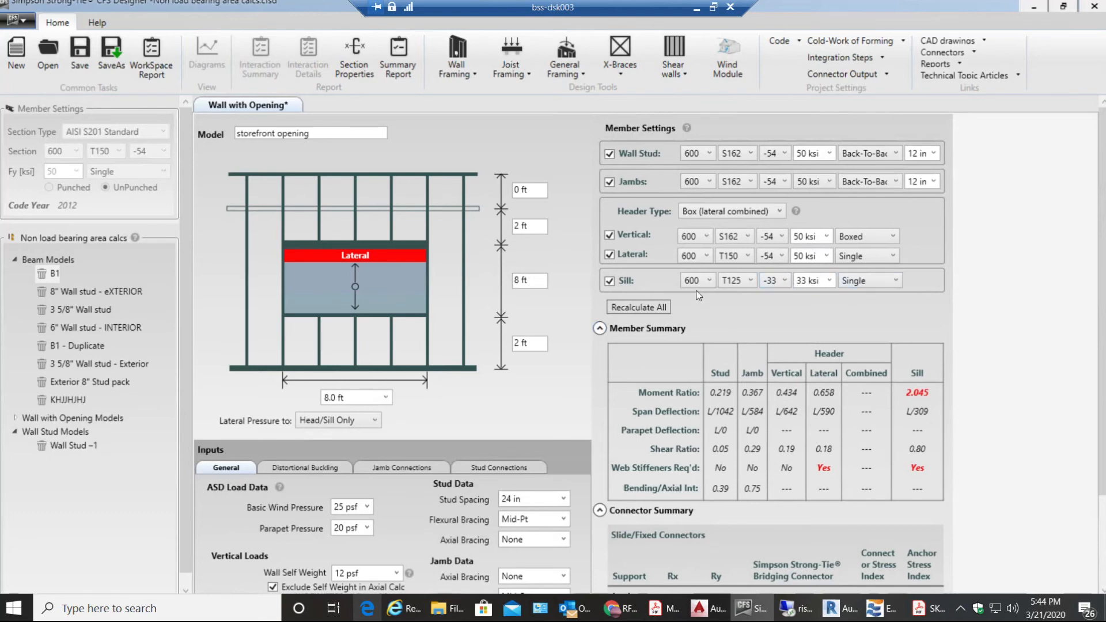
- Change the sill track to 600T150-54 and the lateral header track to 68 mil gauge
click(736, 280)
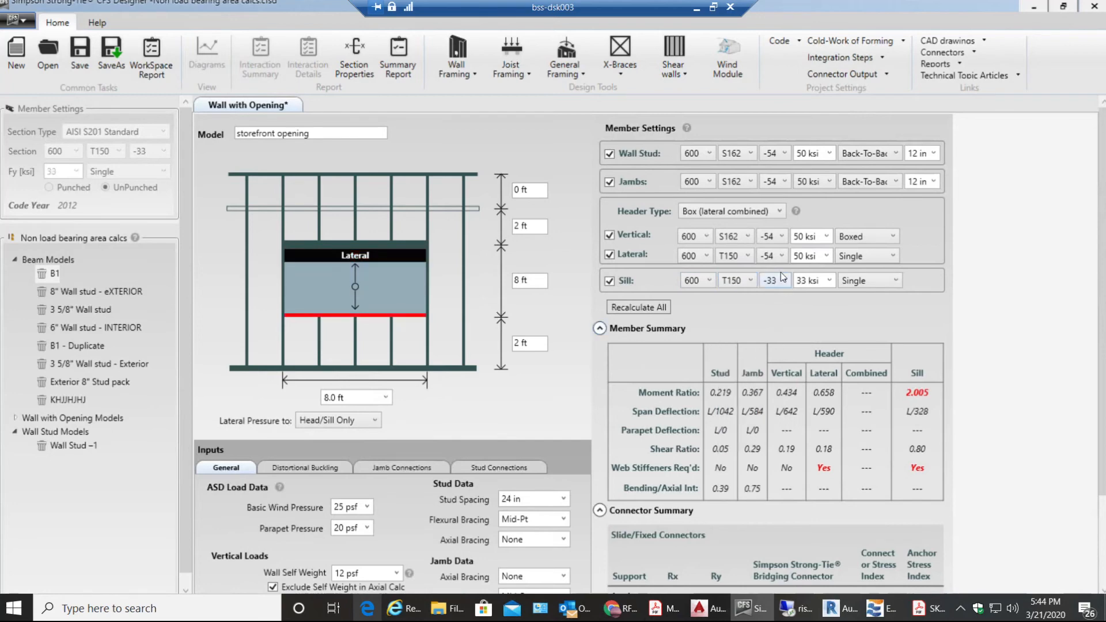
click(783, 280)
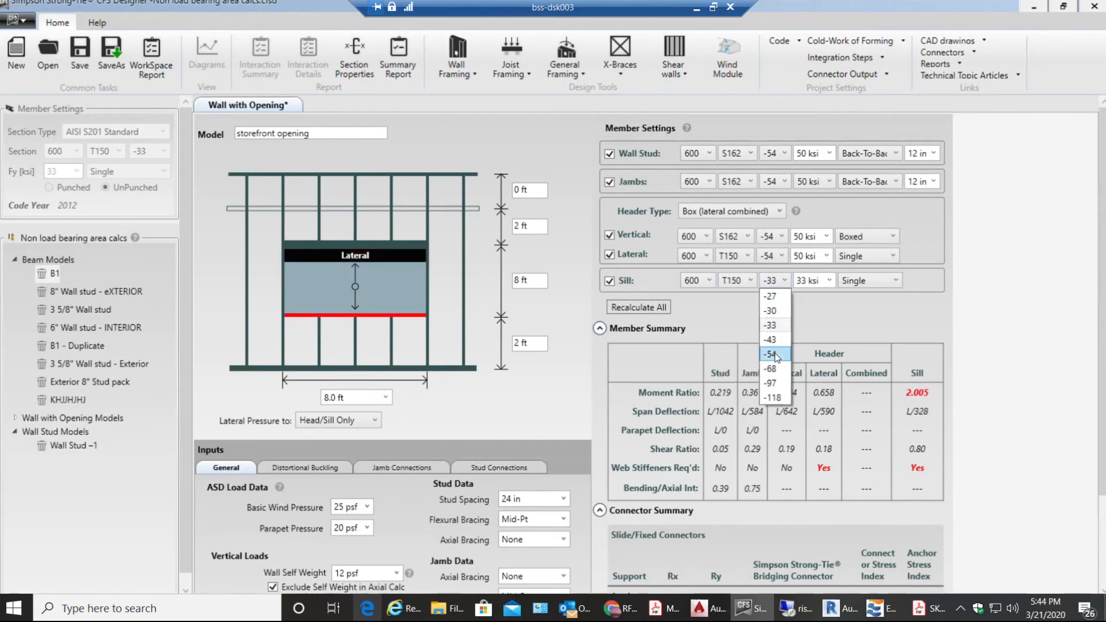
click(771, 354)
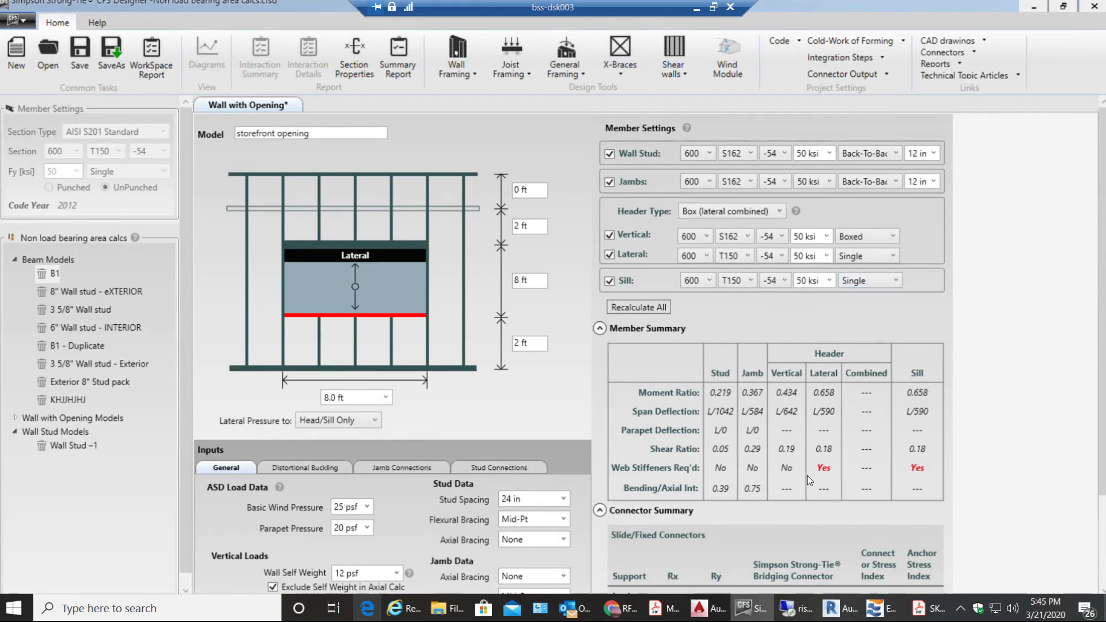
mouse_move(839, 246)
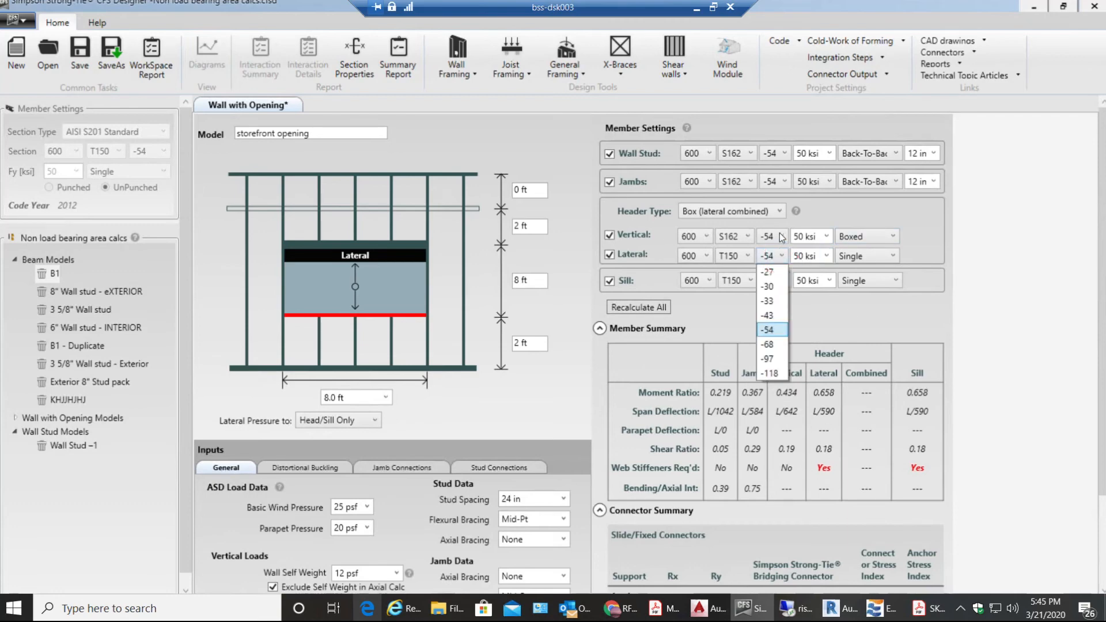
click(766, 345)
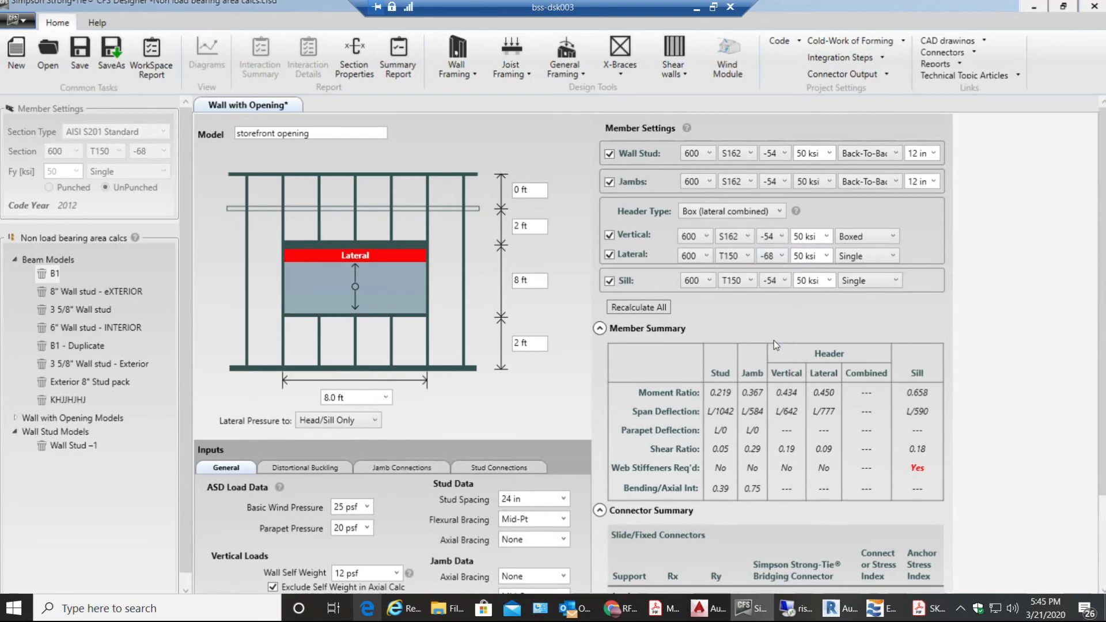
mouse_move(827, 465)
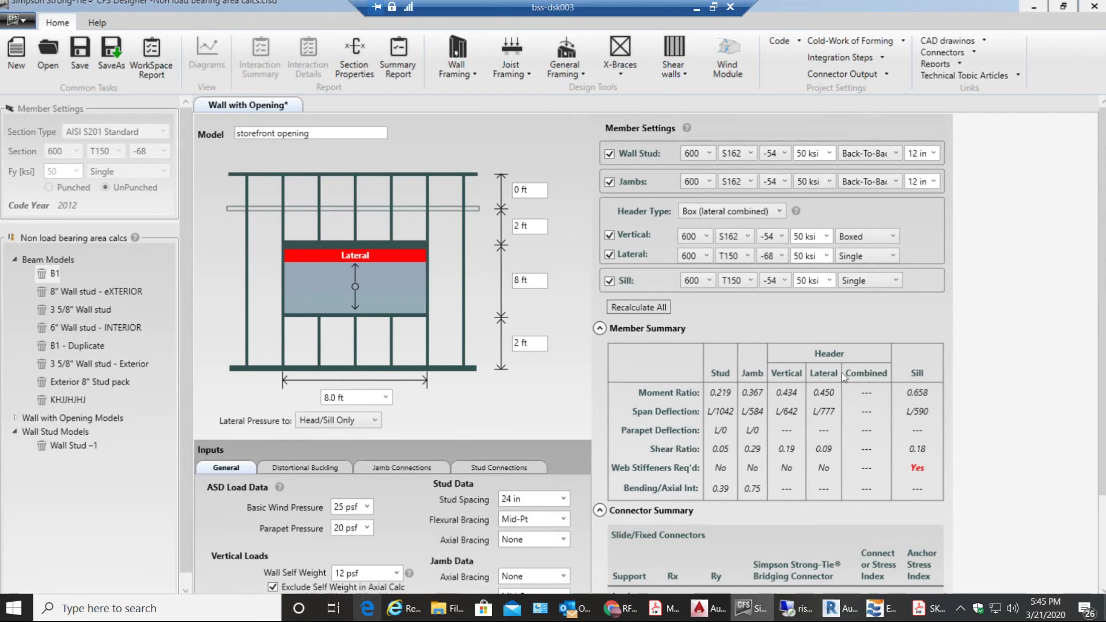
scroll(down, 3)
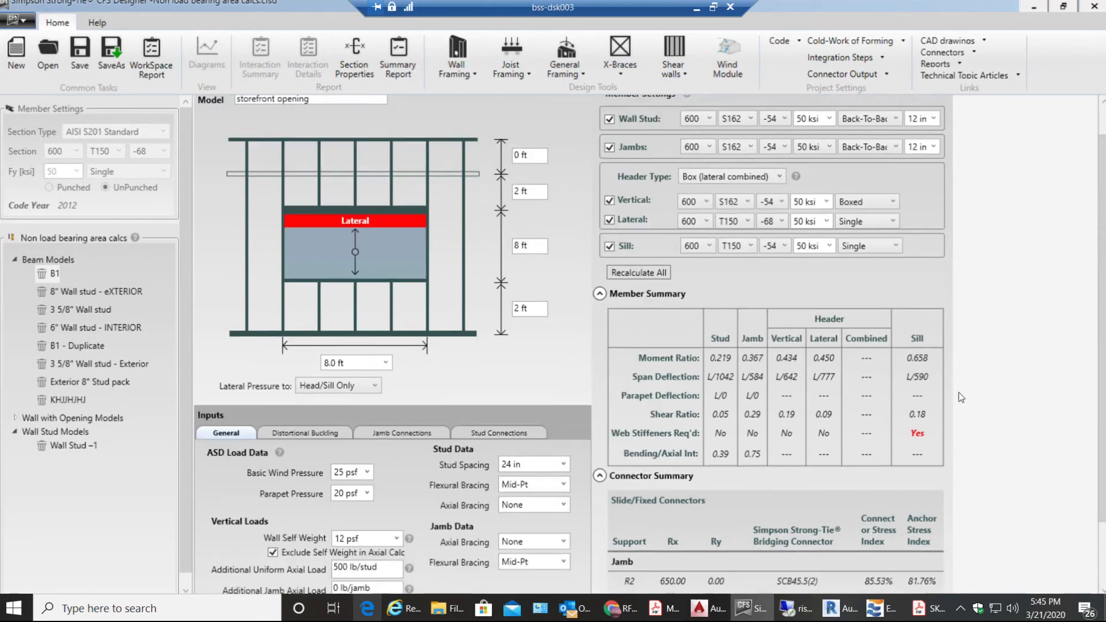
scroll(down, 3)
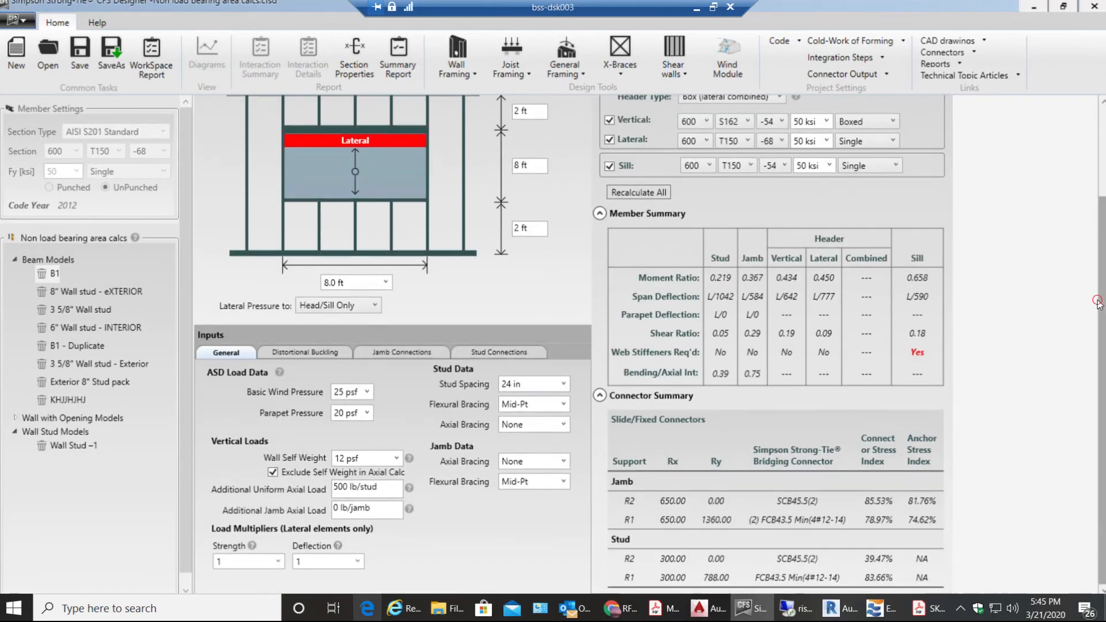
mouse_move(684, 427)
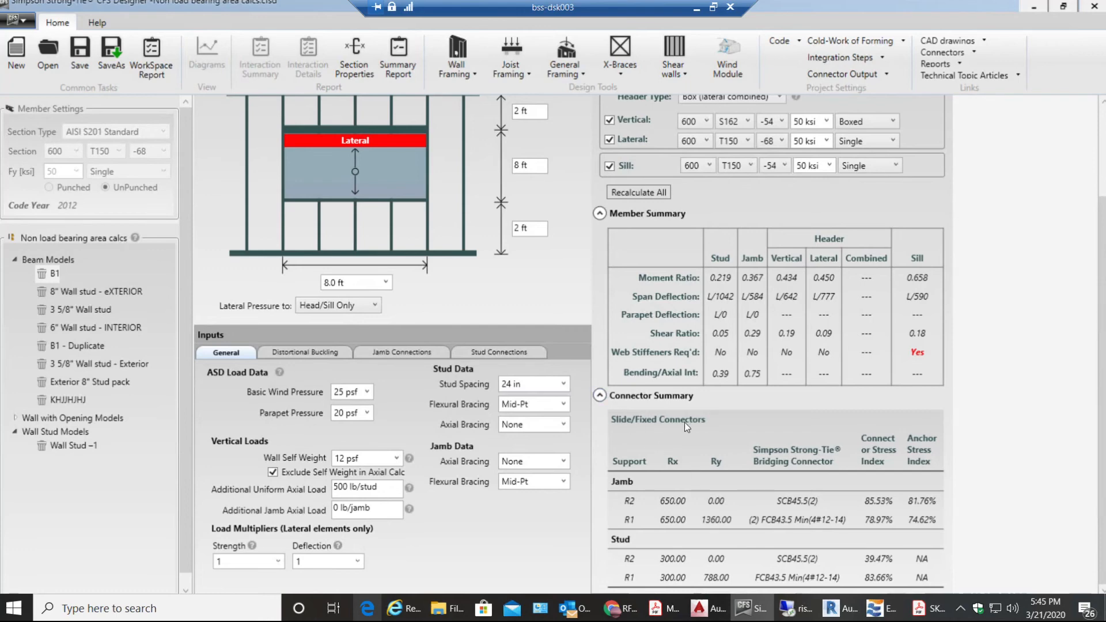
mouse_move(658, 494)
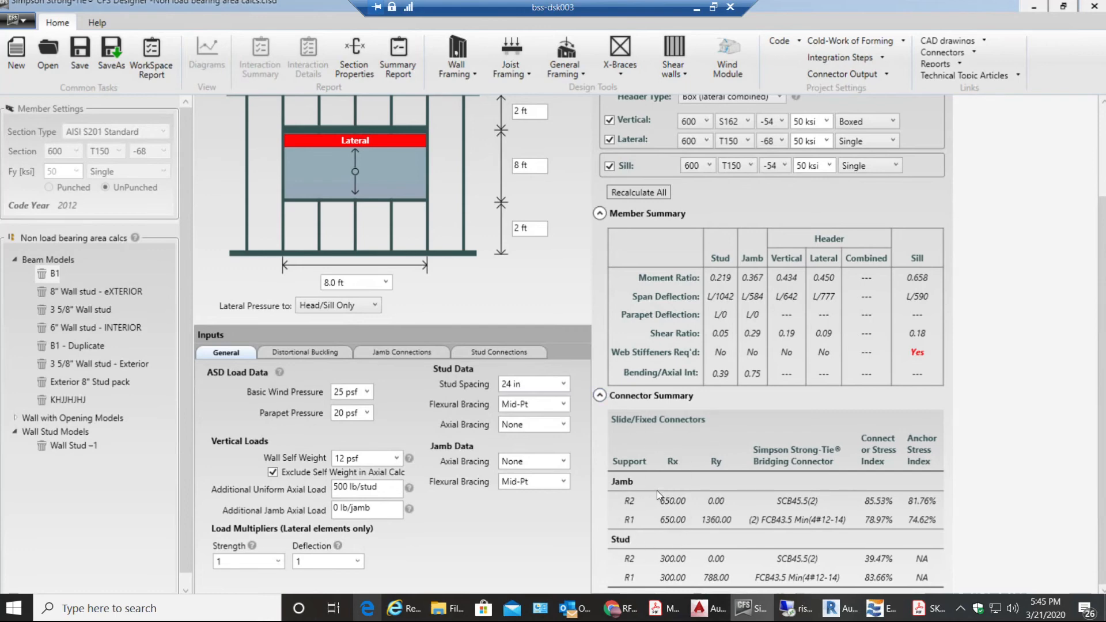
mouse_move(693, 513)
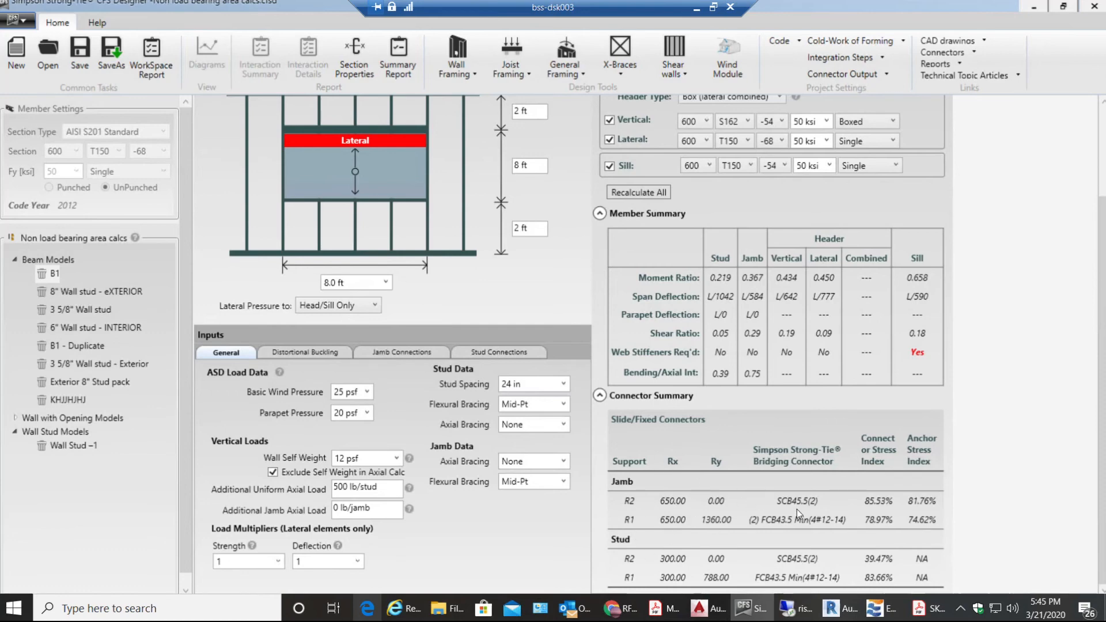
mouse_move(810, 508)
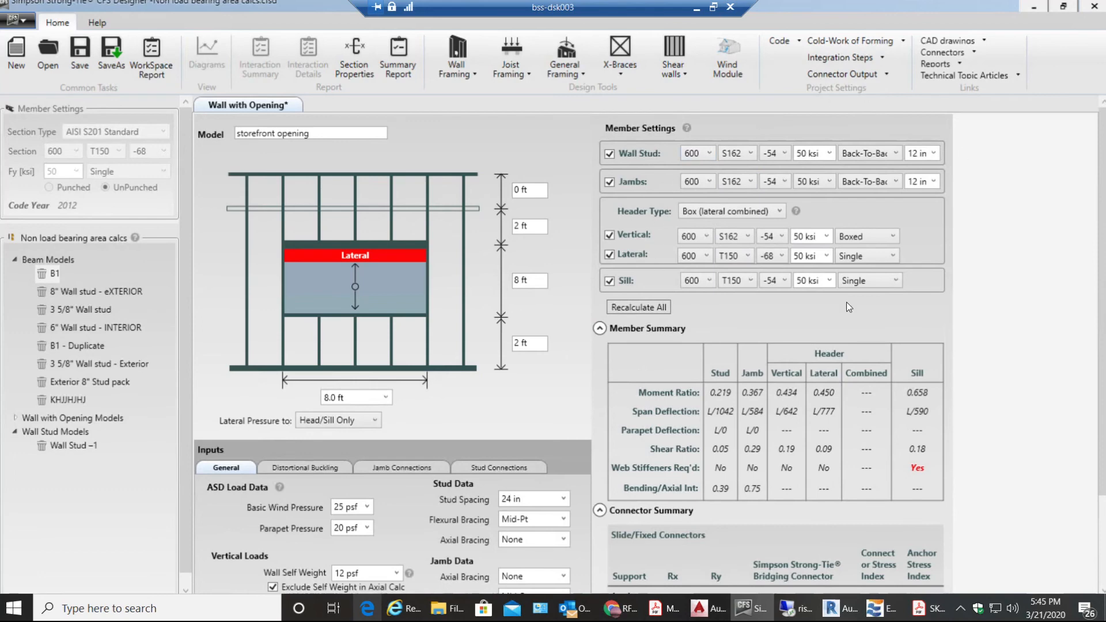
mouse_move(359, 179)
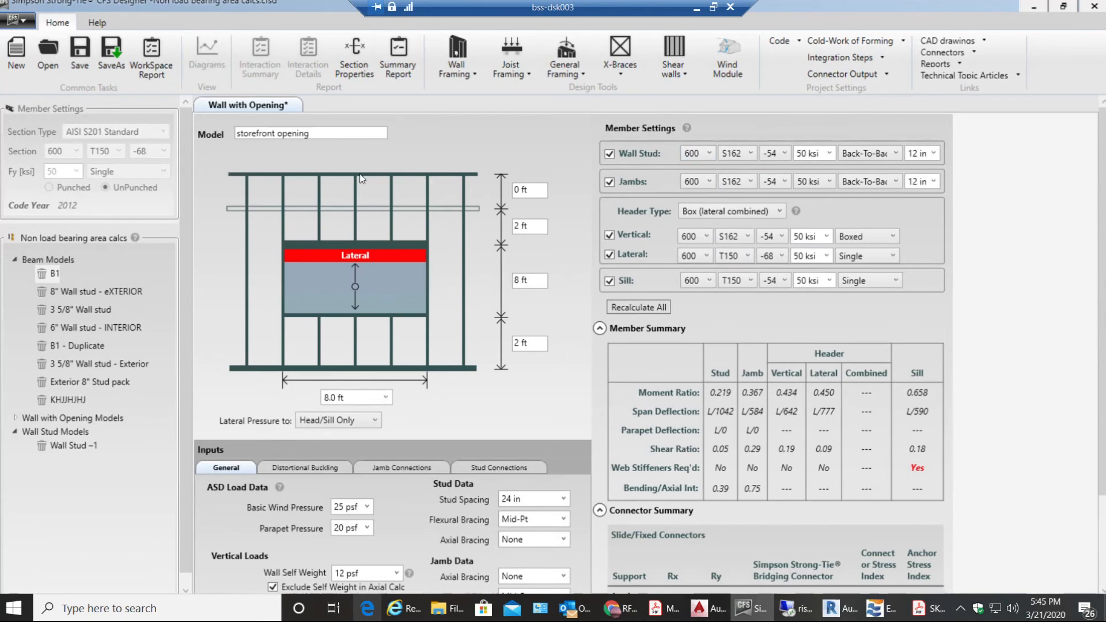
mouse_move(254, 239)
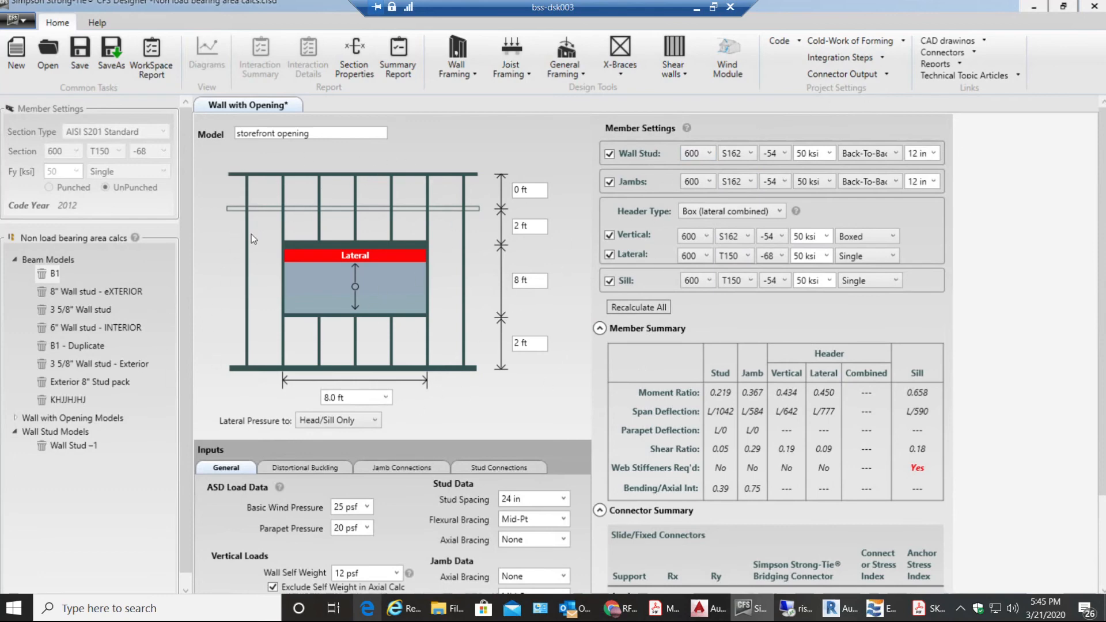
mouse_move(286, 334)
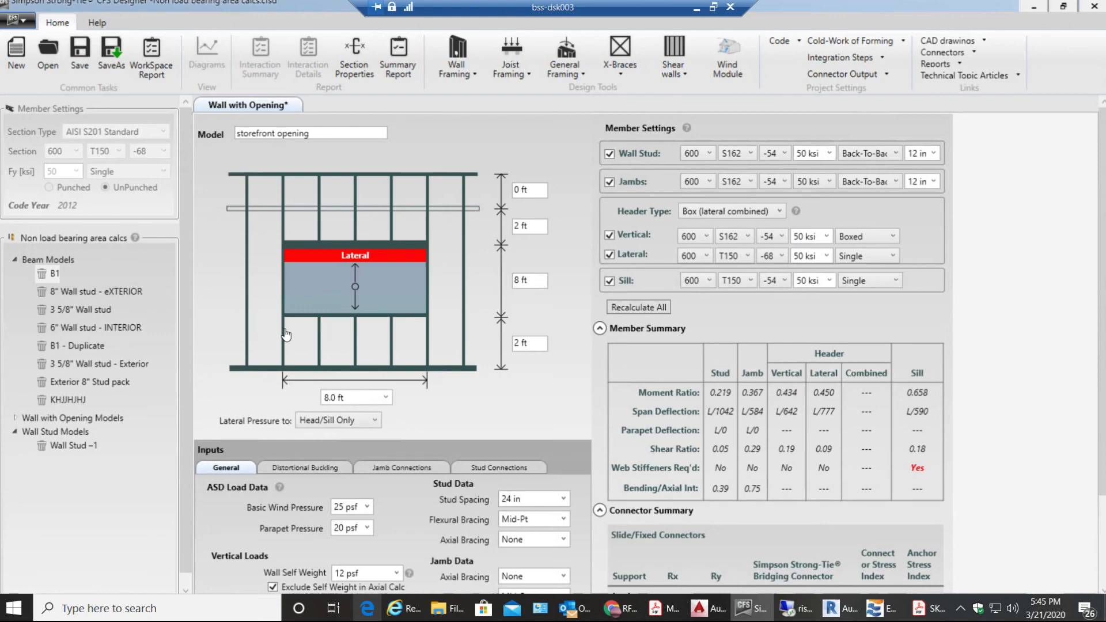
mouse_move(295, 334)
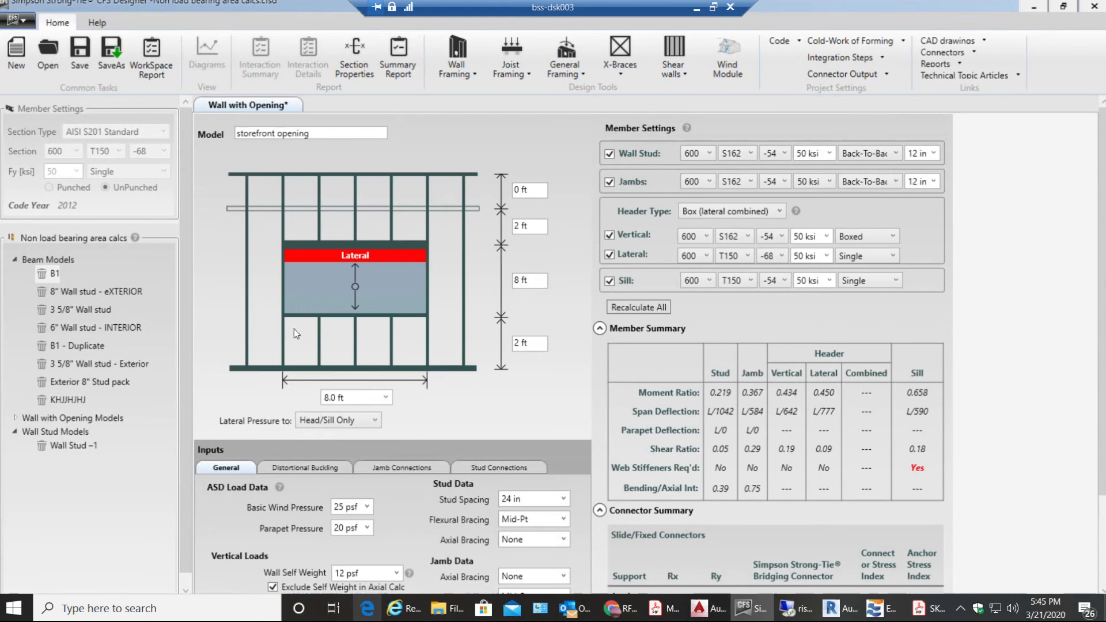
mouse_move(378, 326)
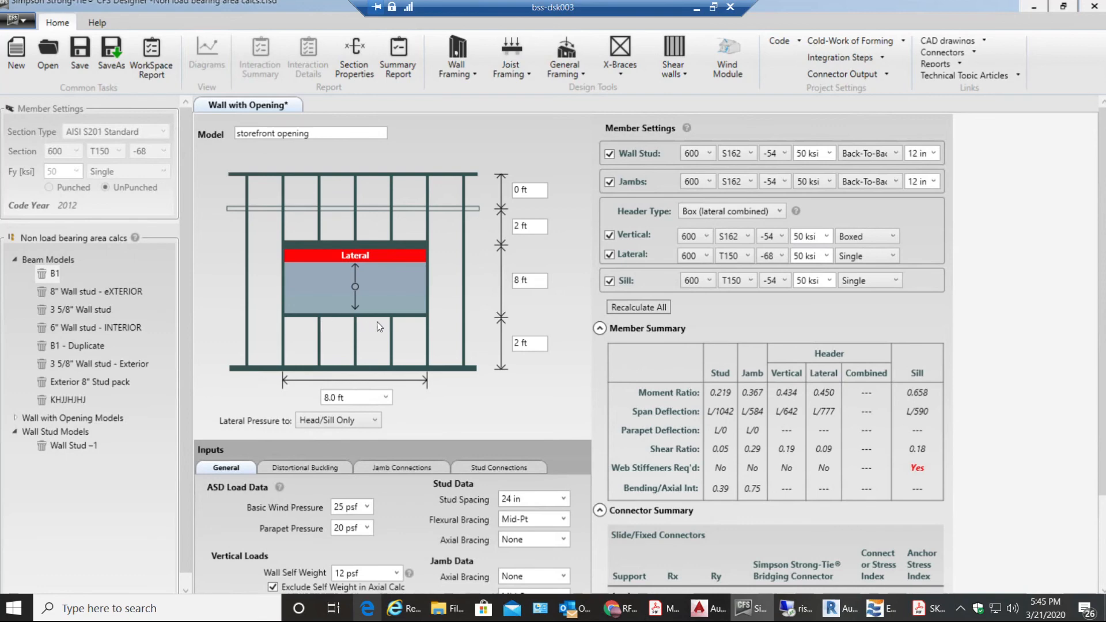
mouse_move(373, 289)
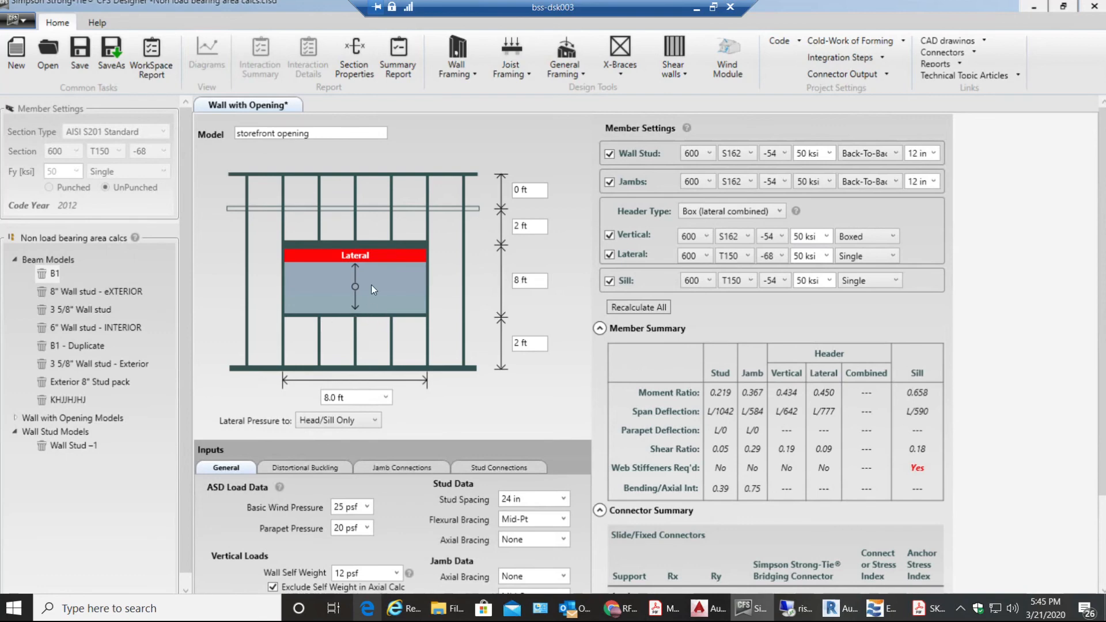
scroll(down, 3)
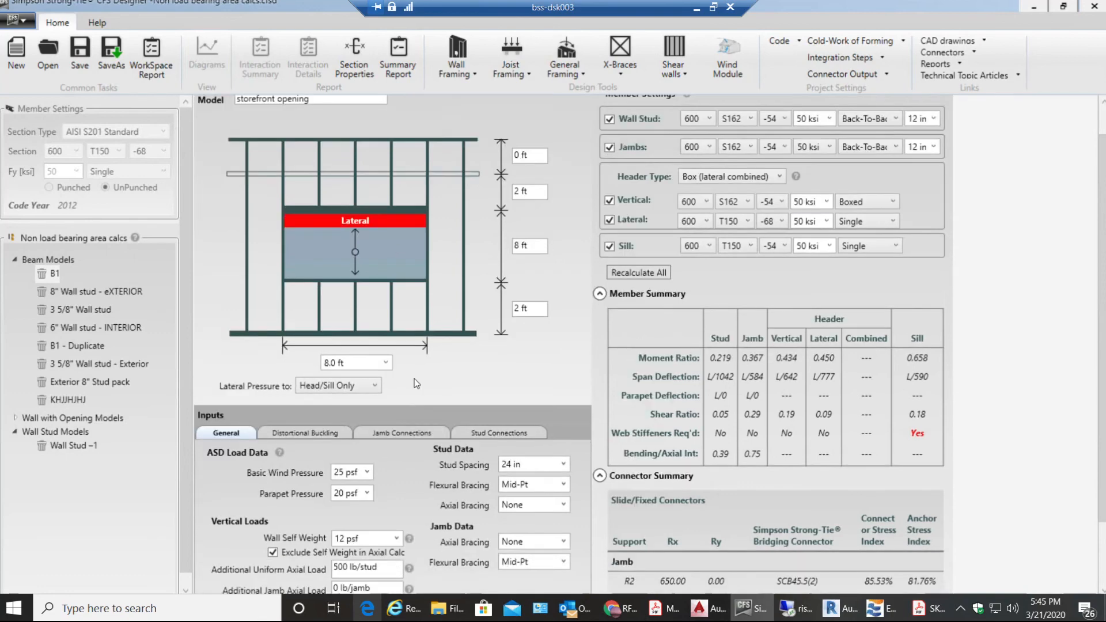
scroll(down, 3)
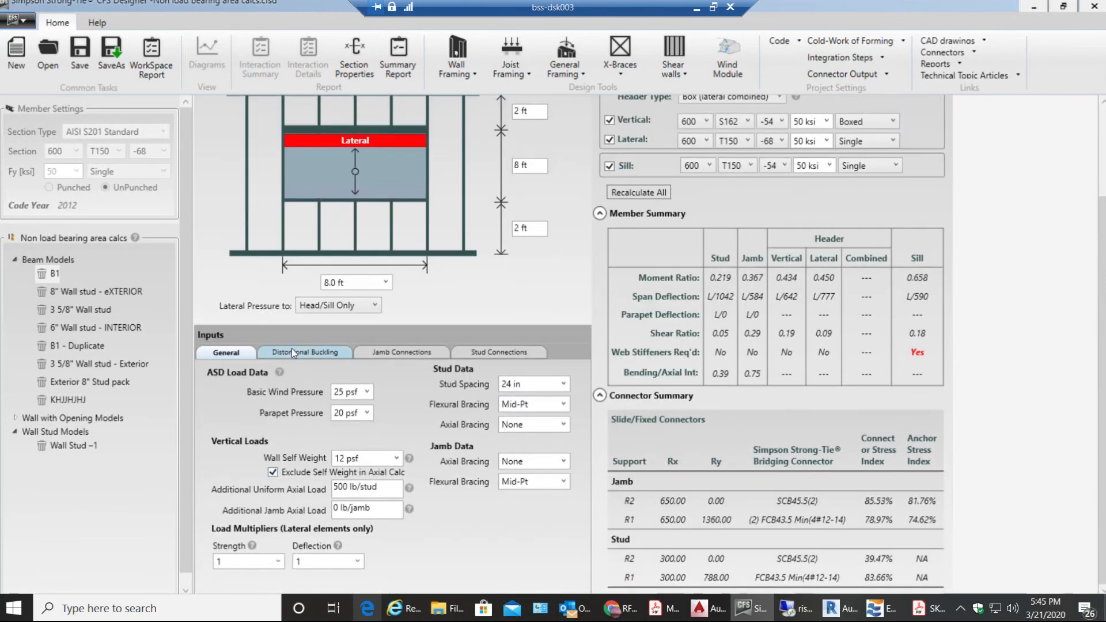
click(305, 352)
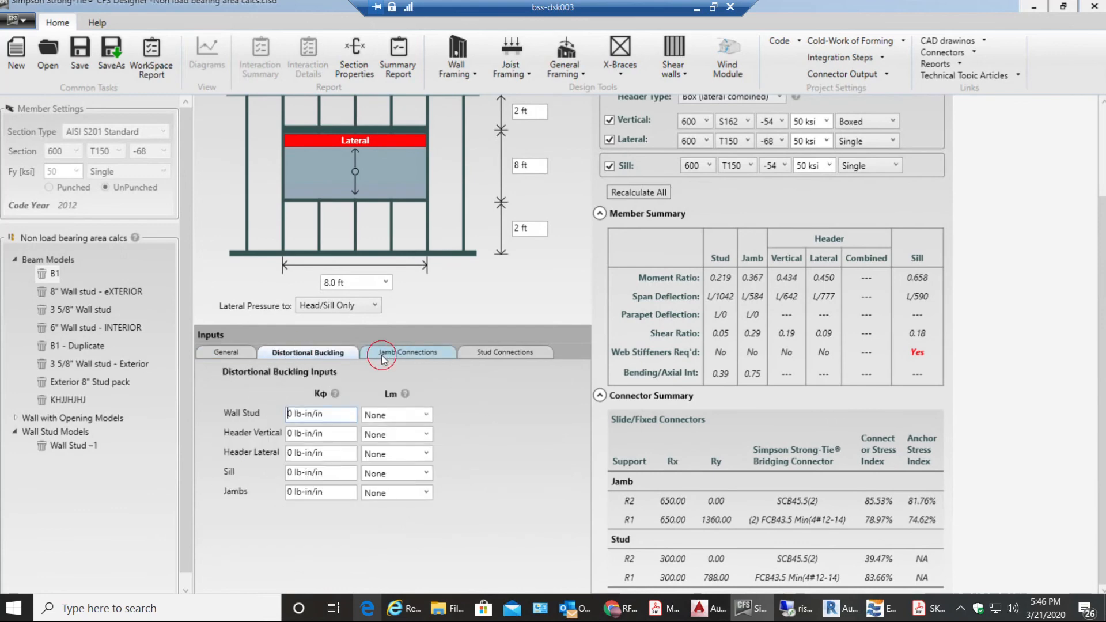
click(408, 352)
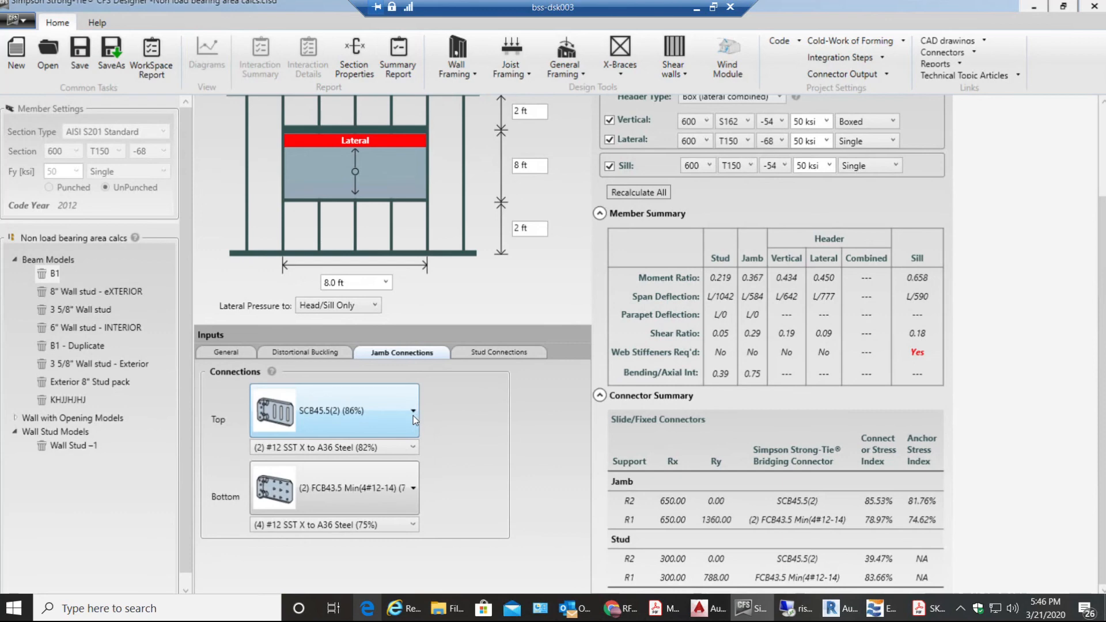
click(413, 412)
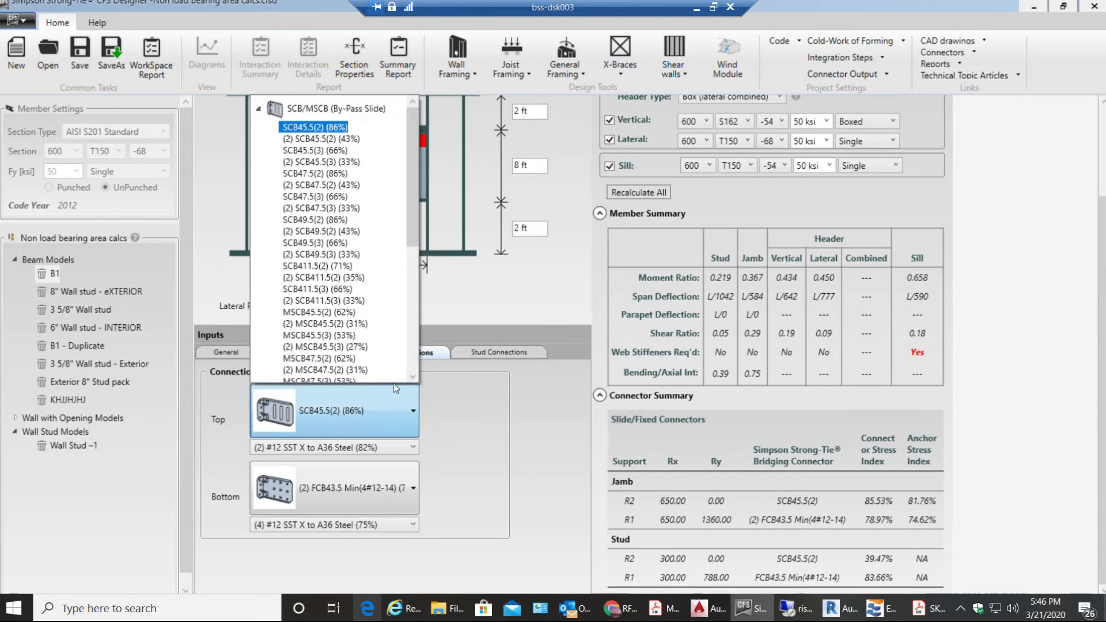
mouse_move(379, 428)
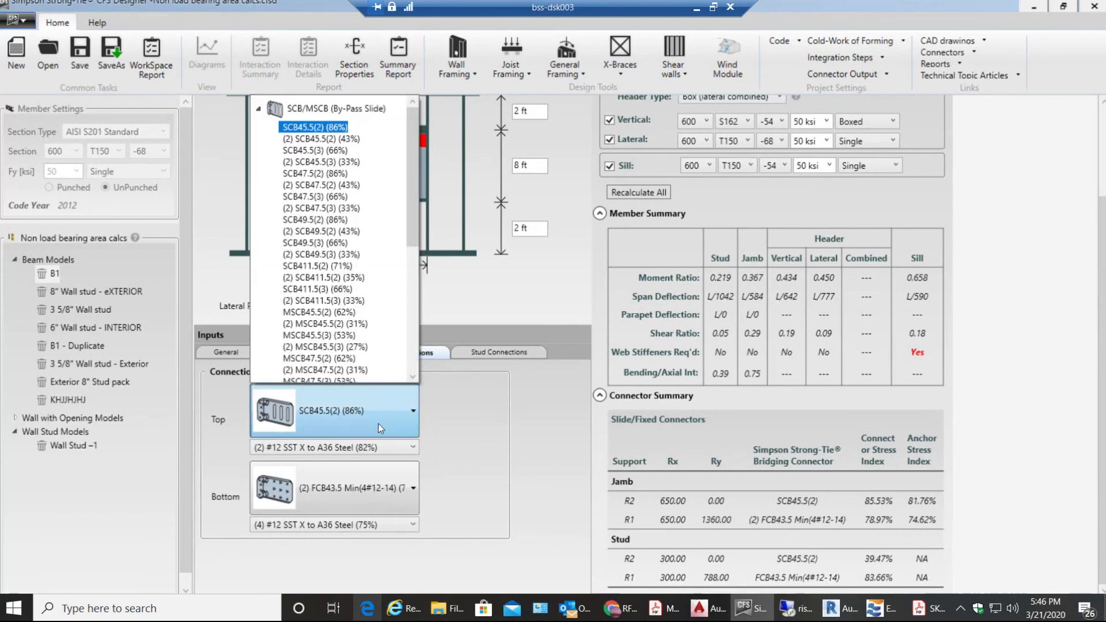
mouse_move(336, 414)
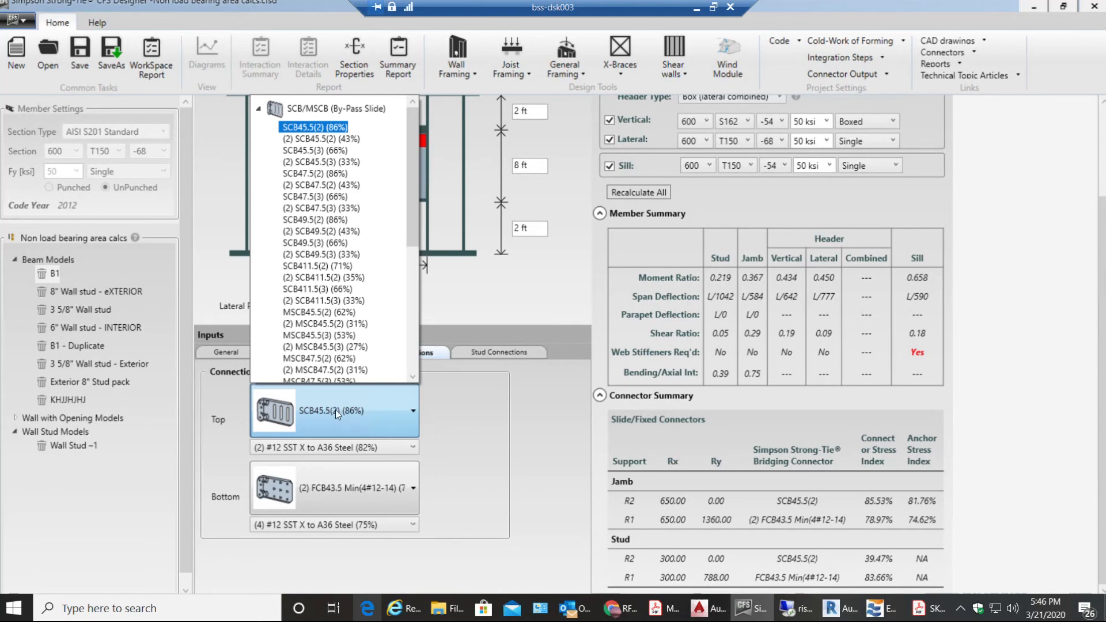
click(314, 127)
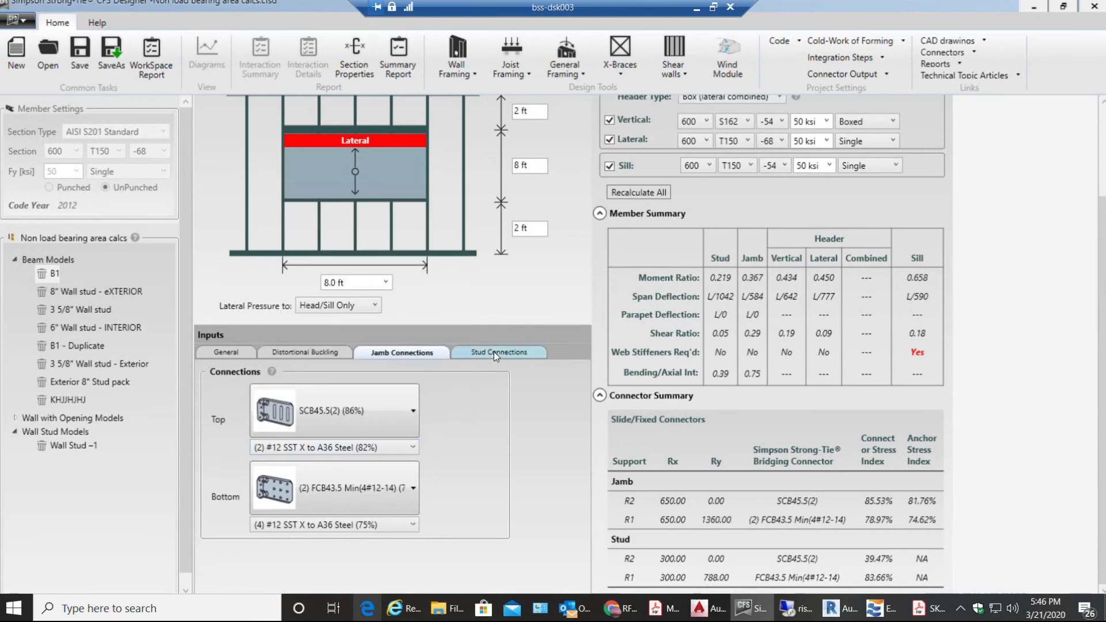
click(498, 352)
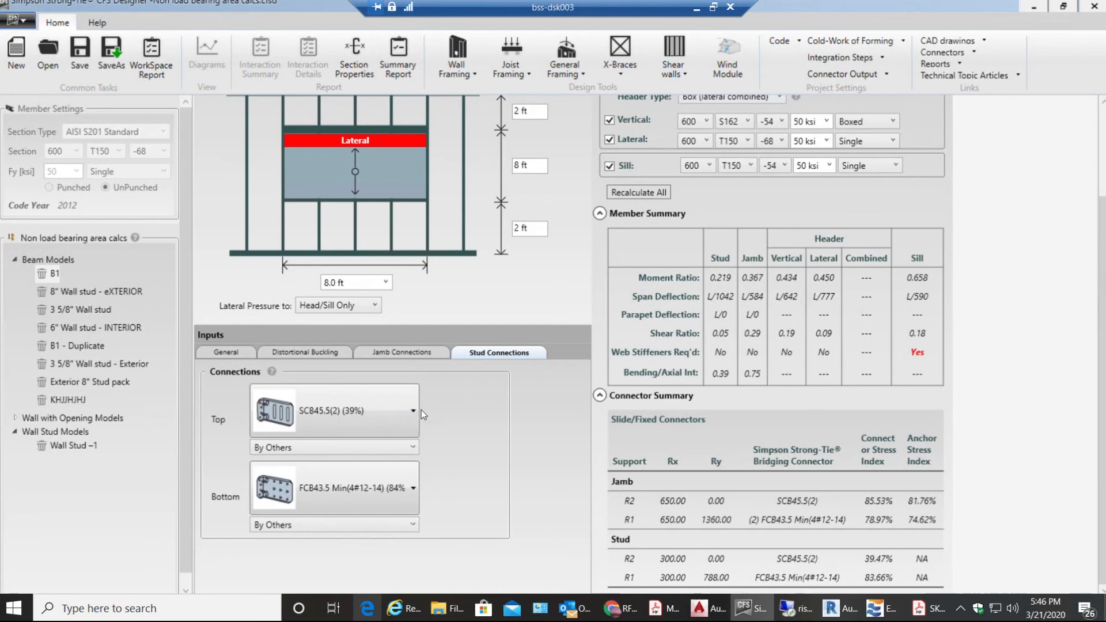
click(332, 411)
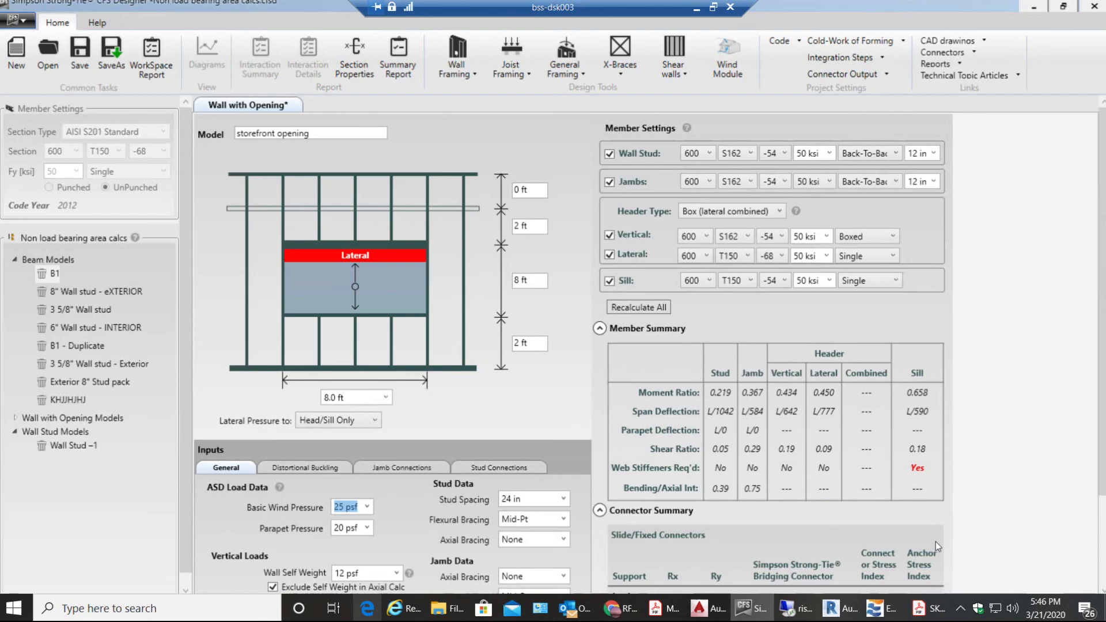
mouse_move(1093, 515)
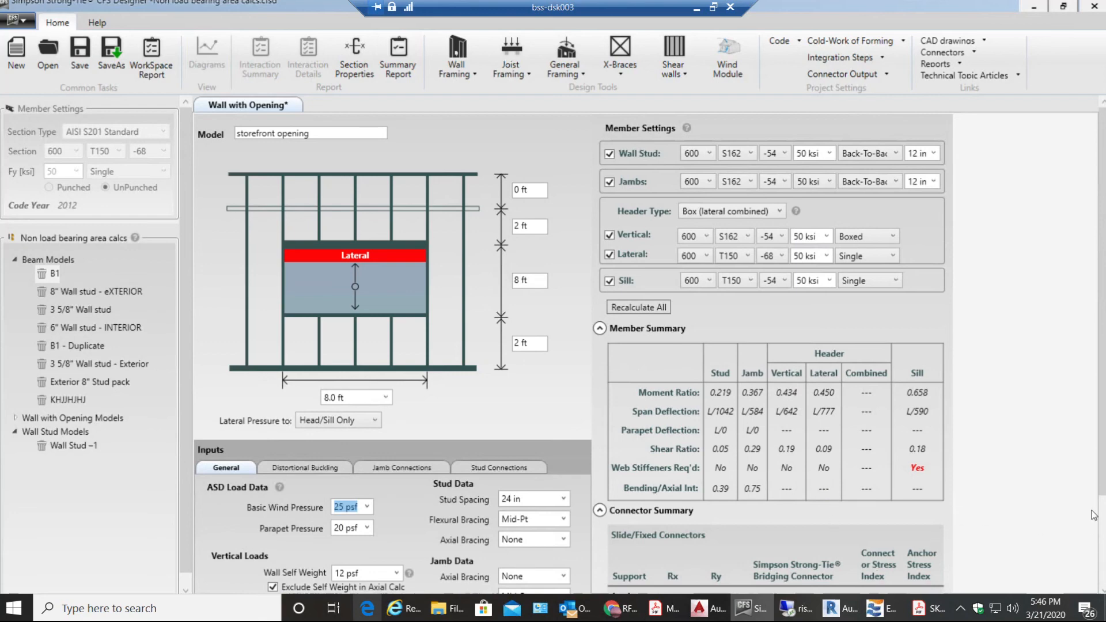